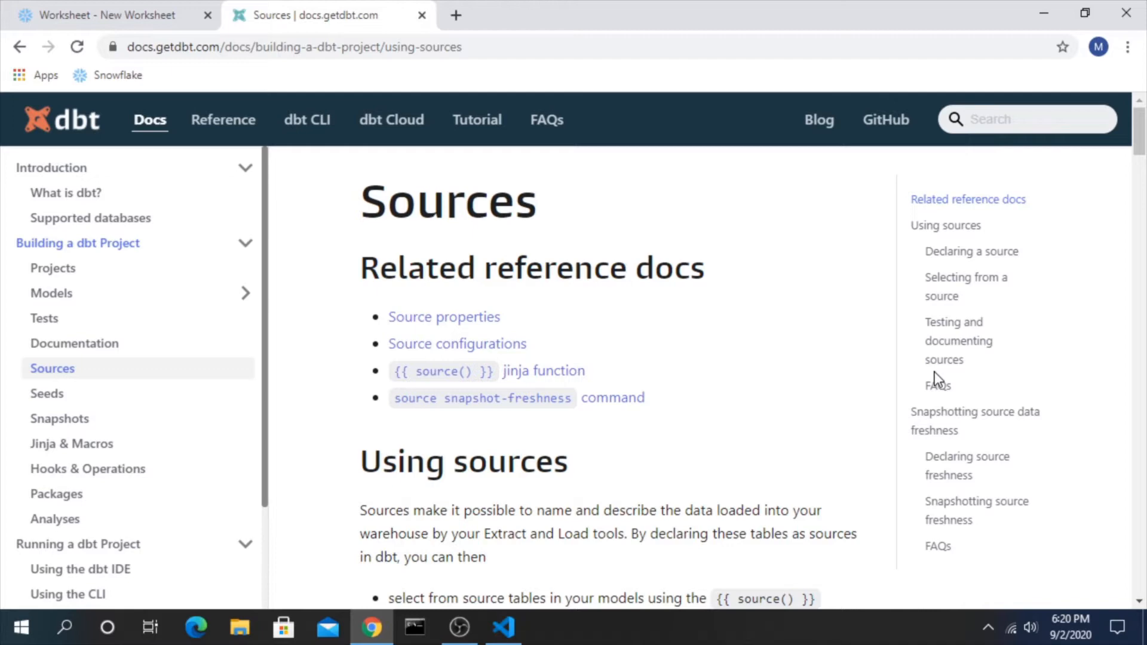
mouse_move(815, 381)
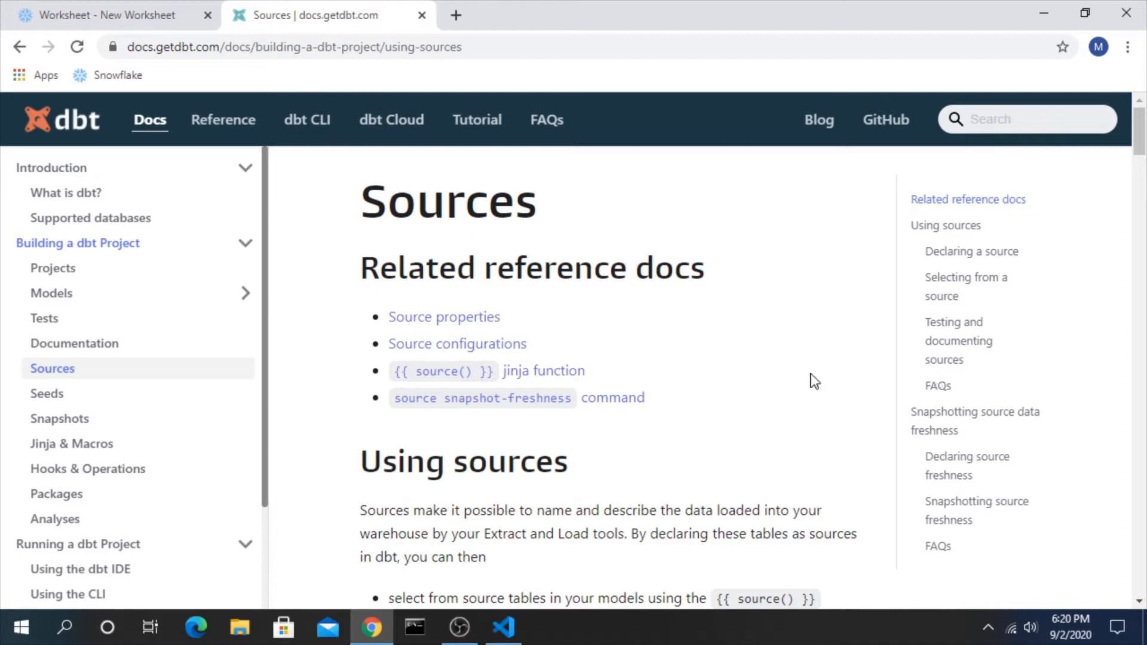
mouse_move(714, 355)
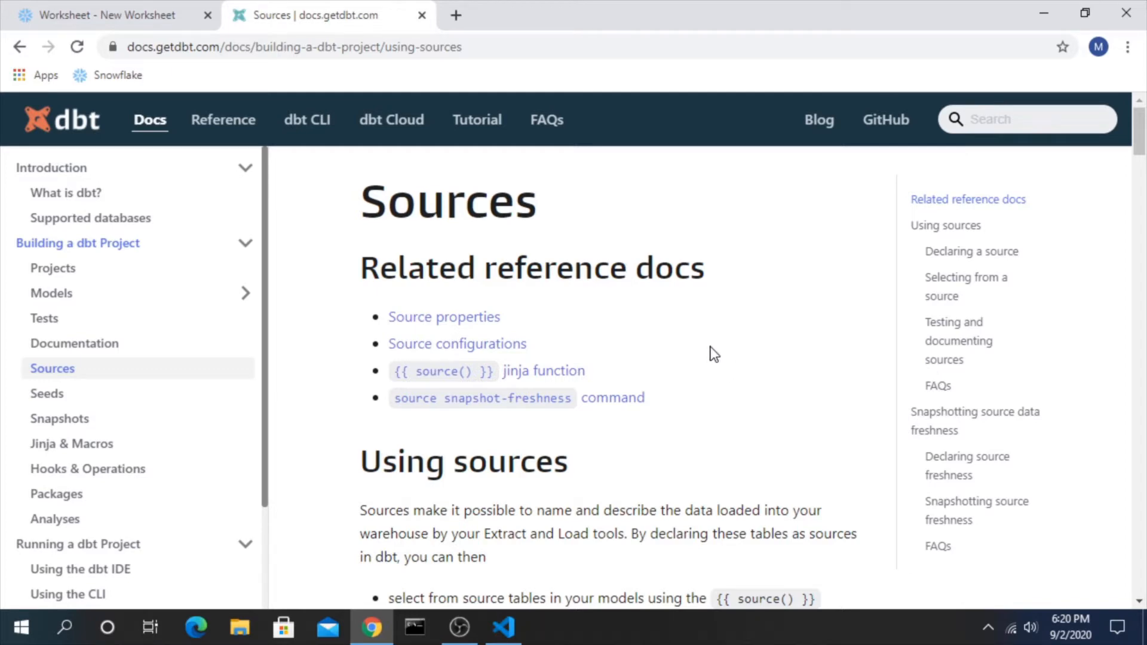
- Review the dbt project file and highlight its source-paths setting
scroll("down", 3)
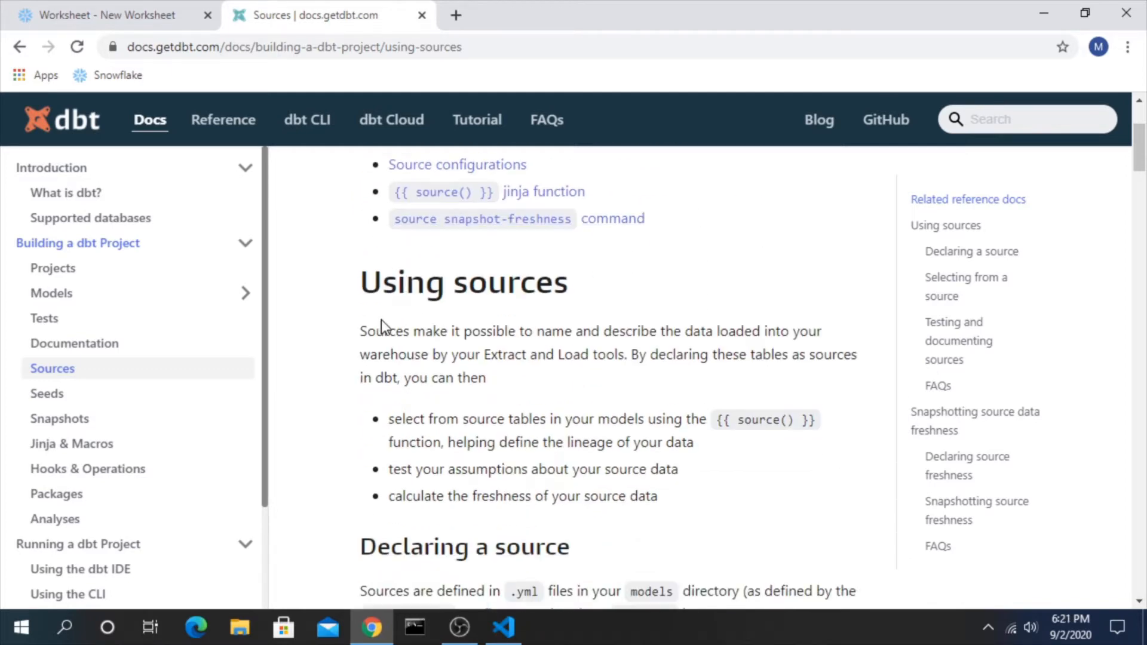
scroll("up", 3)
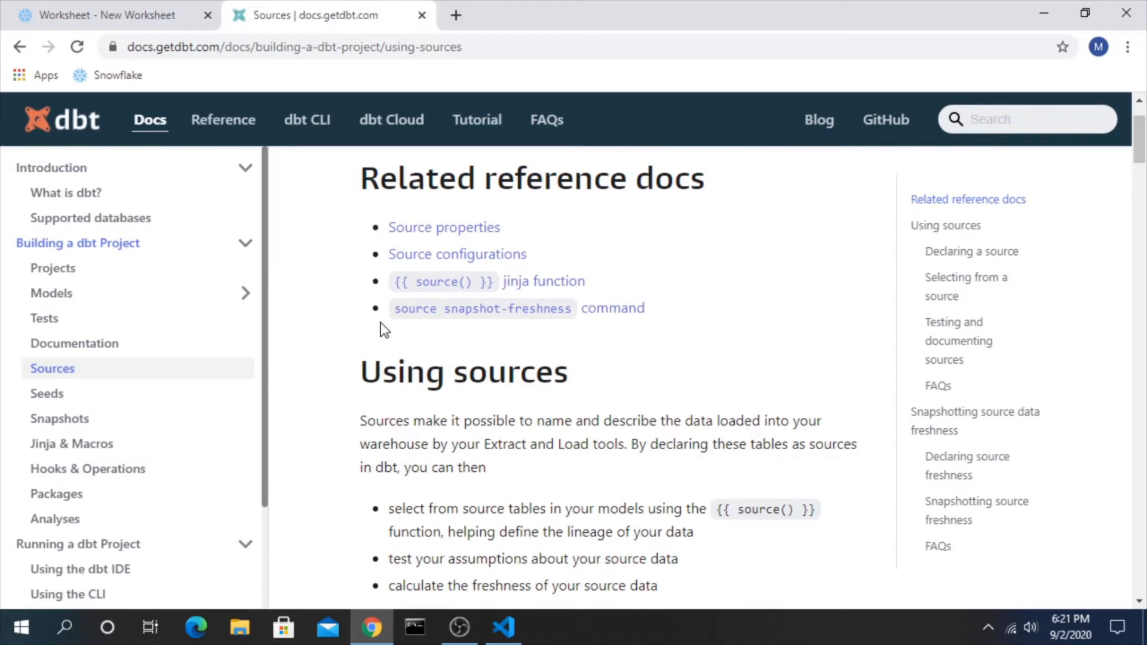
scroll("down", 3)
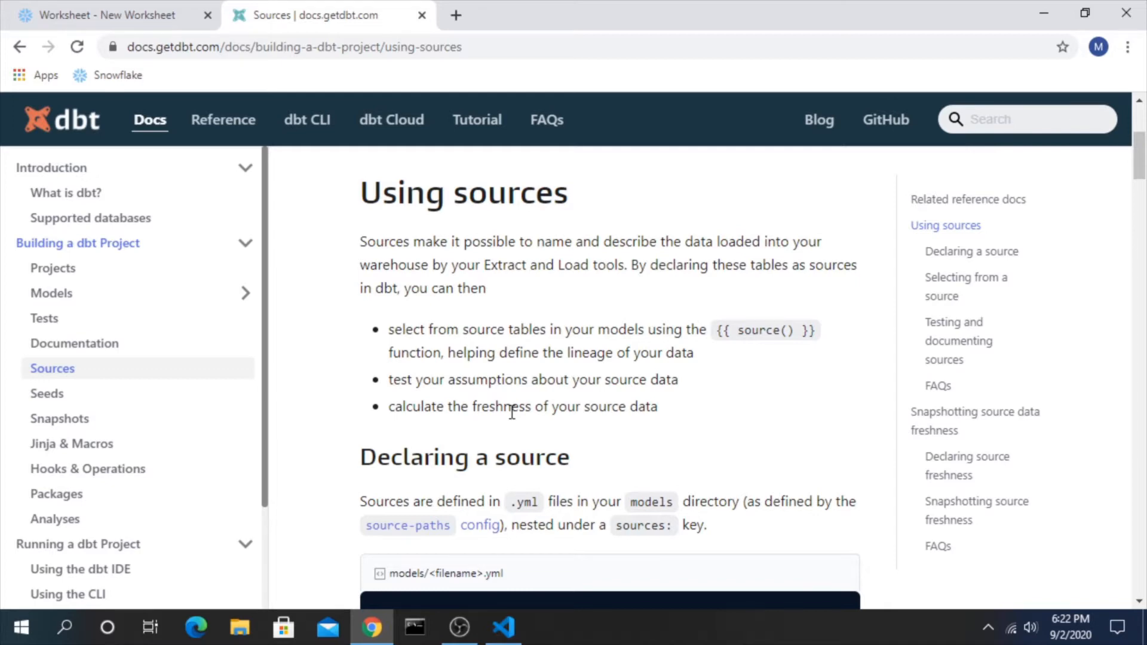
scroll("down", 3)
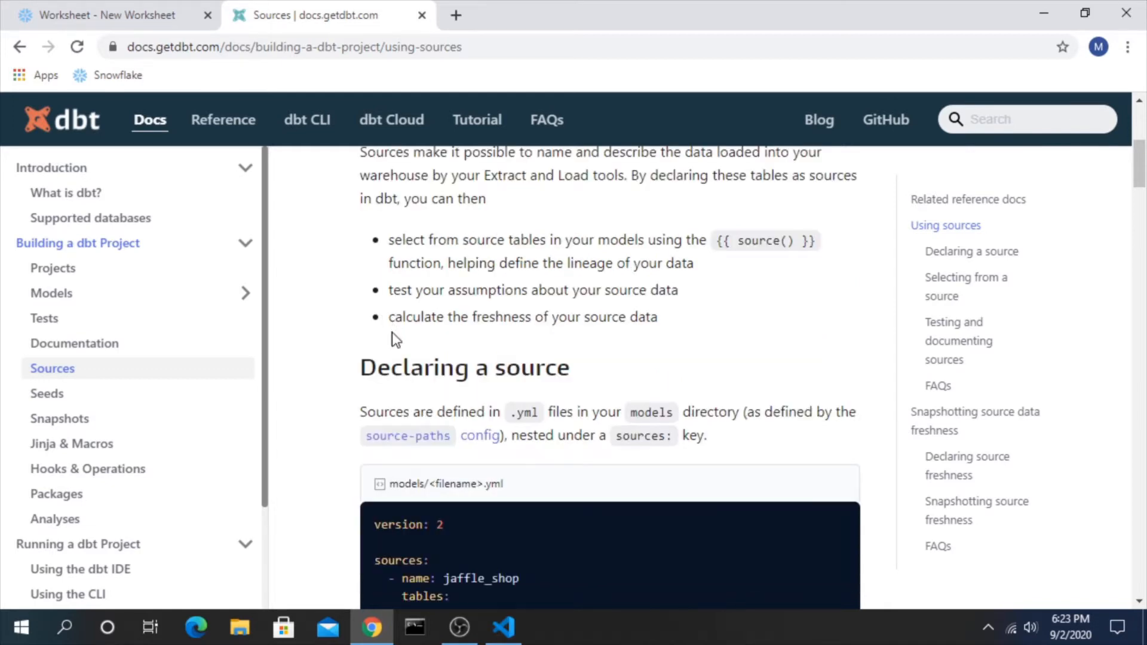
scroll("down", 3)
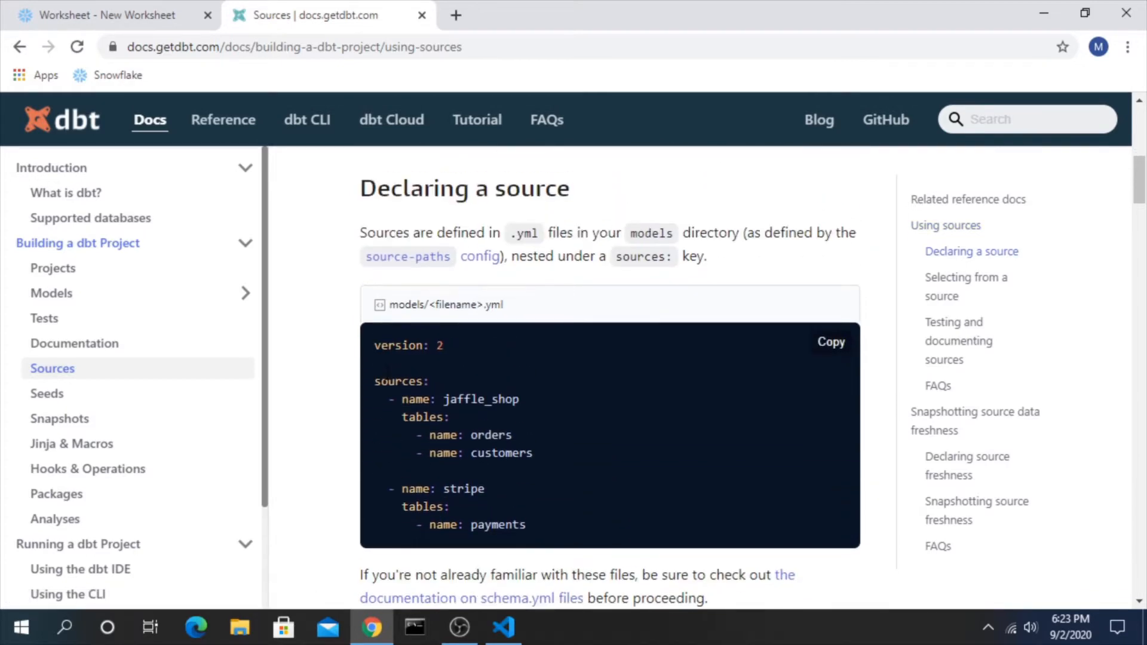
mouse_move(648, 241)
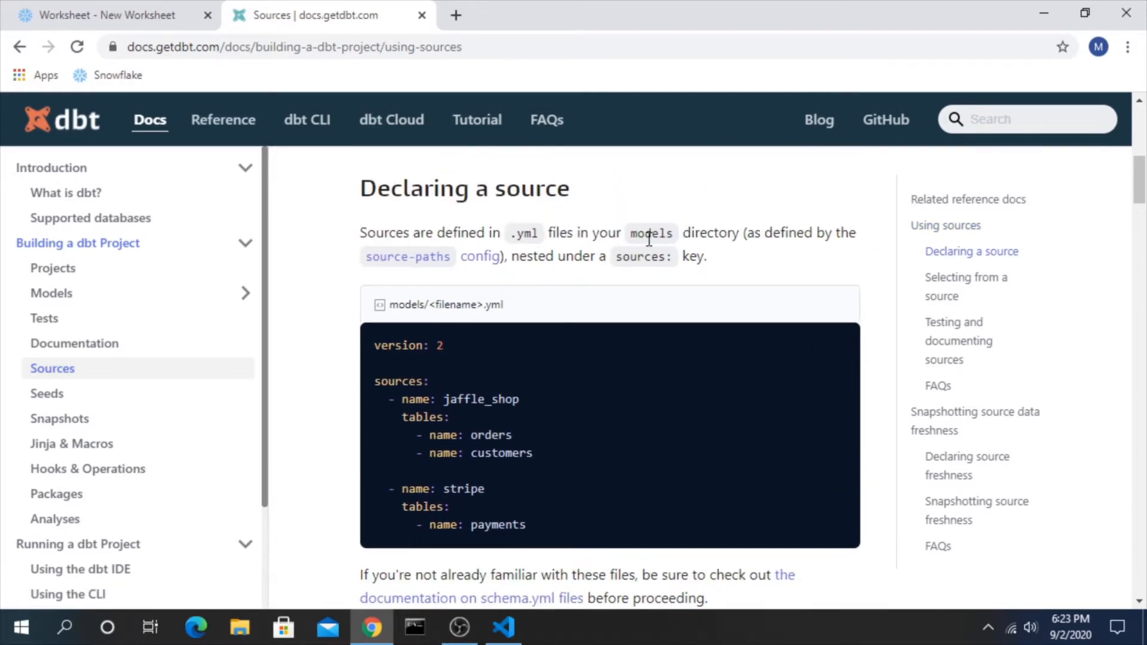
left_click(502, 627)
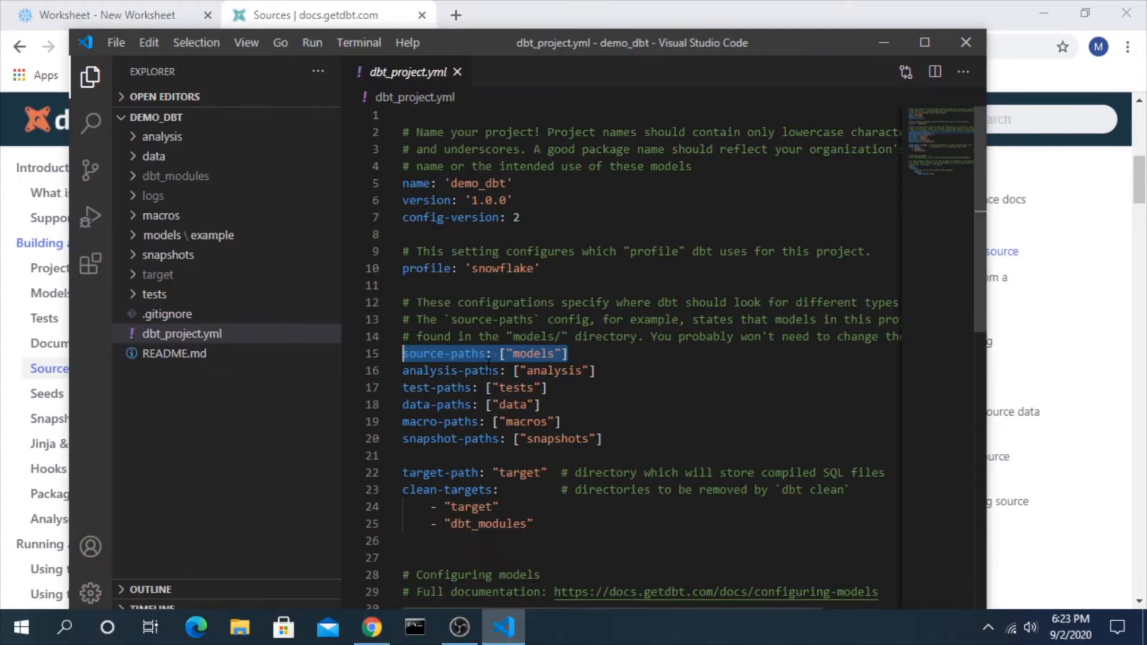
double_click(532, 353)
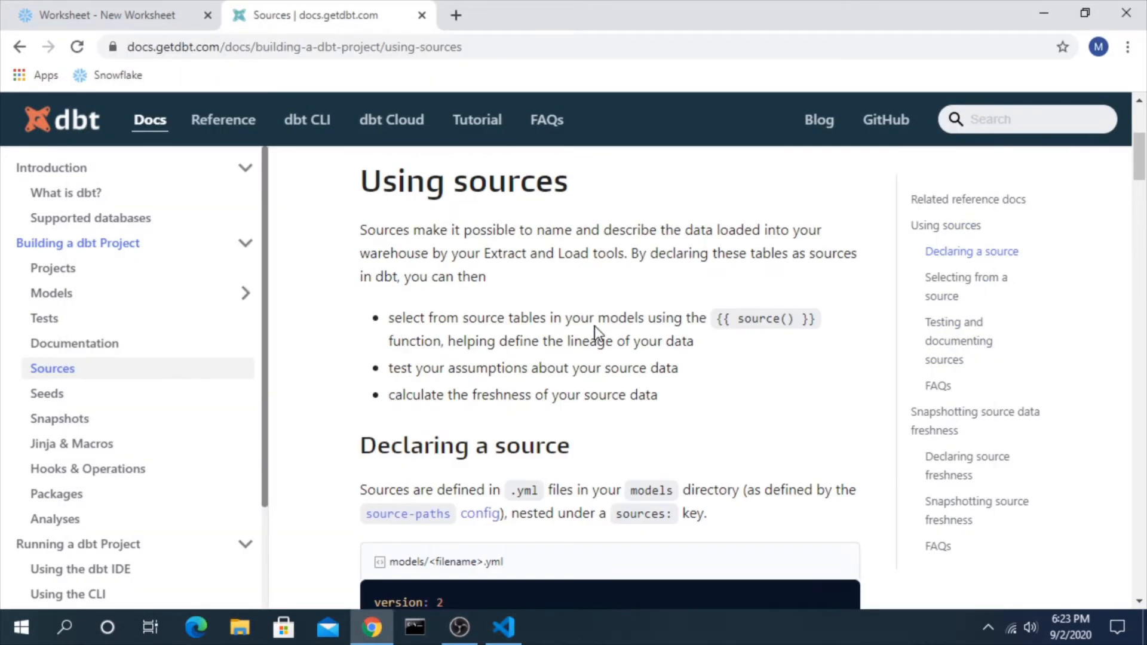
scroll("up", 3)
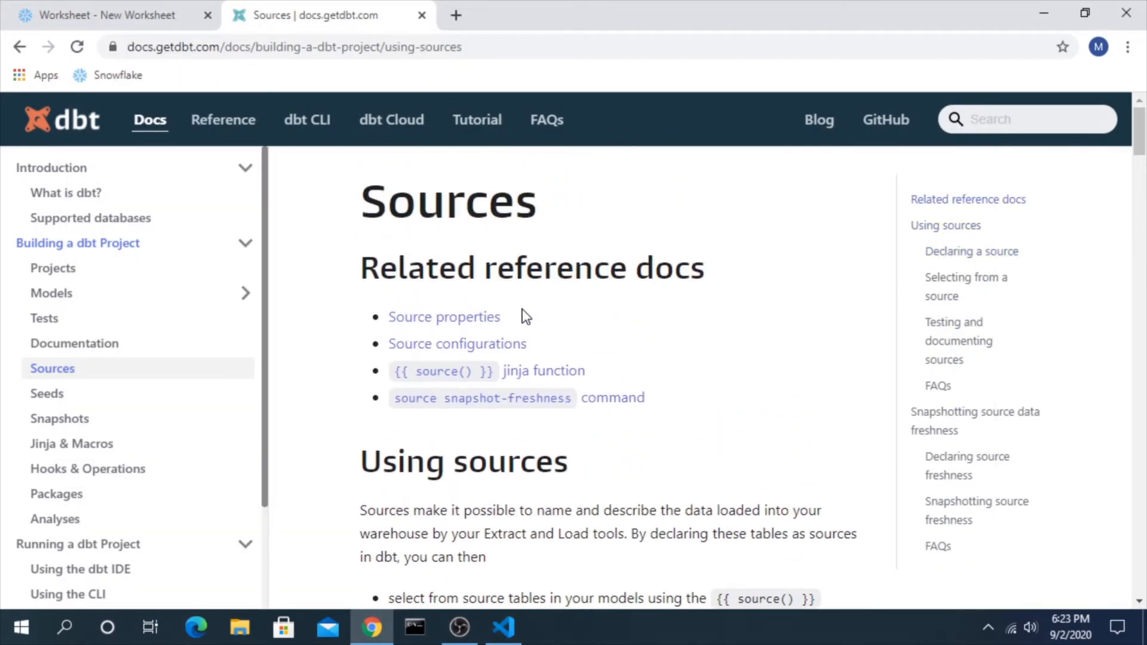
mouse_move(444, 317)
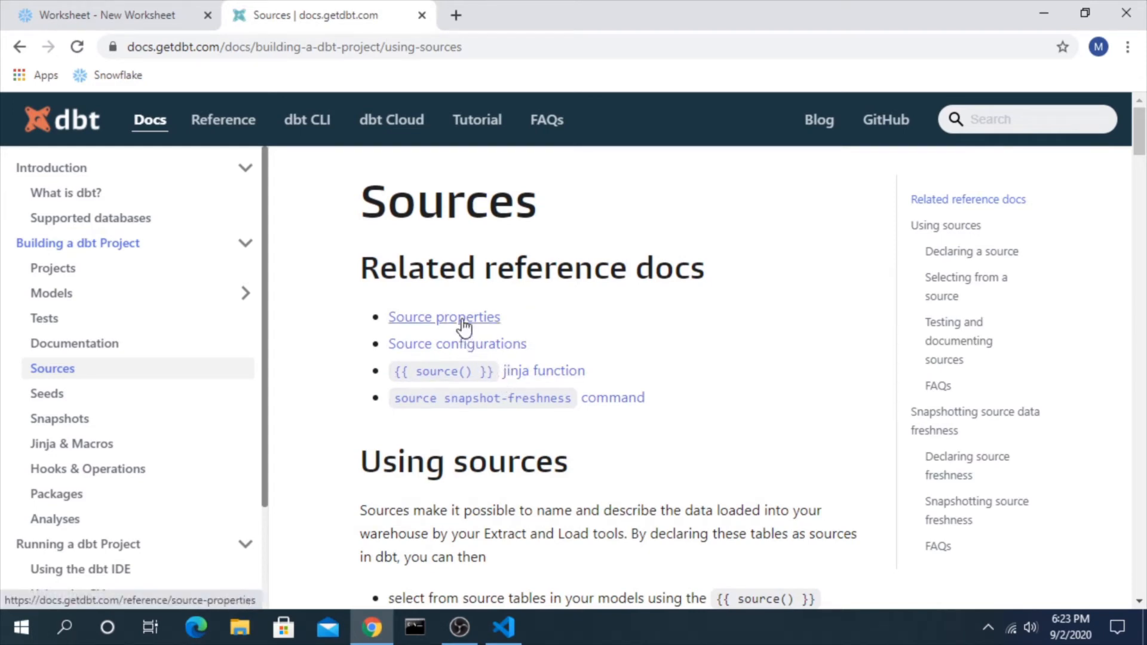
mouse_move(450, 300)
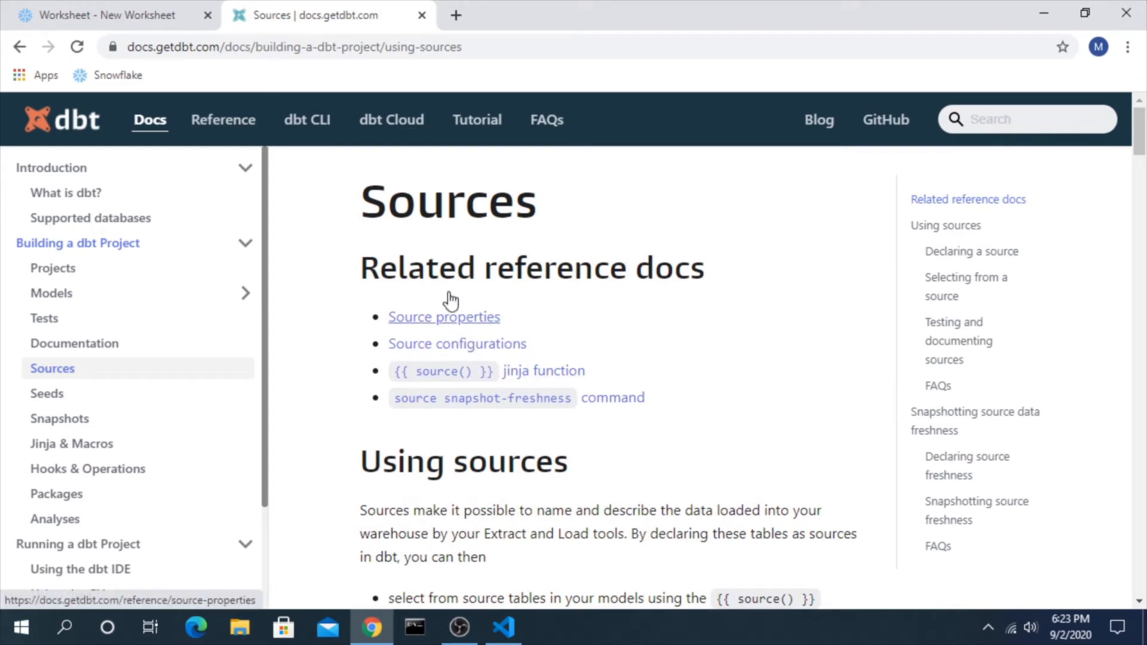
mouse_move(540, 637)
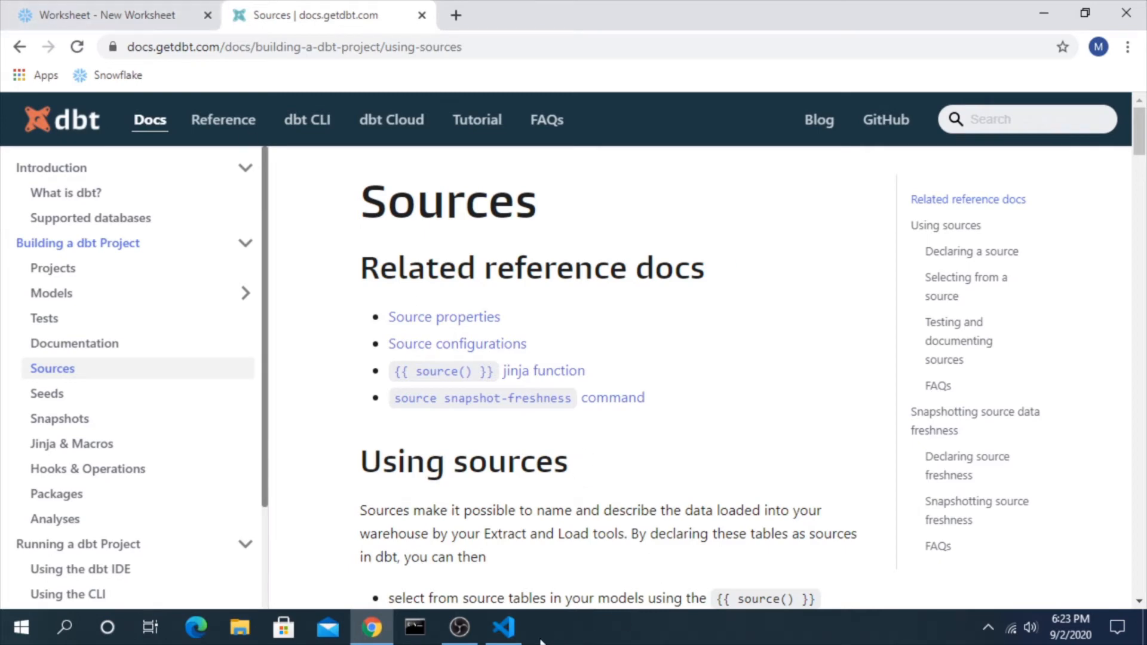
- Browse SNOWFLAKE_SAMPLE_DATA > TPCDS_SF10TCL in Snowflake and view the STORE_SALES table details
left_click(110, 14)
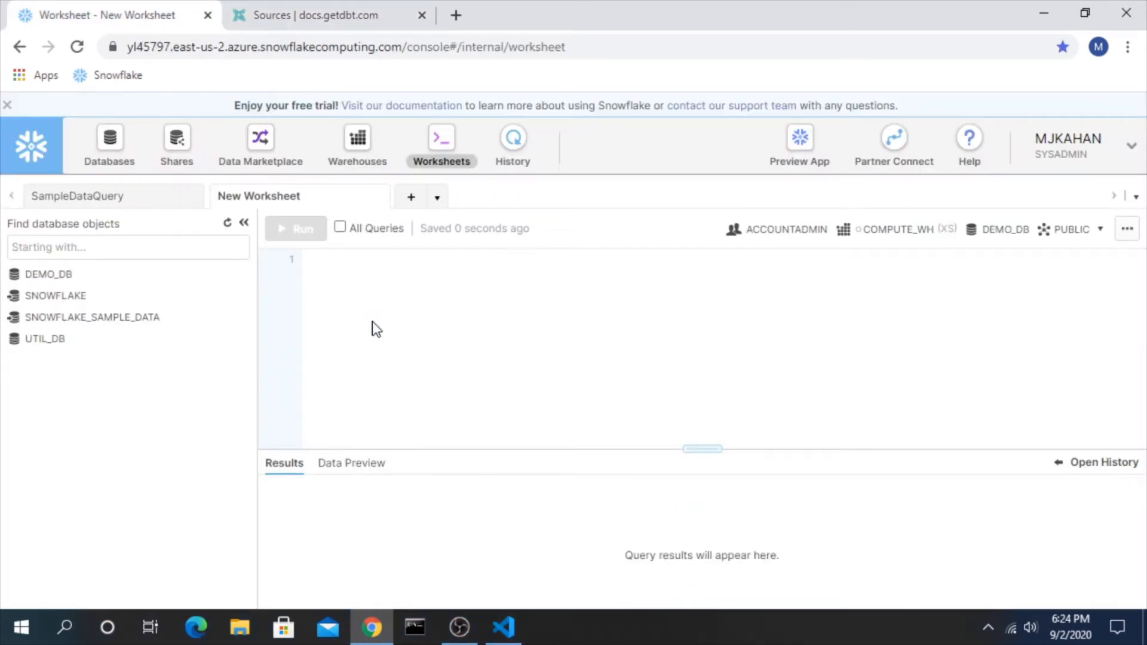
mouse_move(242, 317)
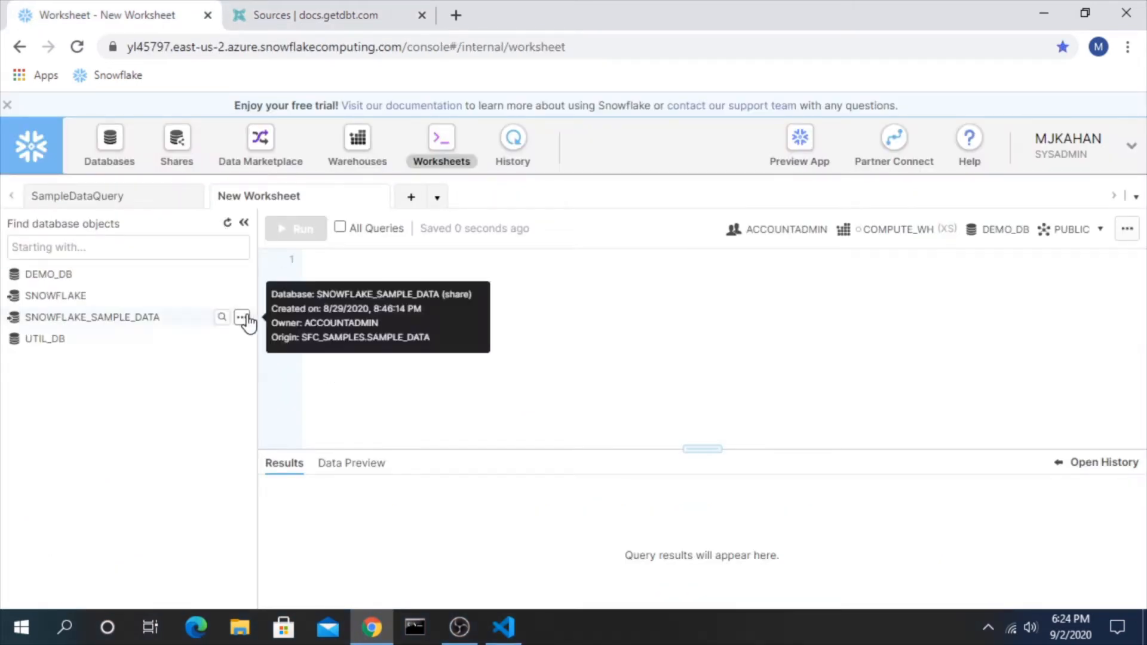
mouse_move(109, 327)
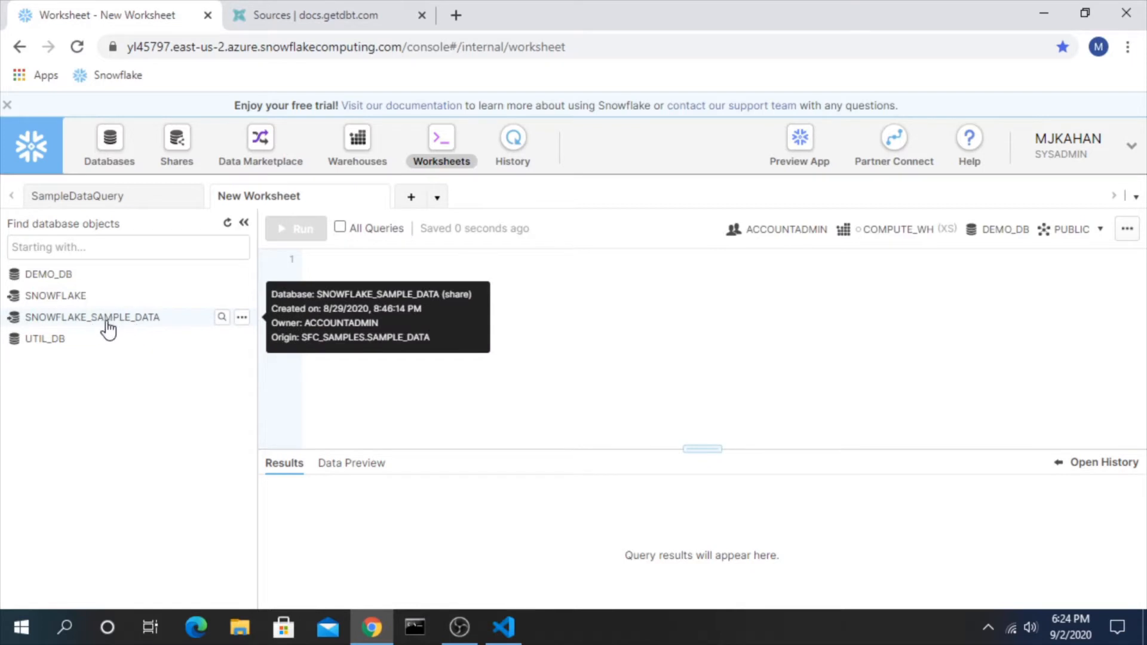
mouse_move(135, 327)
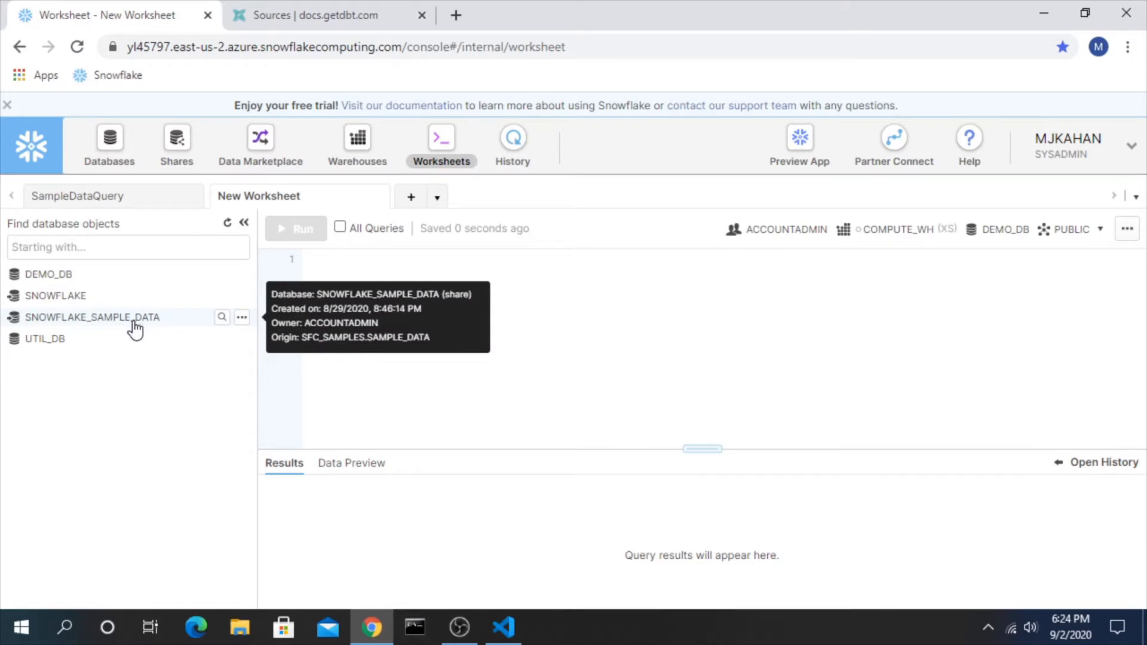
left_click(92, 317)
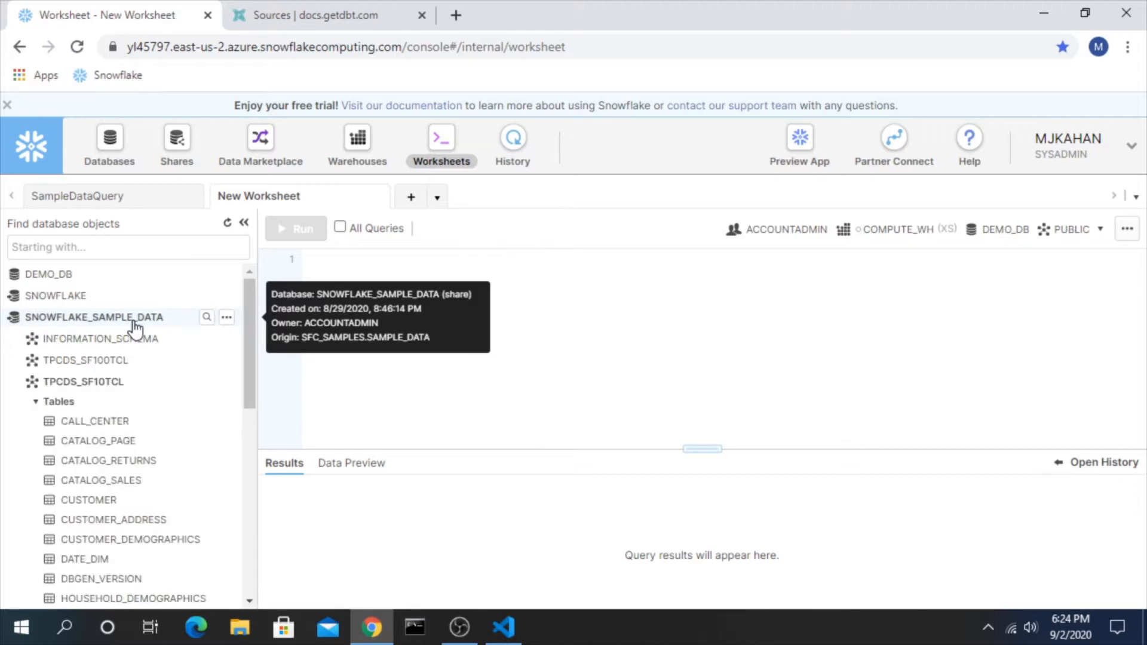
mouse_move(136, 336)
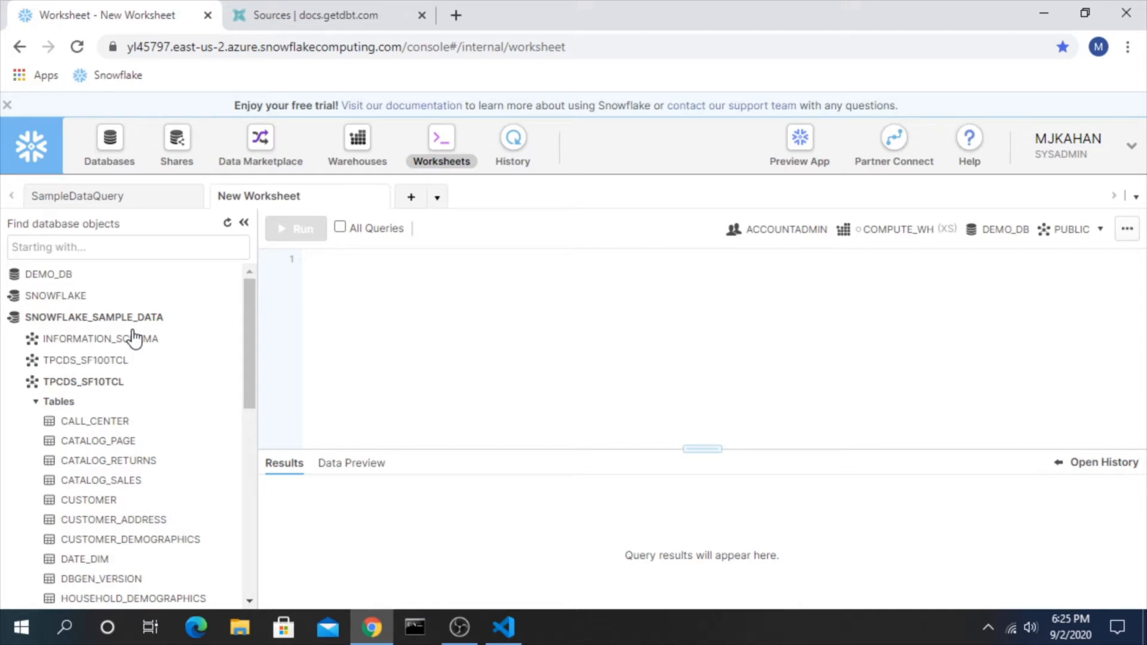
left_click(83, 382)
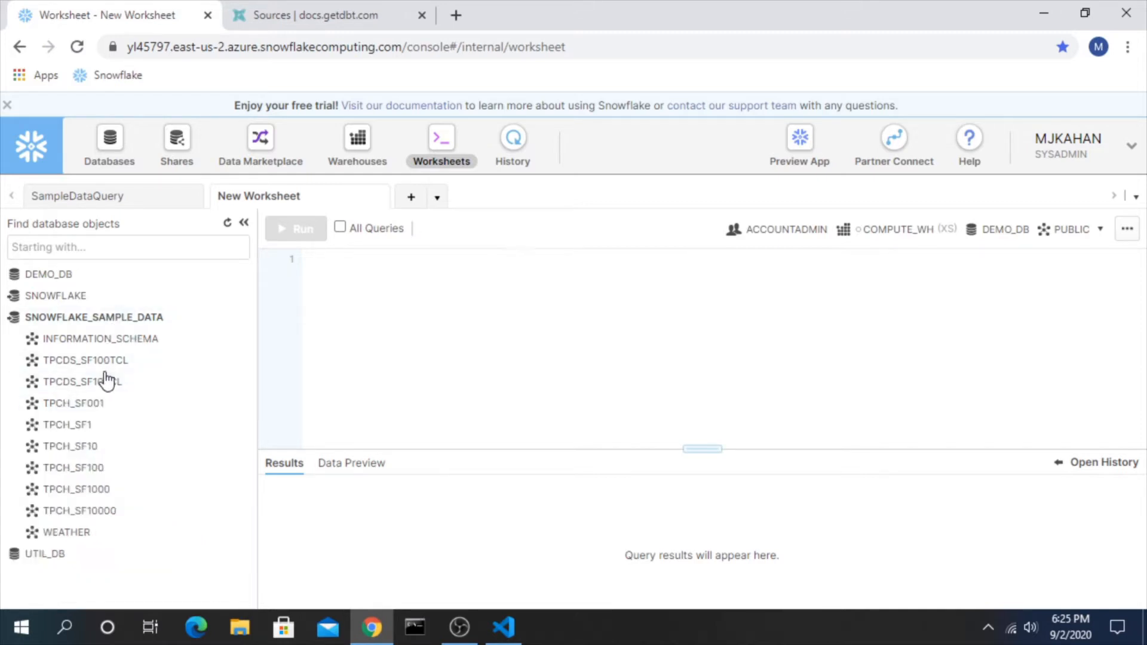
mouse_move(82, 381)
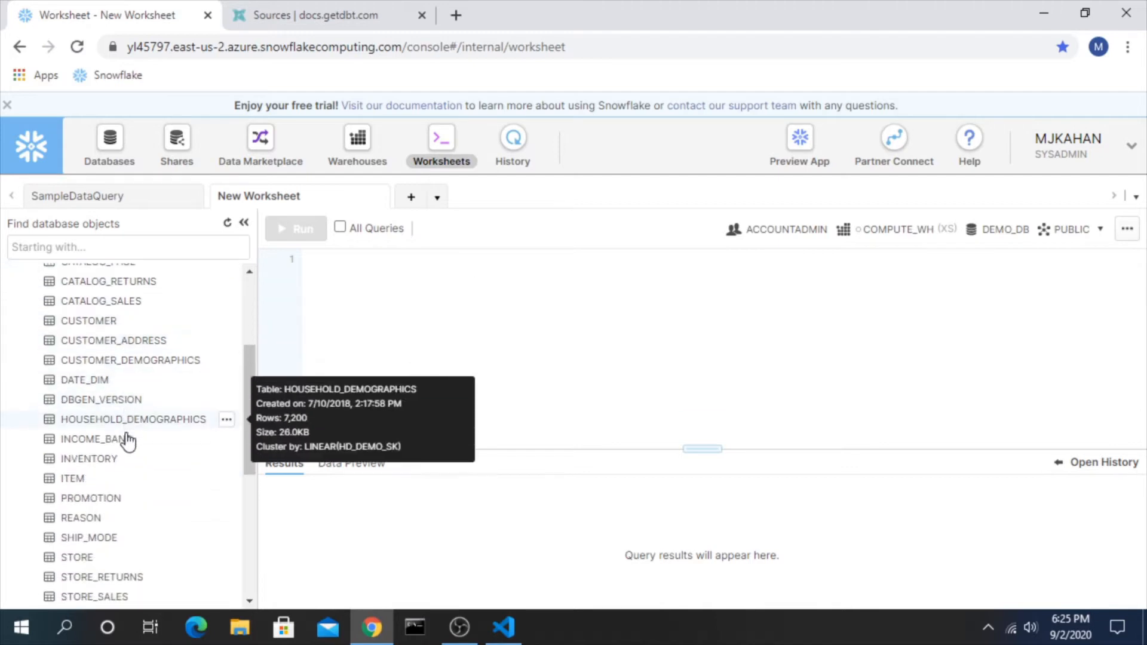
scroll("up", 3)
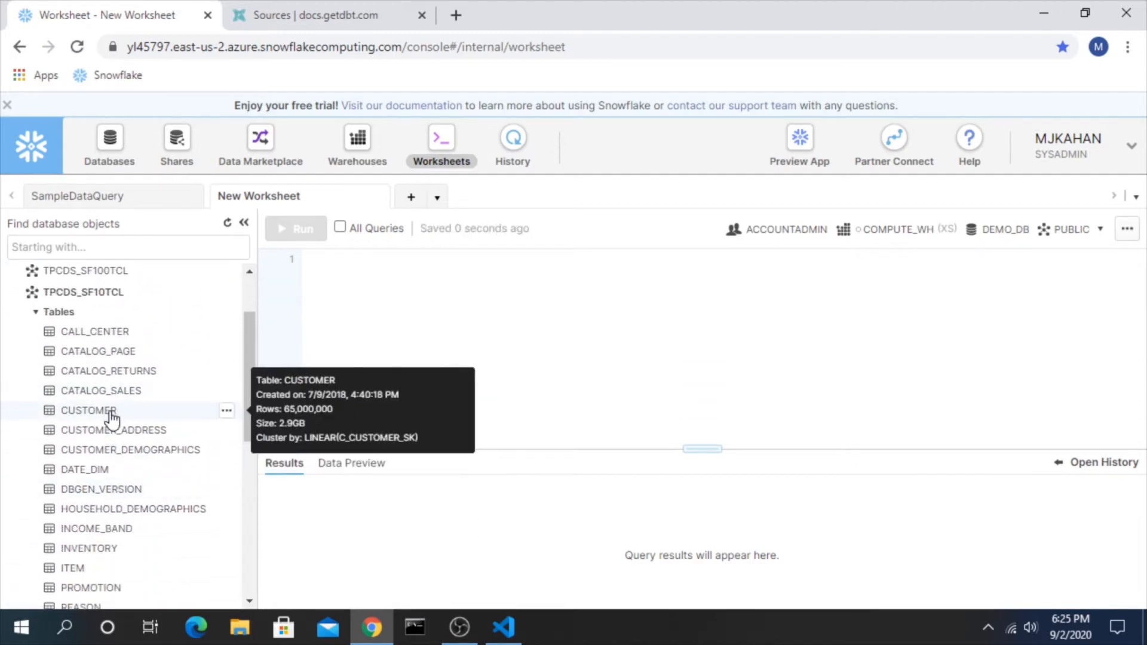
scroll("down", 3)
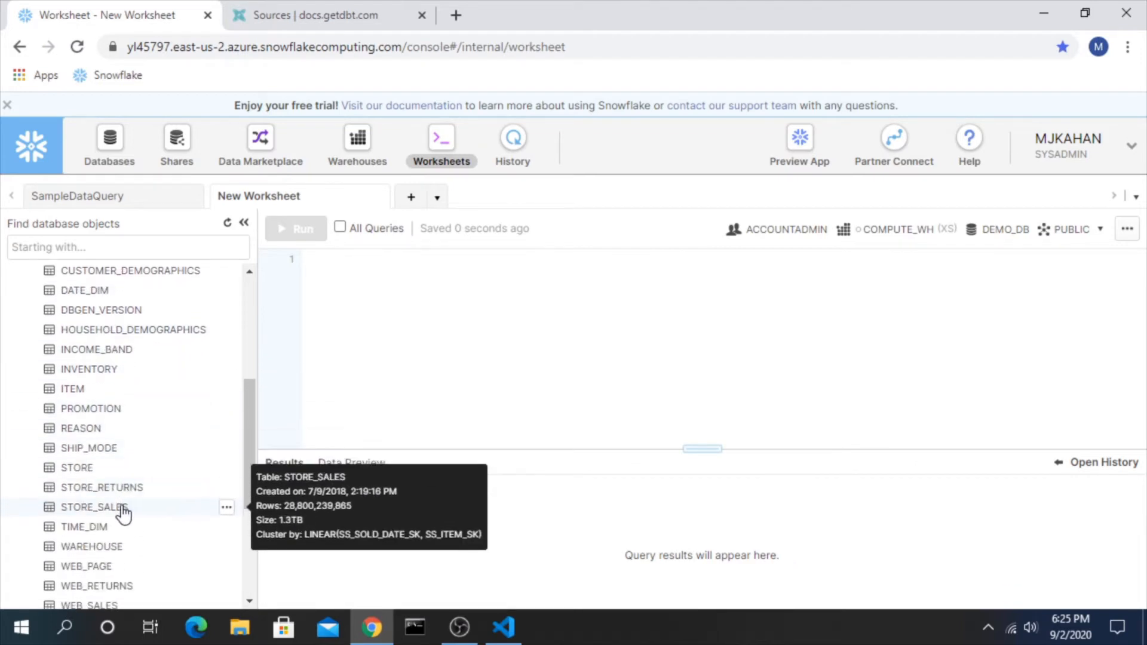
left_click(95, 506)
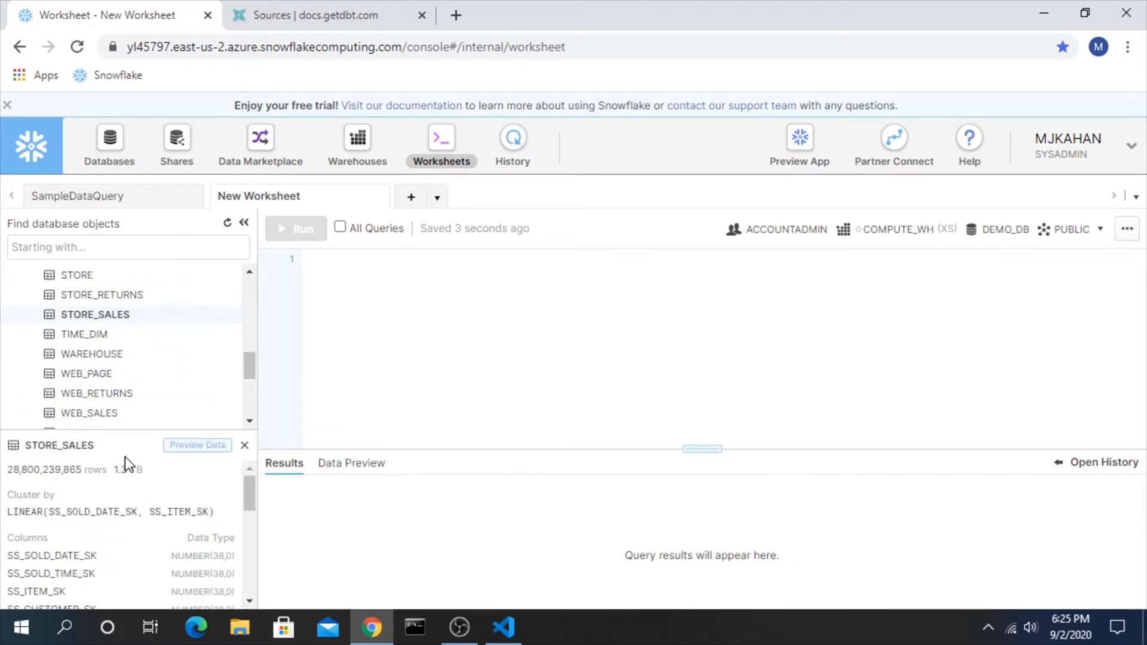
mouse_move(95, 315)
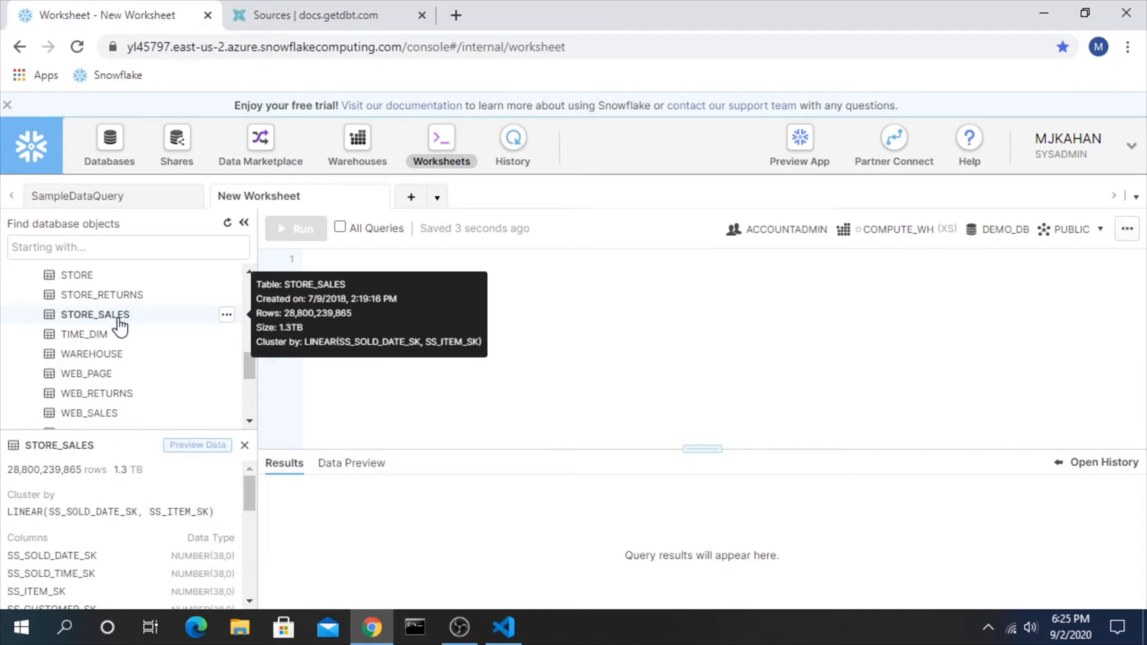
mouse_move(267, 428)
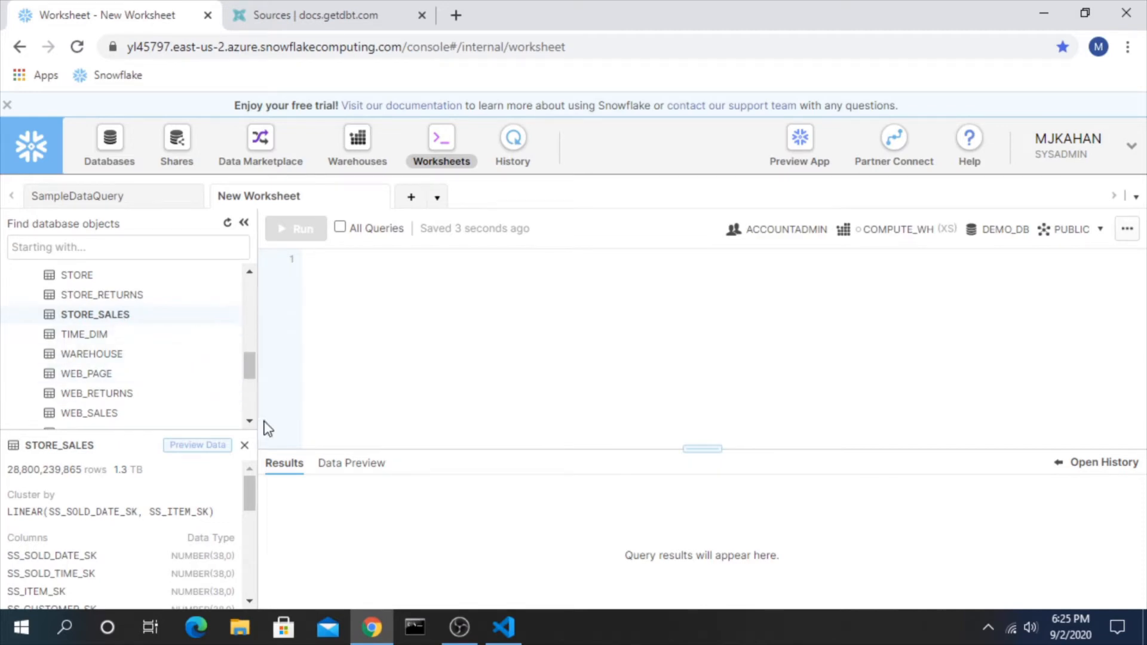
left_click(503, 627)
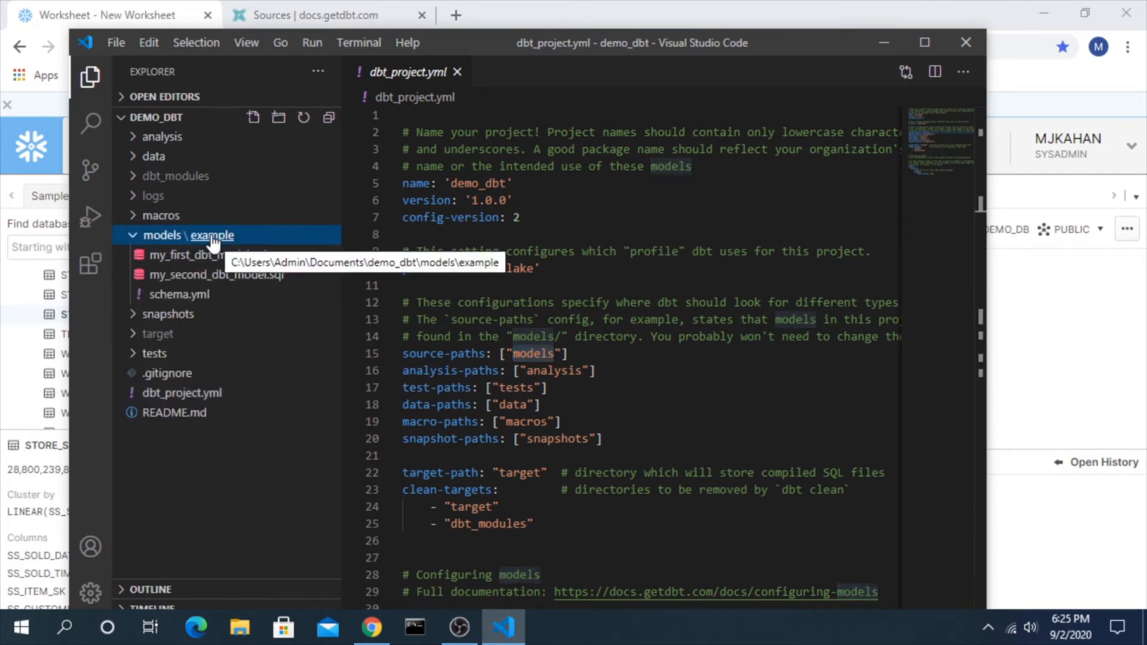
- Create a new folder named snowflake_sample_data under models
right_click(212, 235)
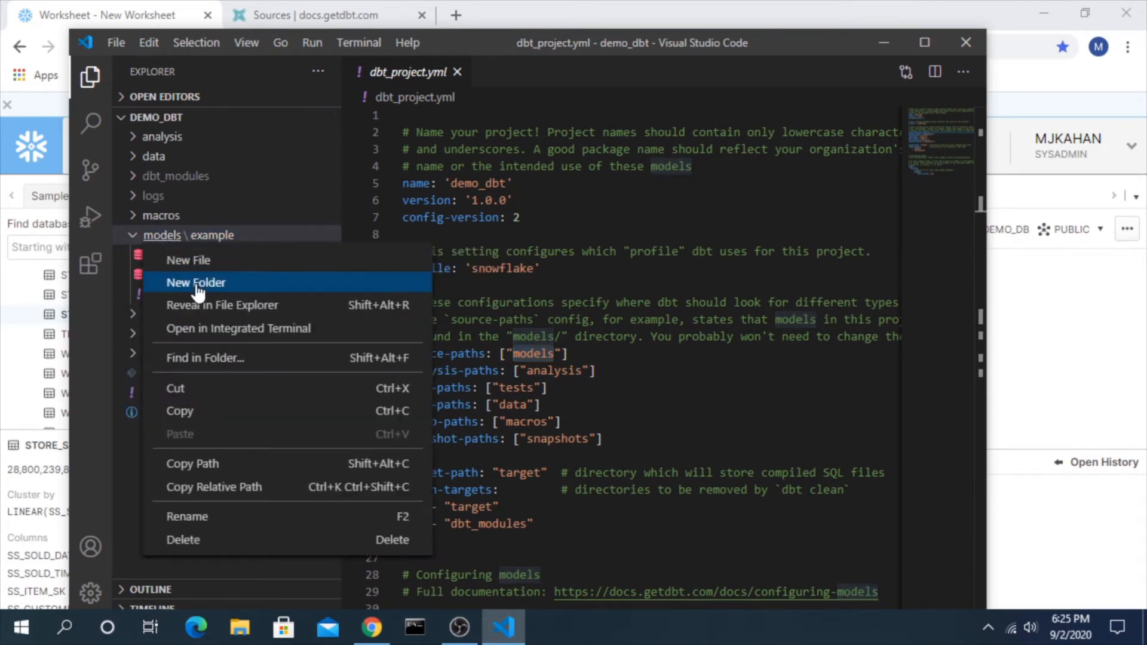
left_click(195, 283)
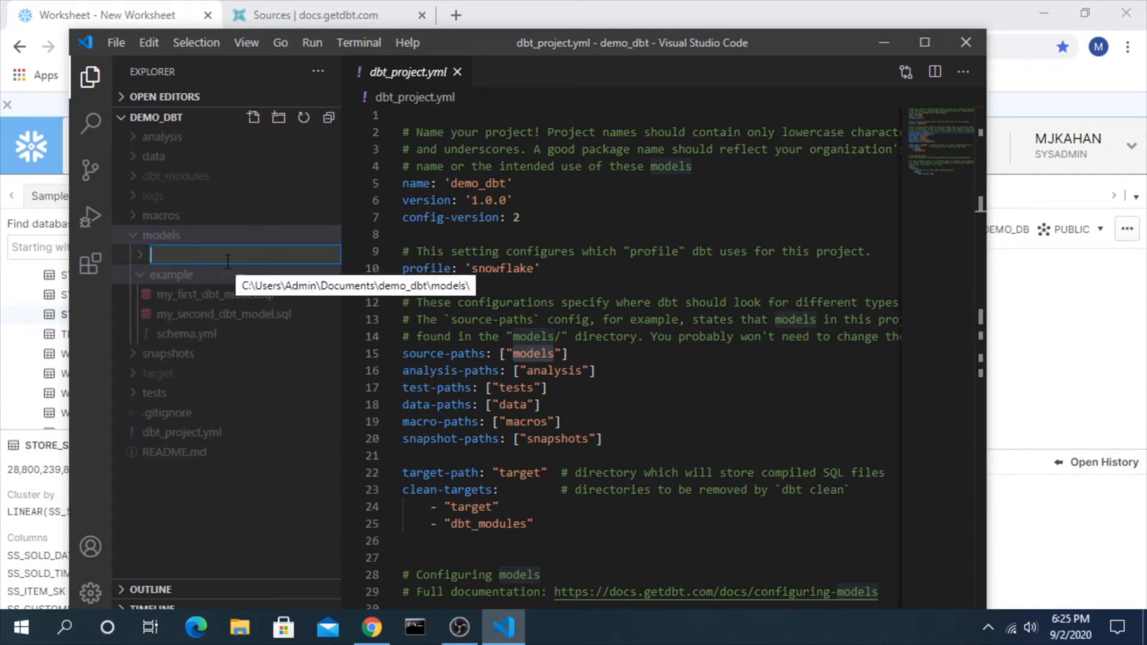
type("snowflake_")
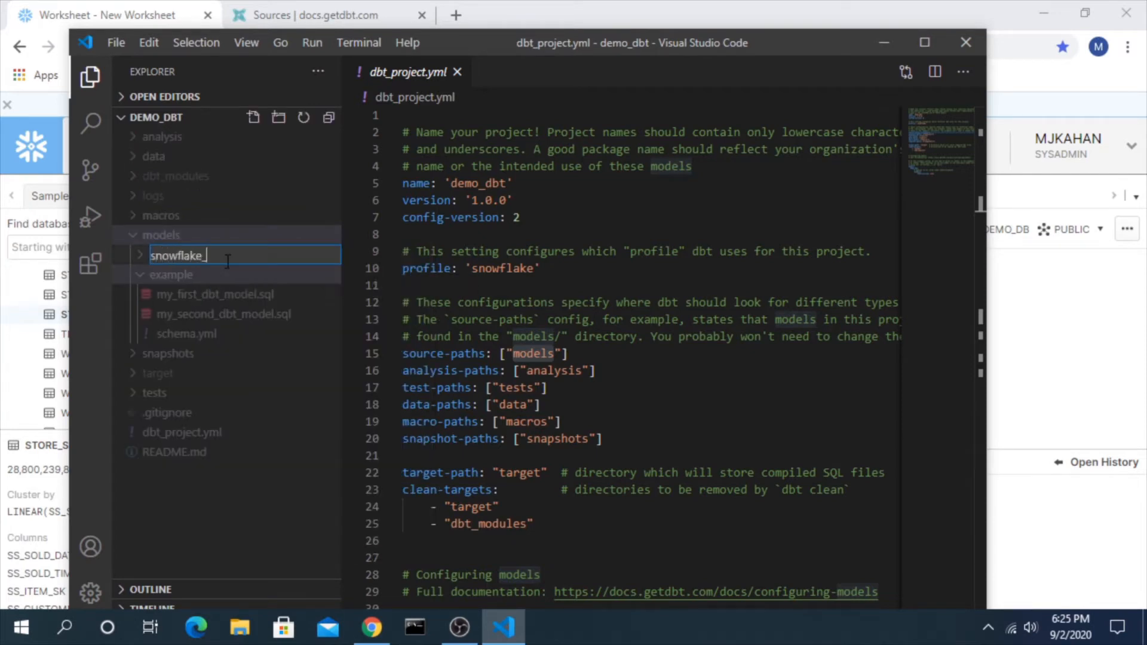
type("sample_data")
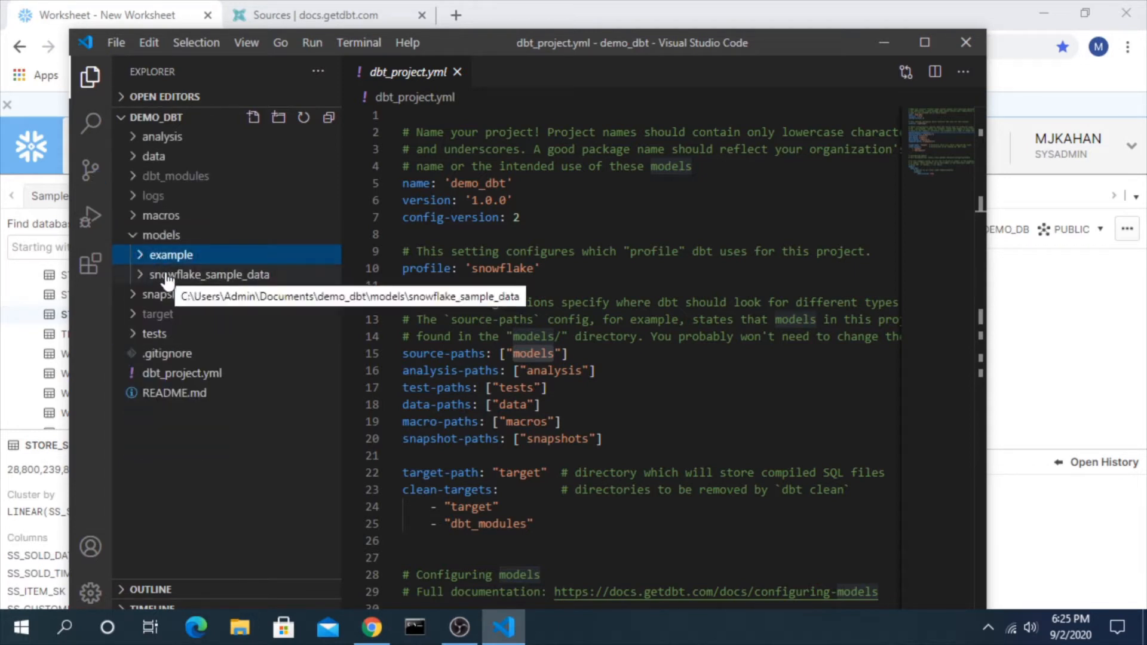
mouse_move(170, 255)
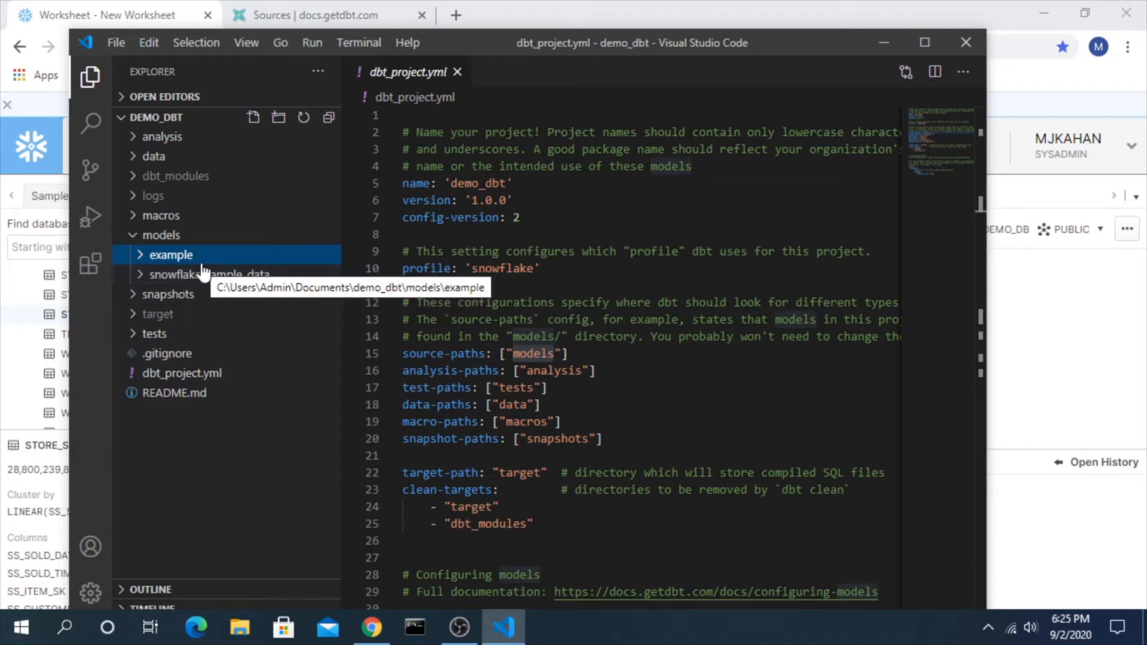
mouse_move(231, 307)
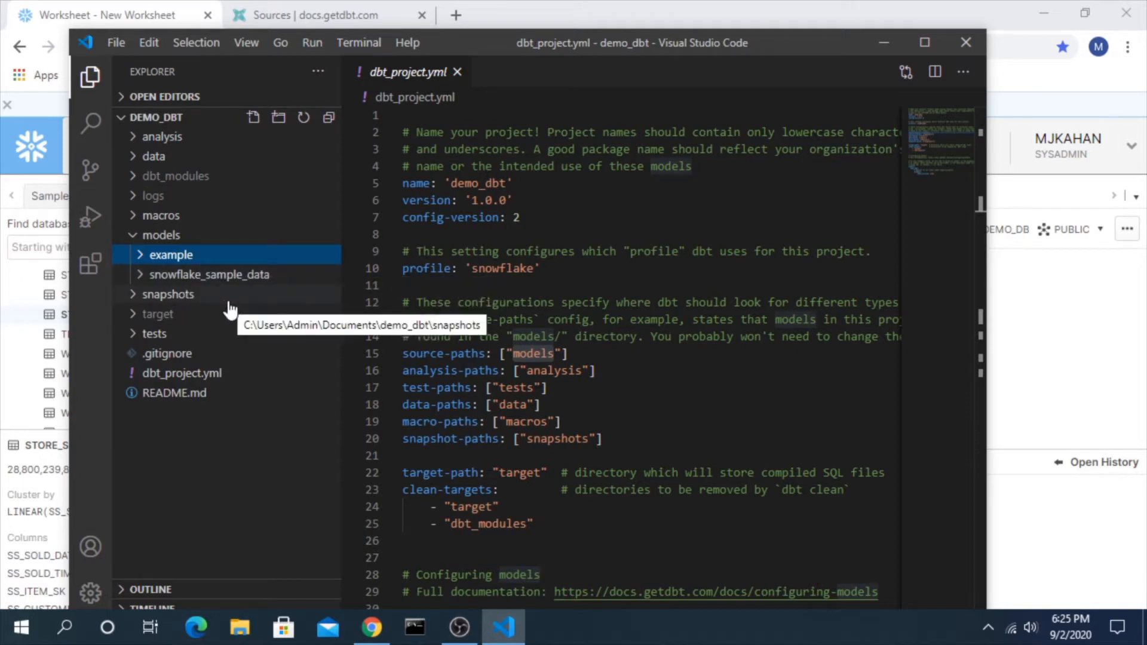
mouse_move(222, 297)
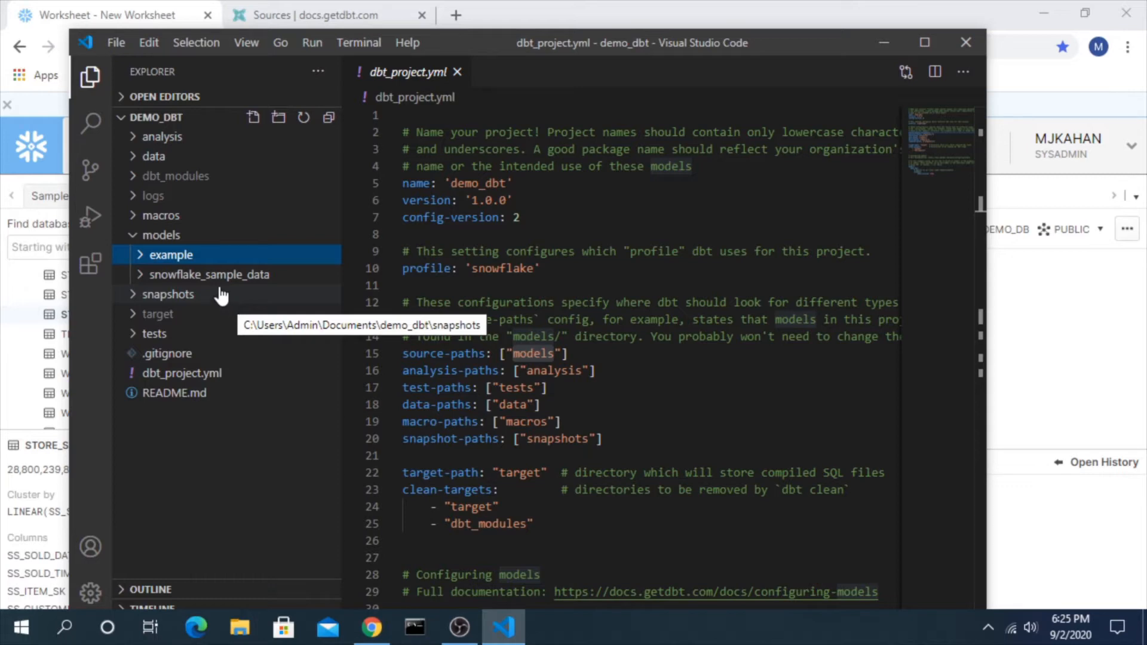
mouse_move(154, 284)
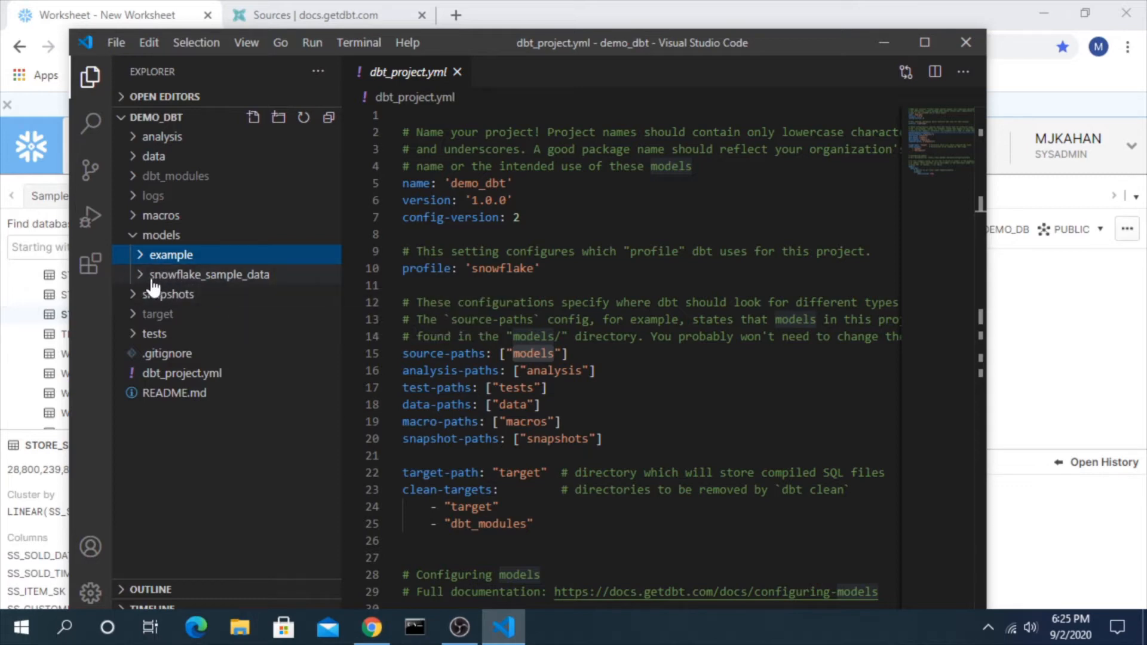
- Add a new file named schema.yml inside snowflake_sample_data
right_click(210, 274)
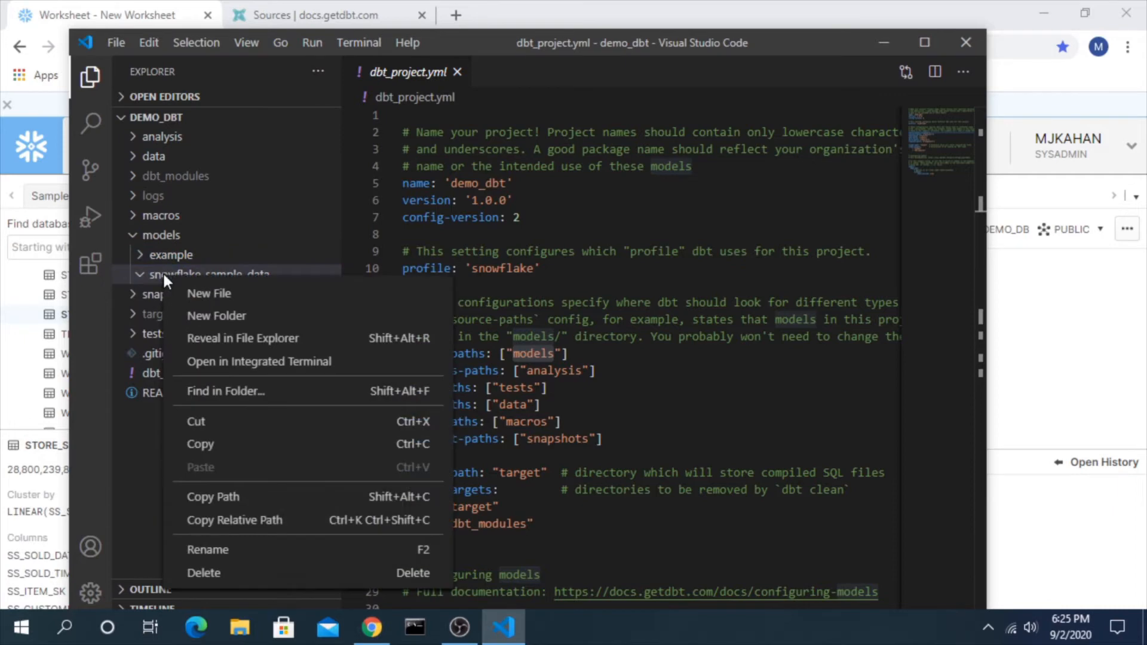
left_click(209, 293)
type("schema.yml")
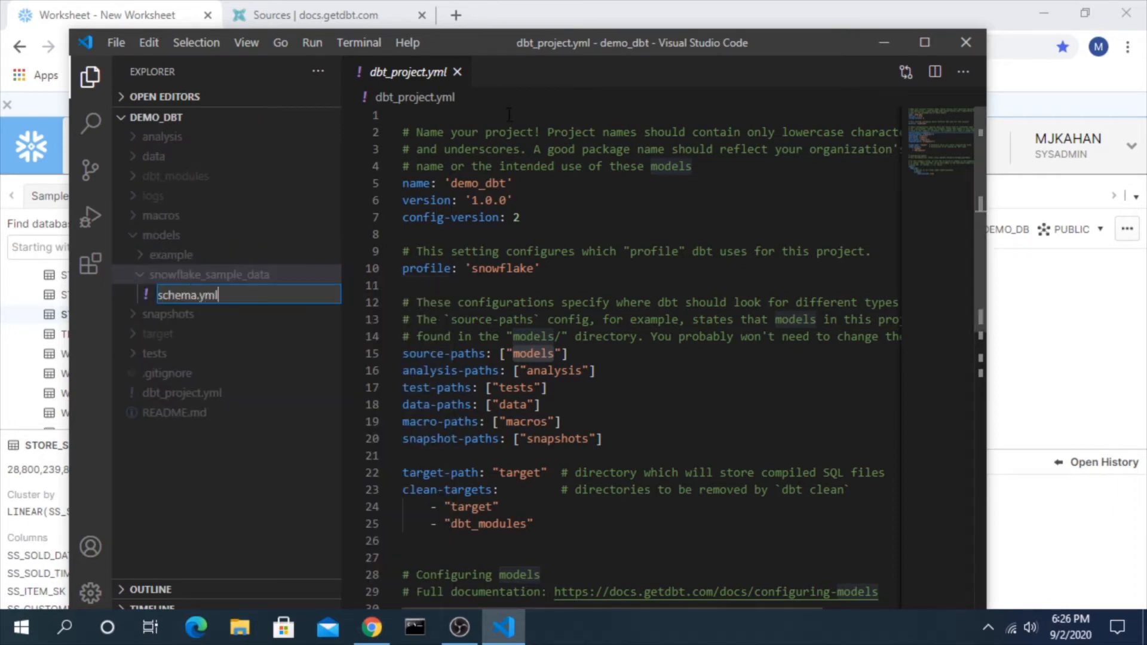
key("Return")
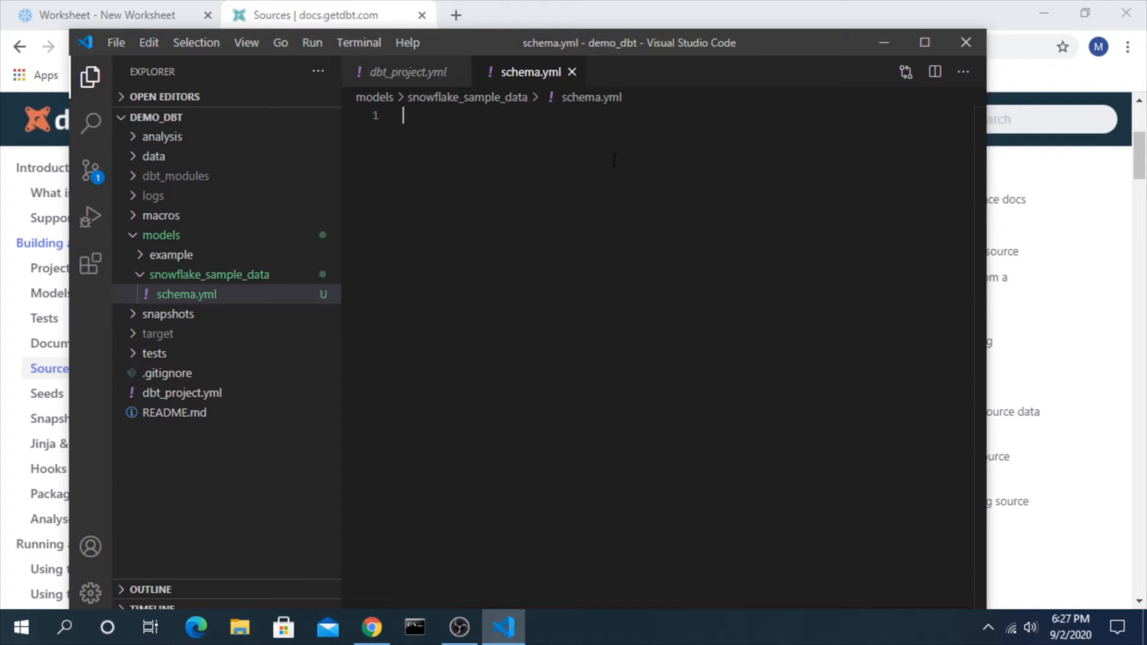
mouse_move(1059, 252)
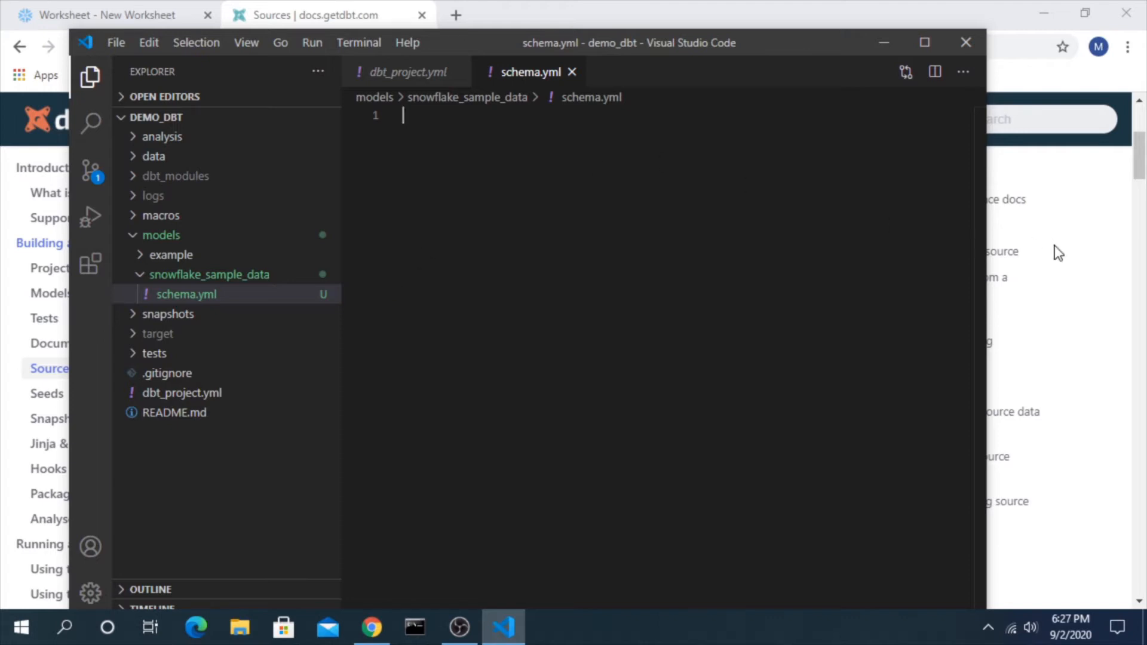
mouse_move(1056, 277)
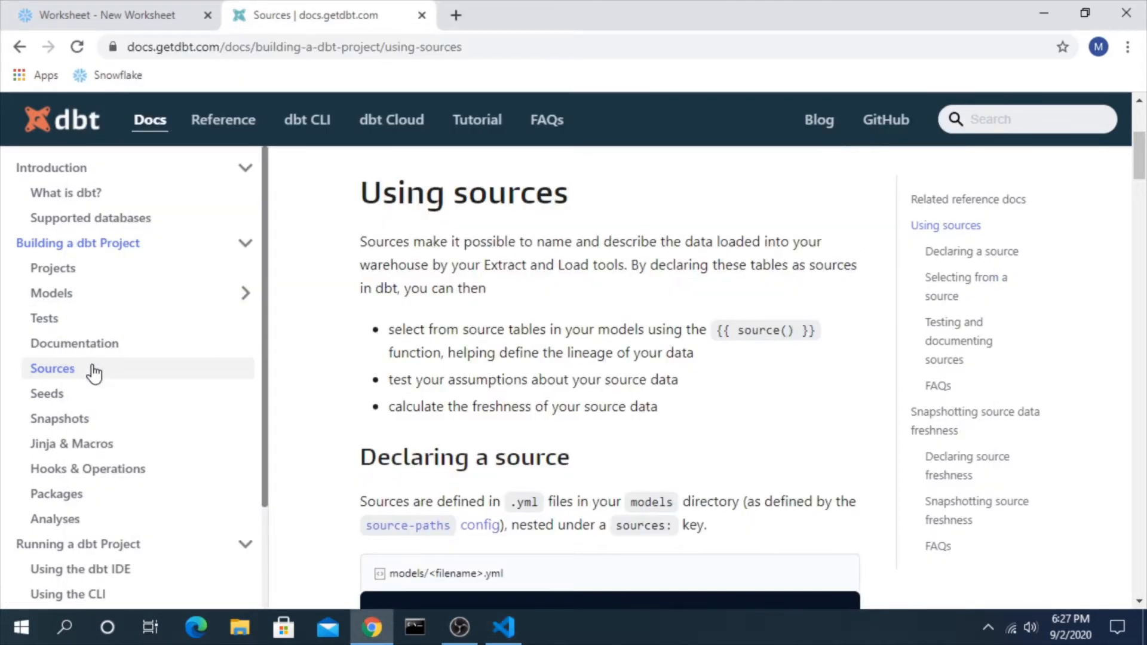
- Copy the 'Declaring a source' sources YAML example and return to VS Code
scroll("down", 3)
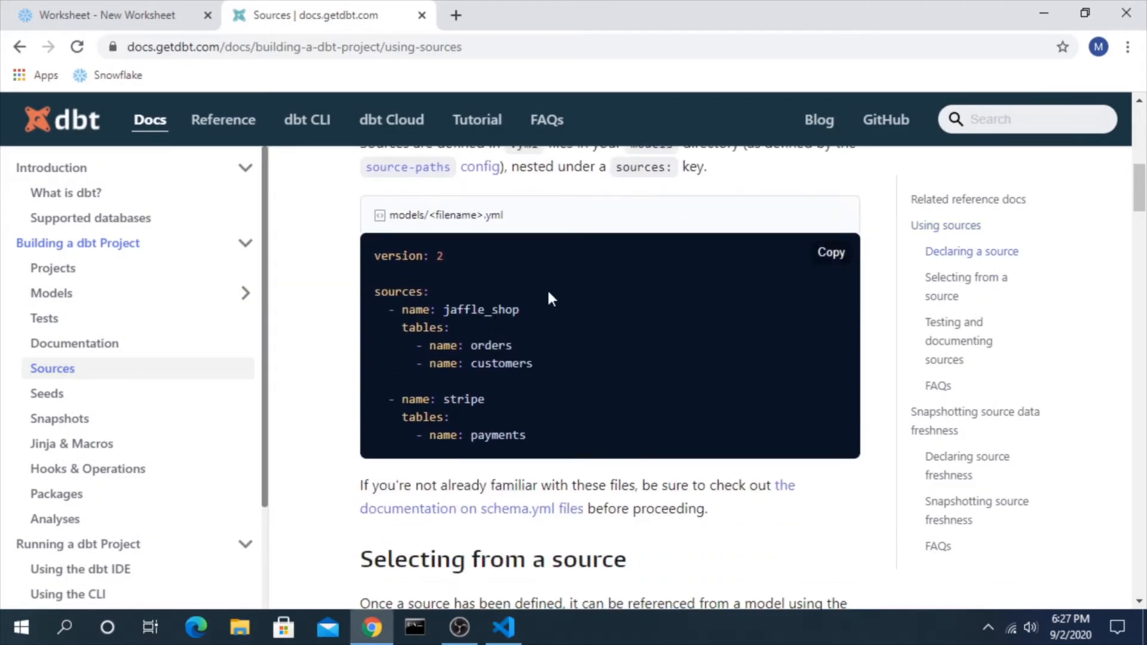
mouse_move(531, 306)
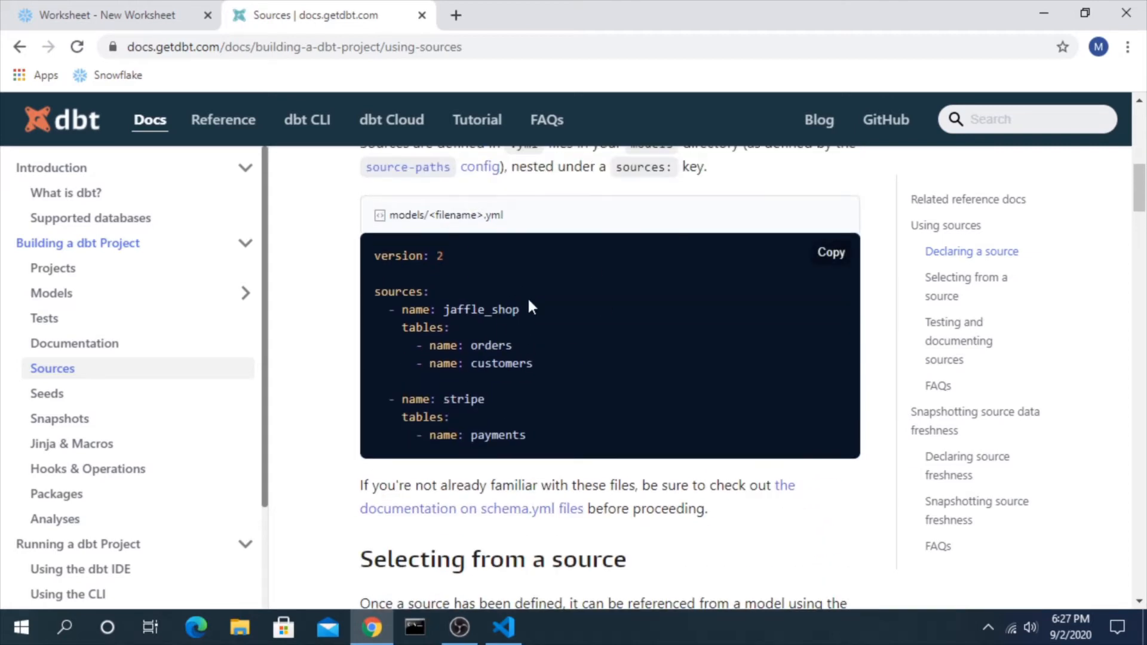
scroll("up", 3)
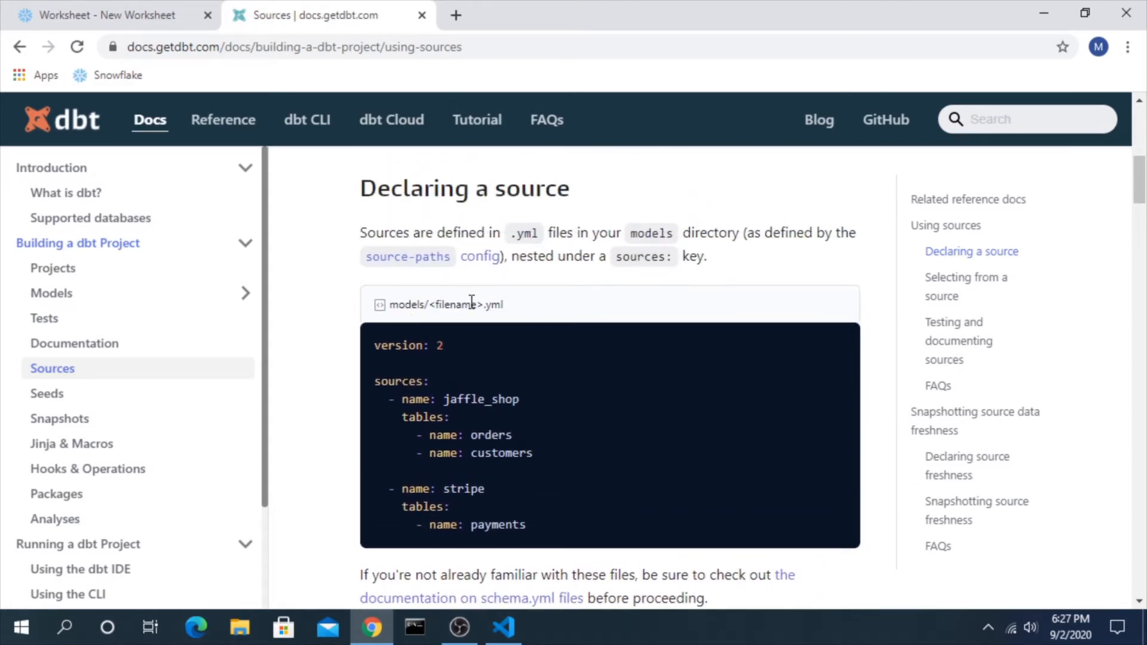
double_click(455, 304)
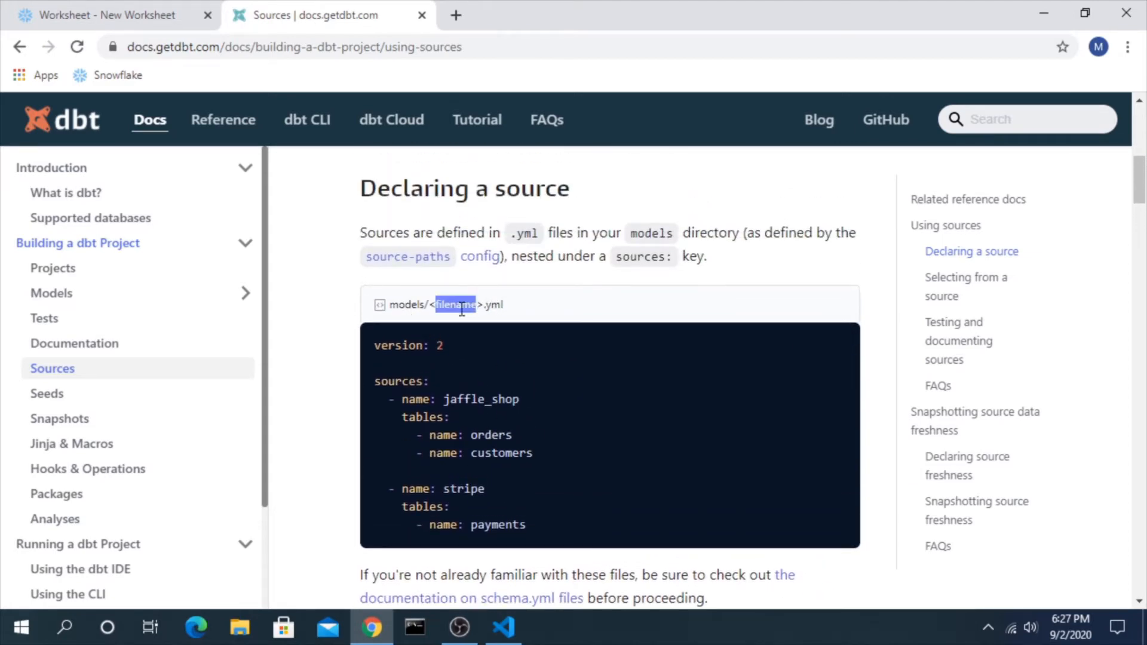
left_click(826, 342)
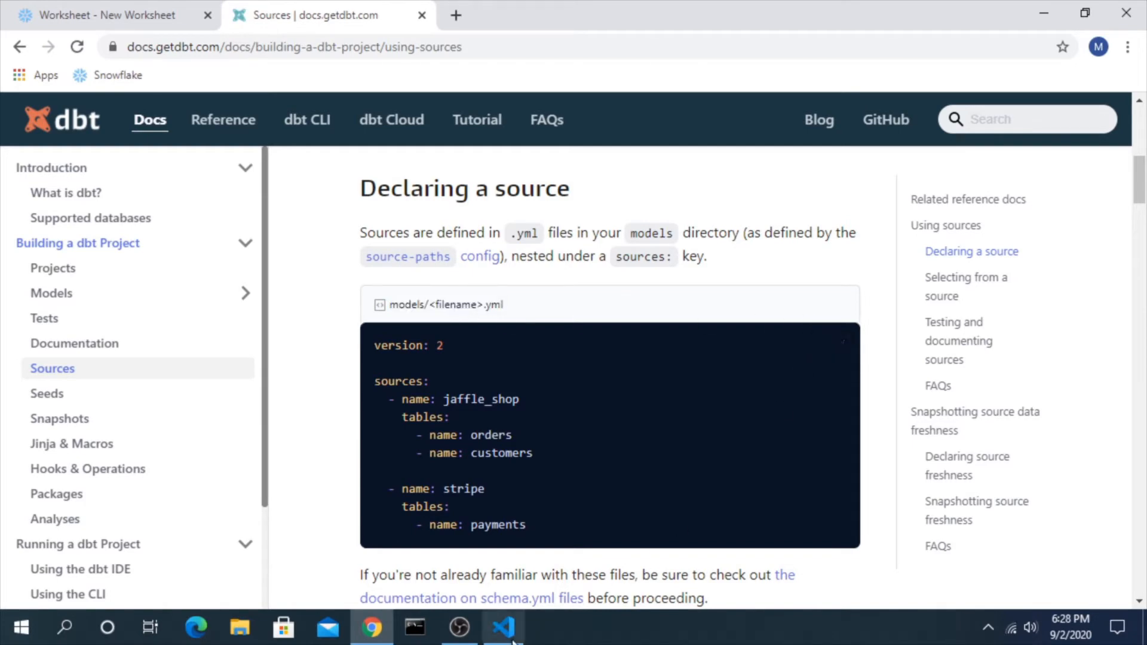
left_click(502, 627)
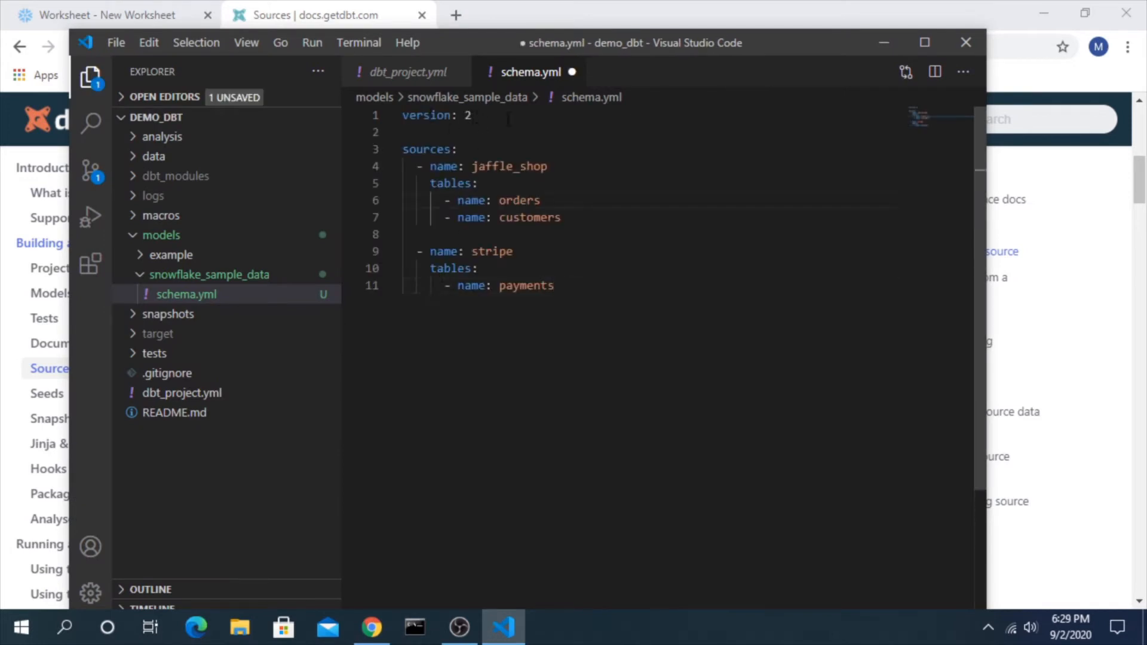
- Edit the pasted sources YAML in schema.yml, selecting the jaffle_shop source entry
double_click(427, 115)
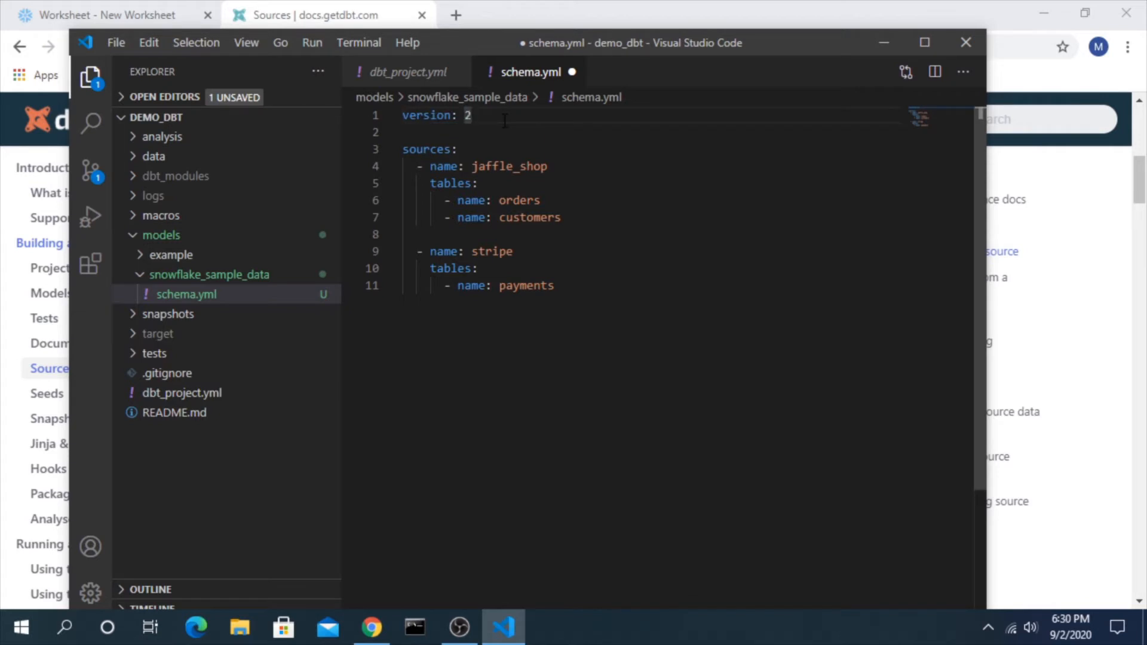
left_click(406, 132)
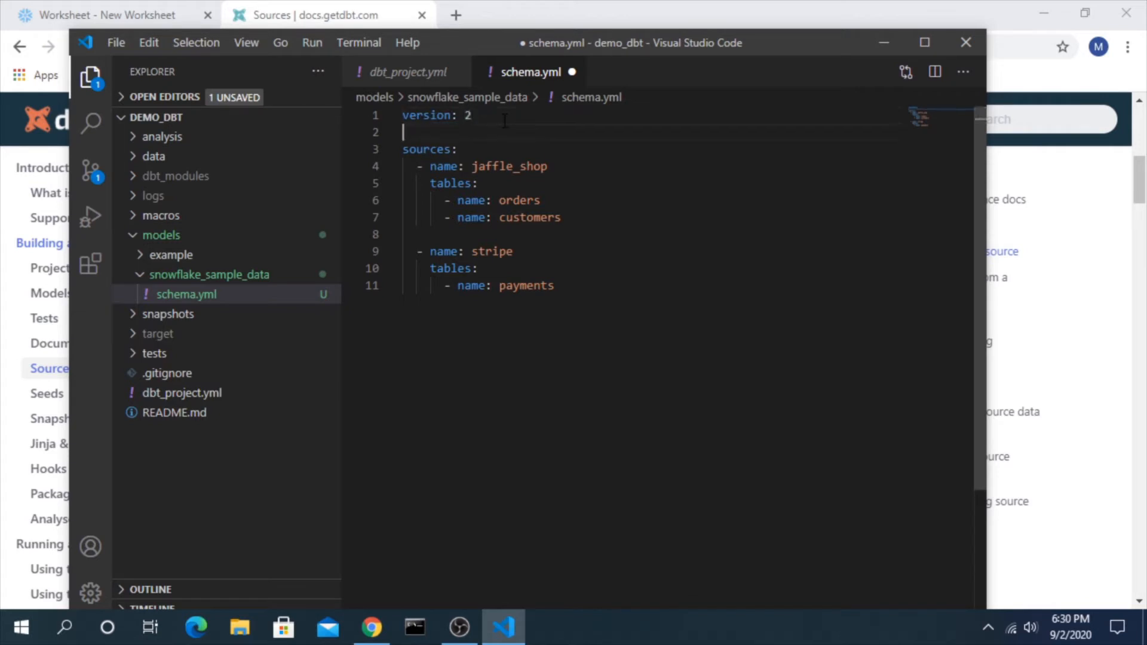
double_click(426, 150)
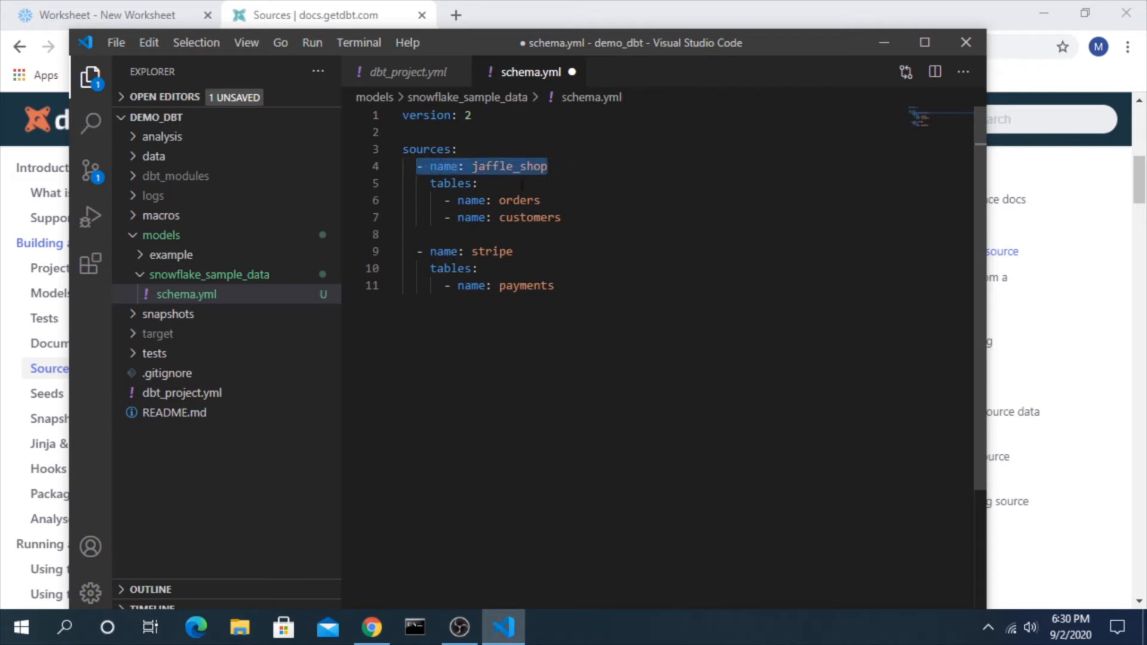
double_click(451, 184)
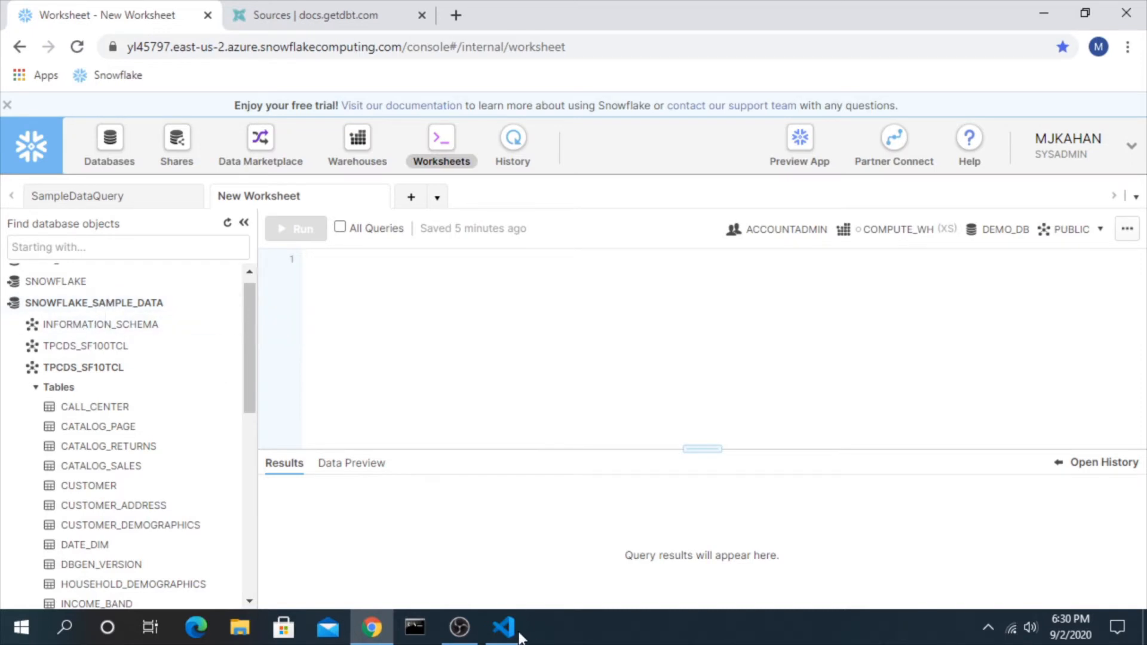
- Replace jaffle_shop with snowflake_sample_data and orders with store_sales in schema.yml
left_click(502, 628)
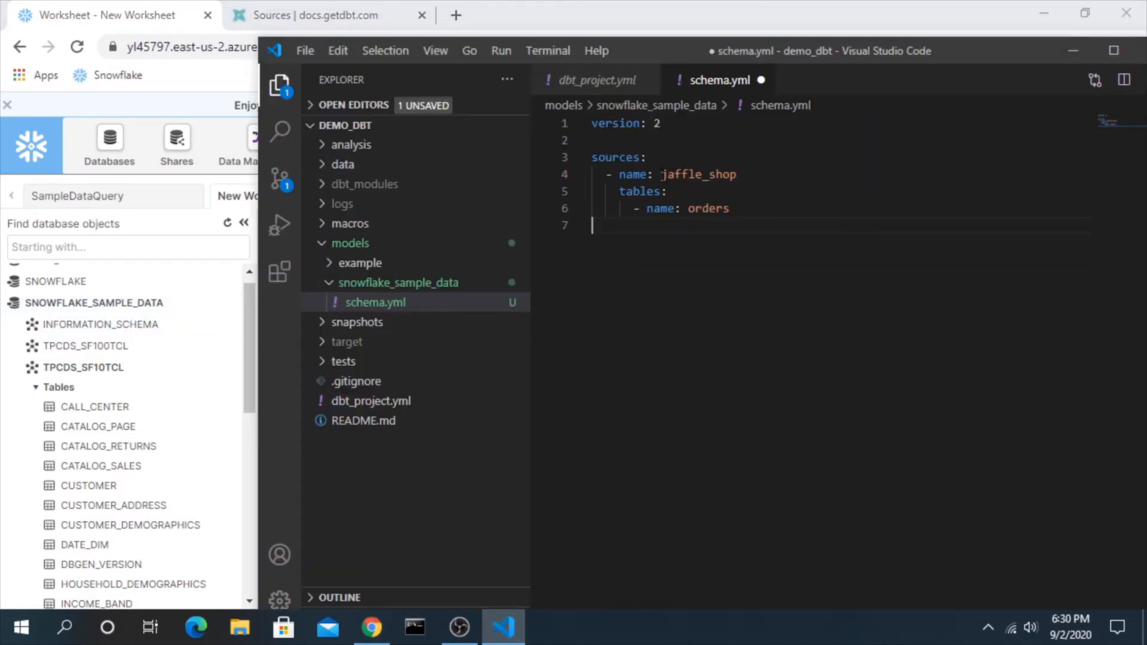
type("snowf")
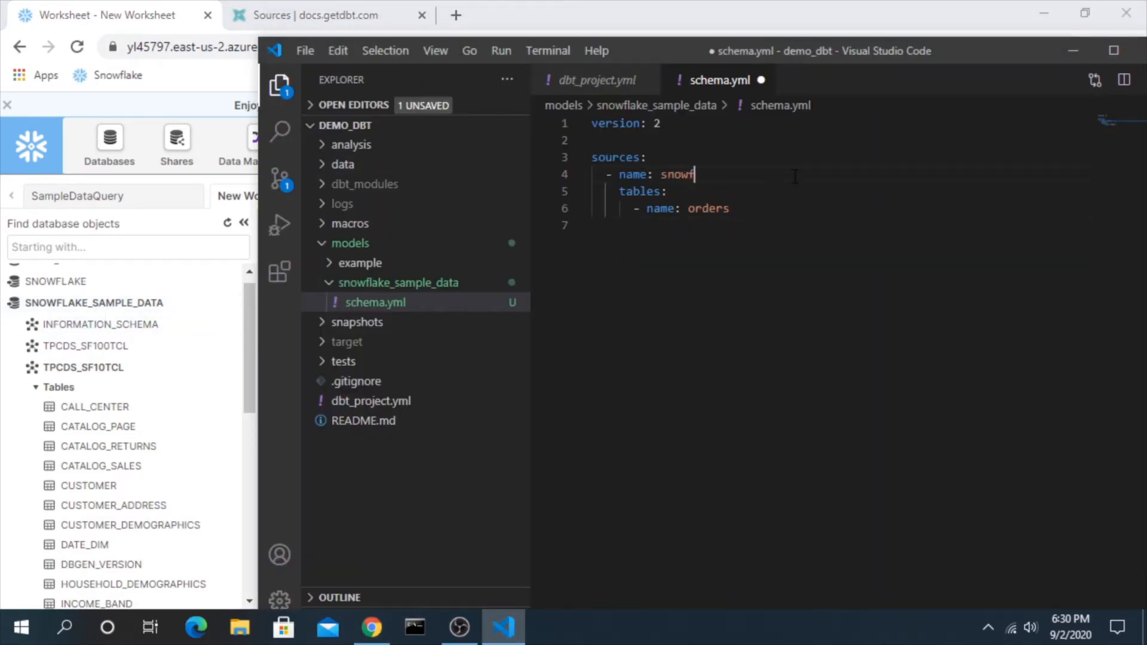
type("lake_sample_")
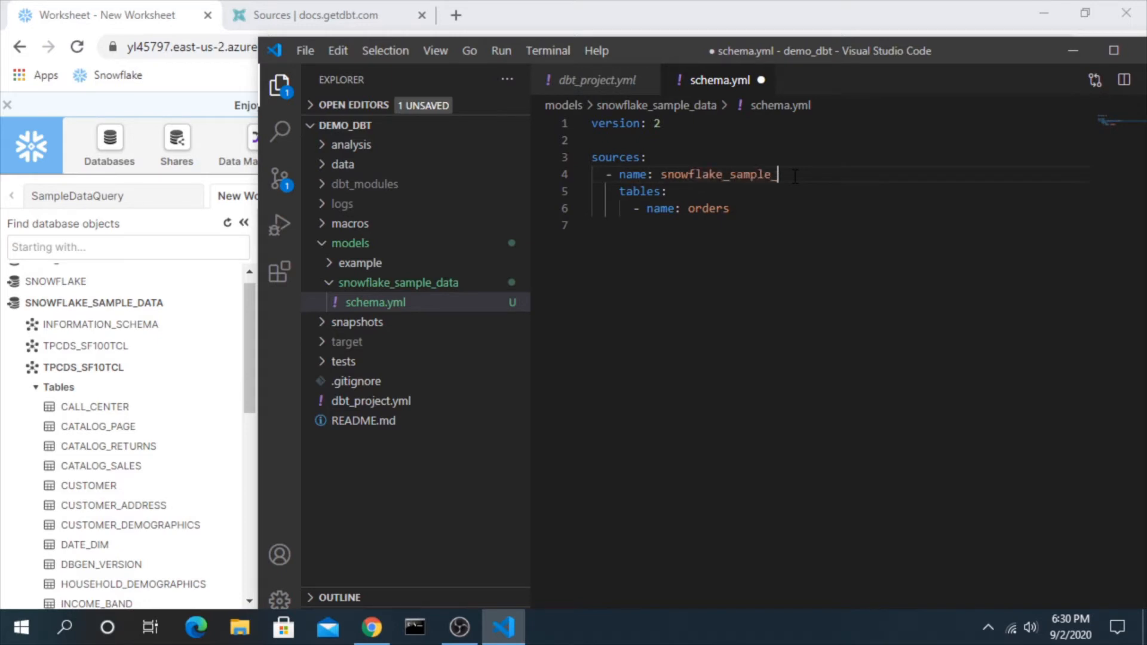
type("data")
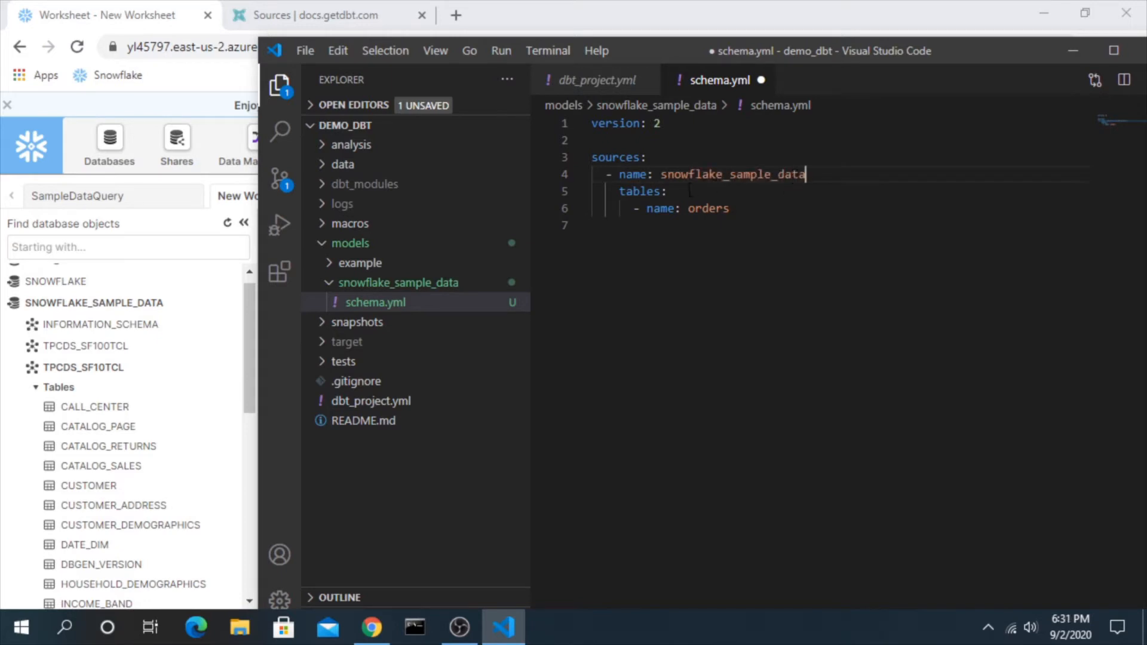
double_click(708, 209)
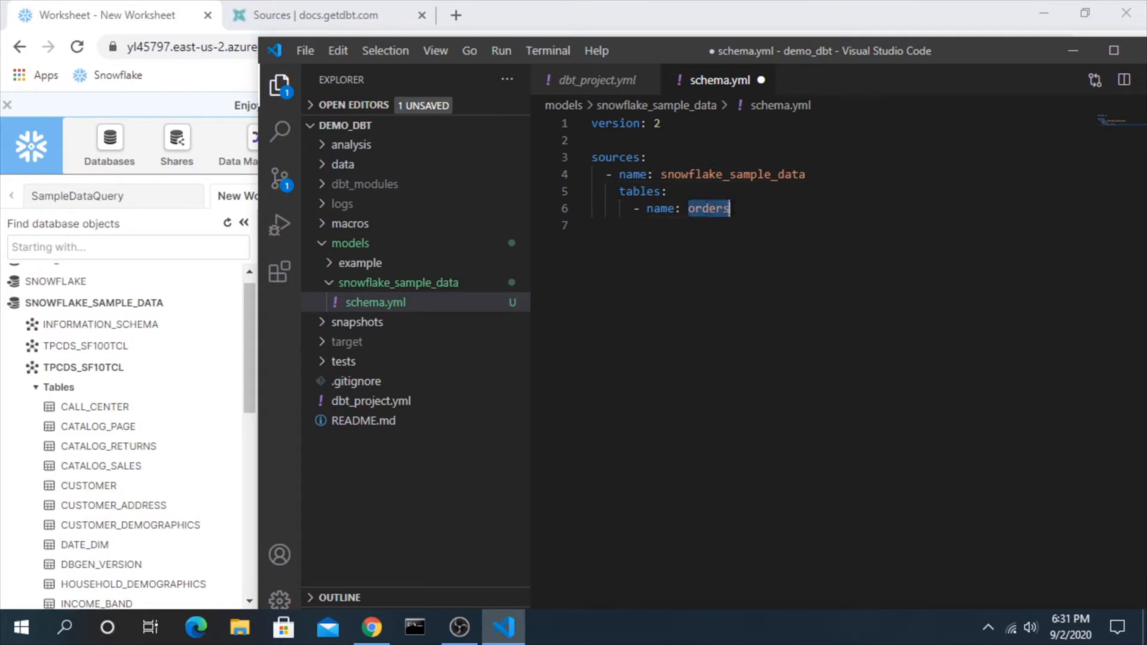
scroll("down", 3)
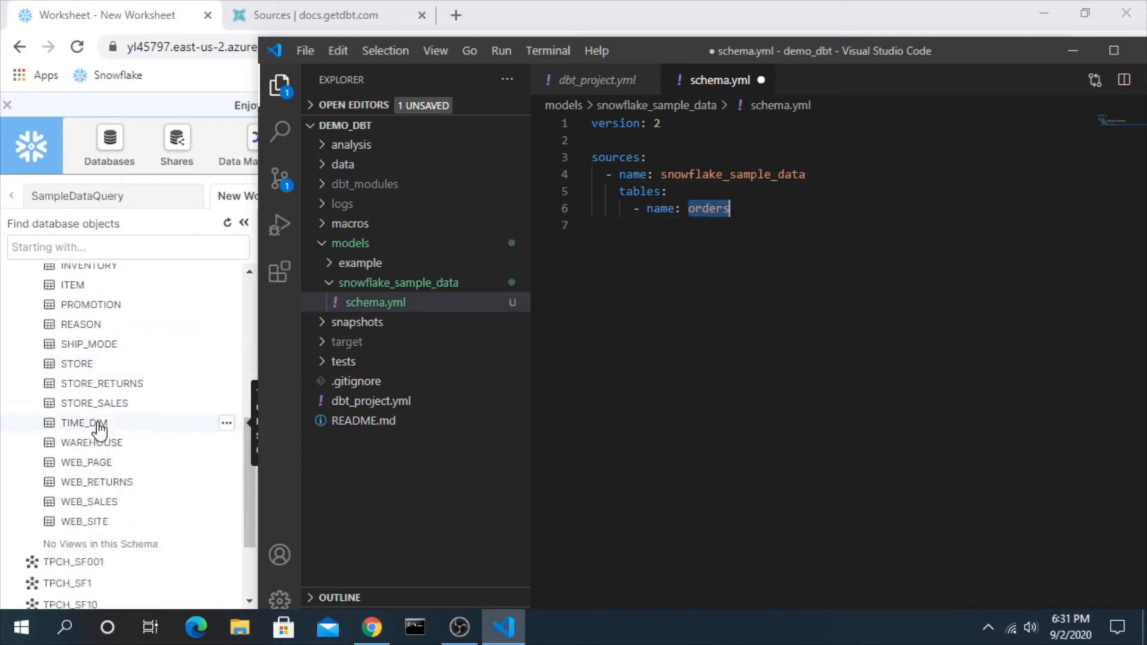
type("s")
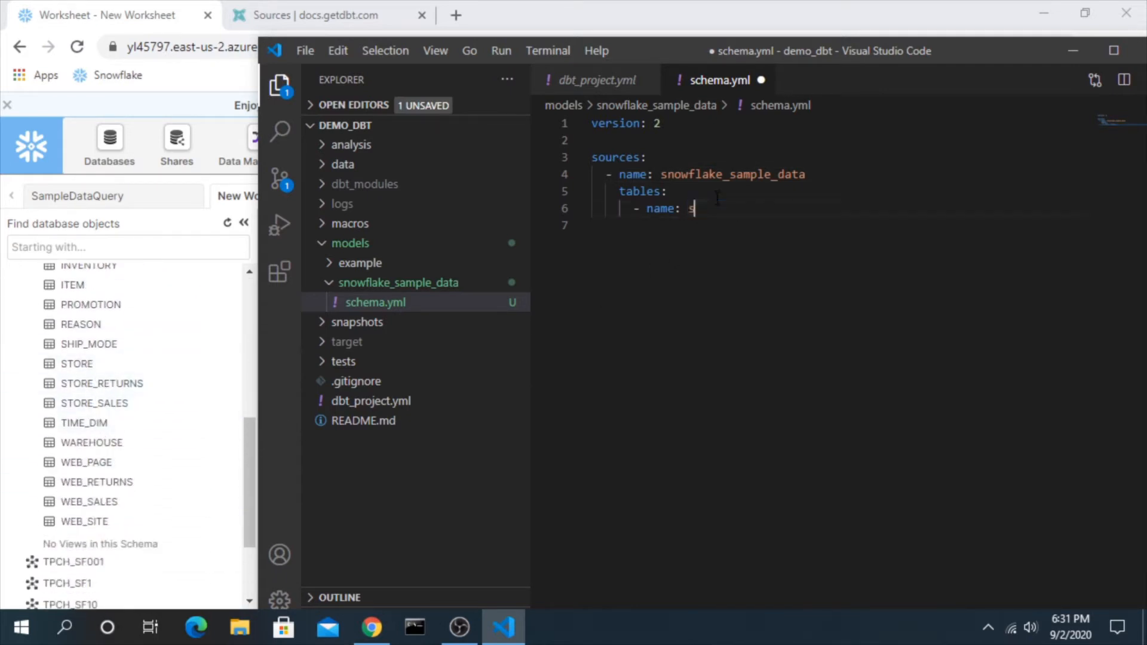
type("tore_sales")
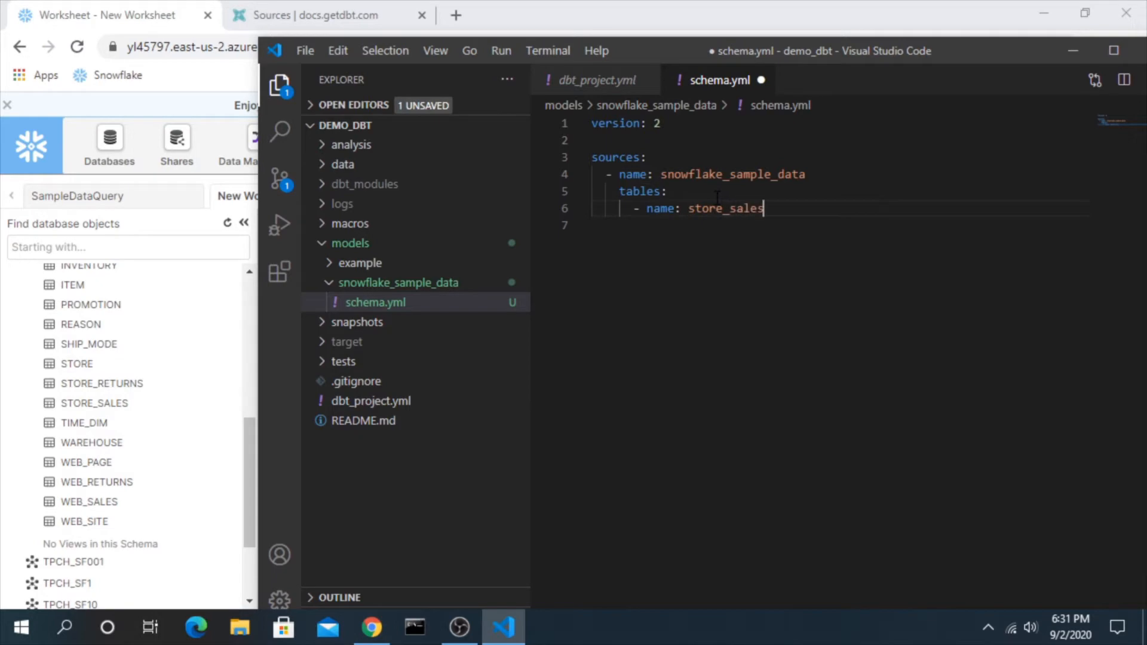
left_click(327, 14)
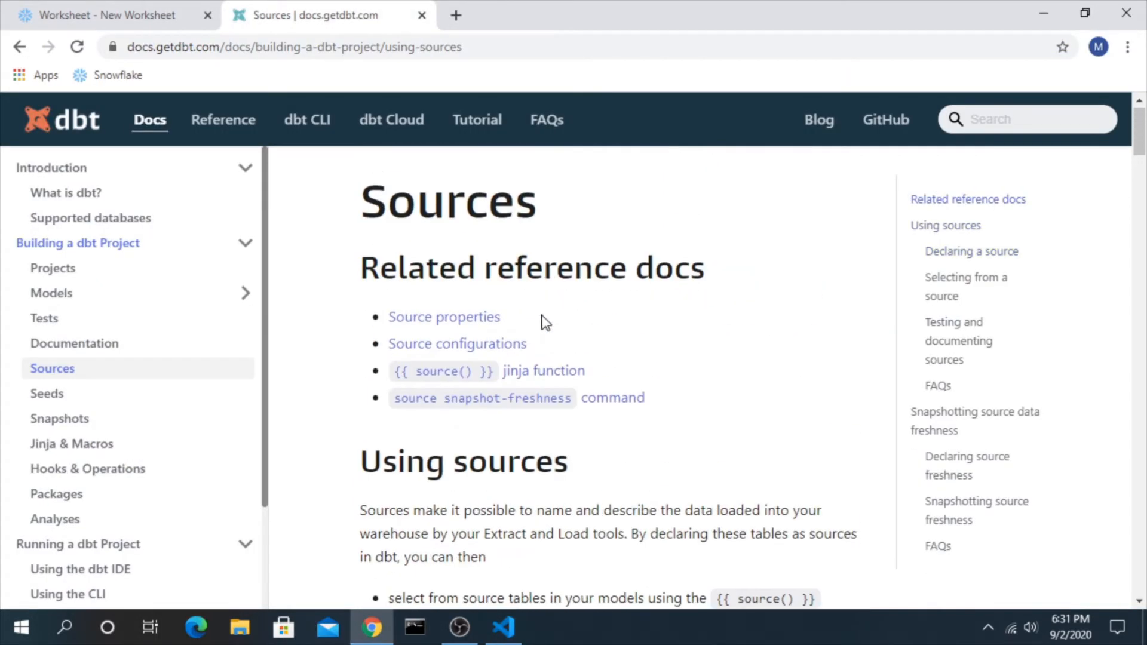
mouse_move(457, 343)
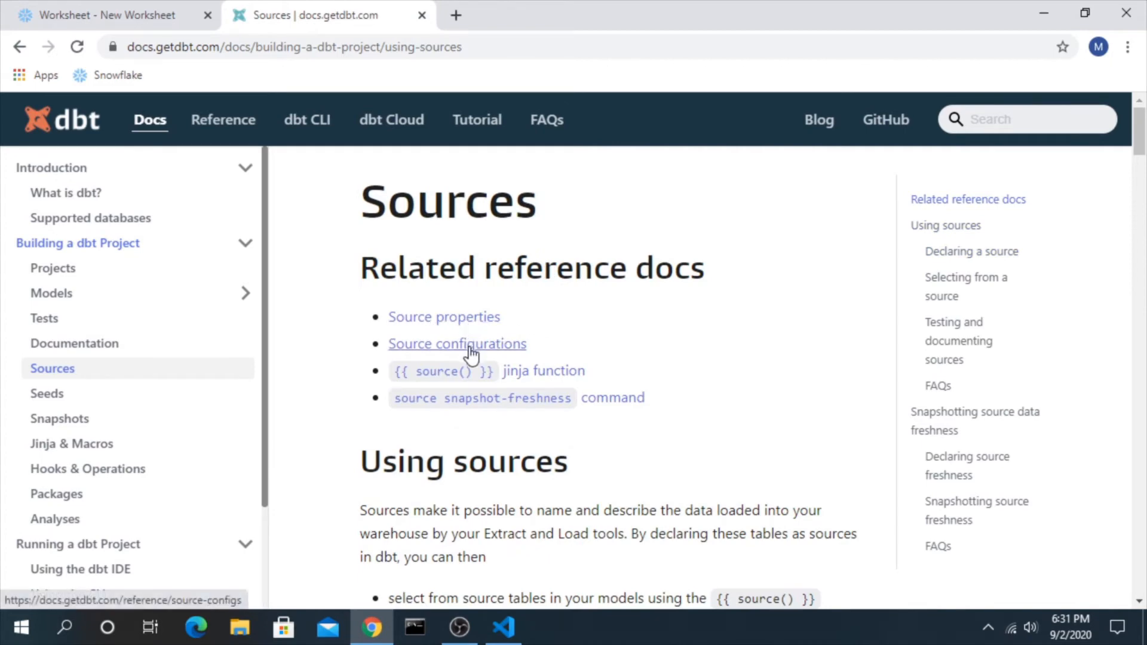
- Open the Source properties reference and scroll to its sources YAML template
left_click(444, 316)
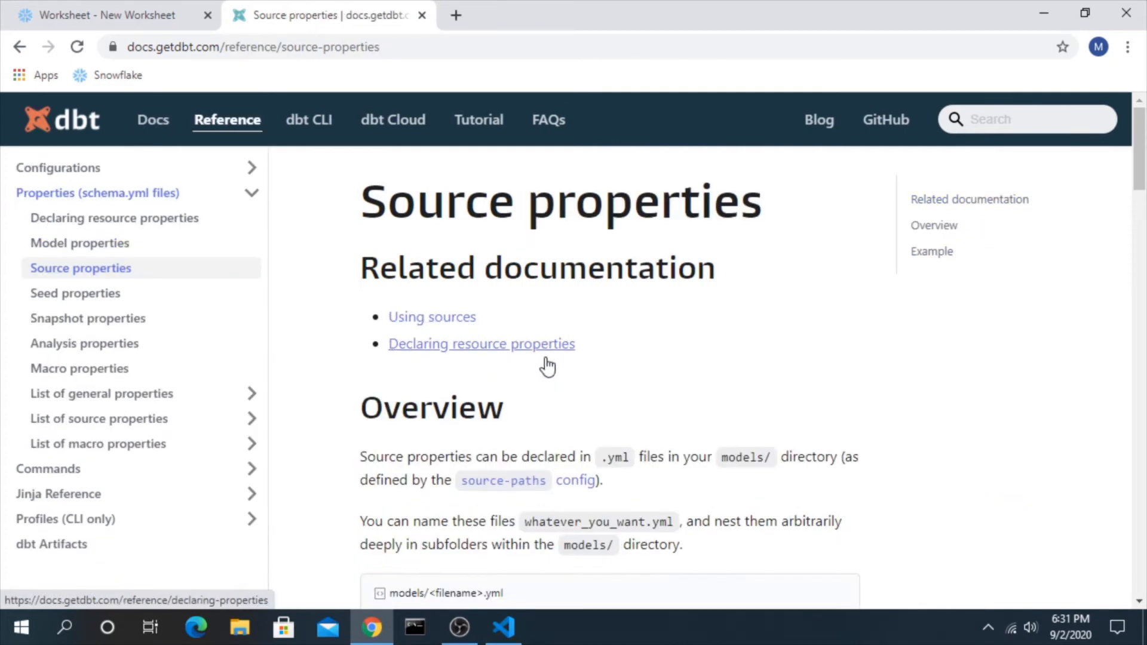
scroll("down", 3)
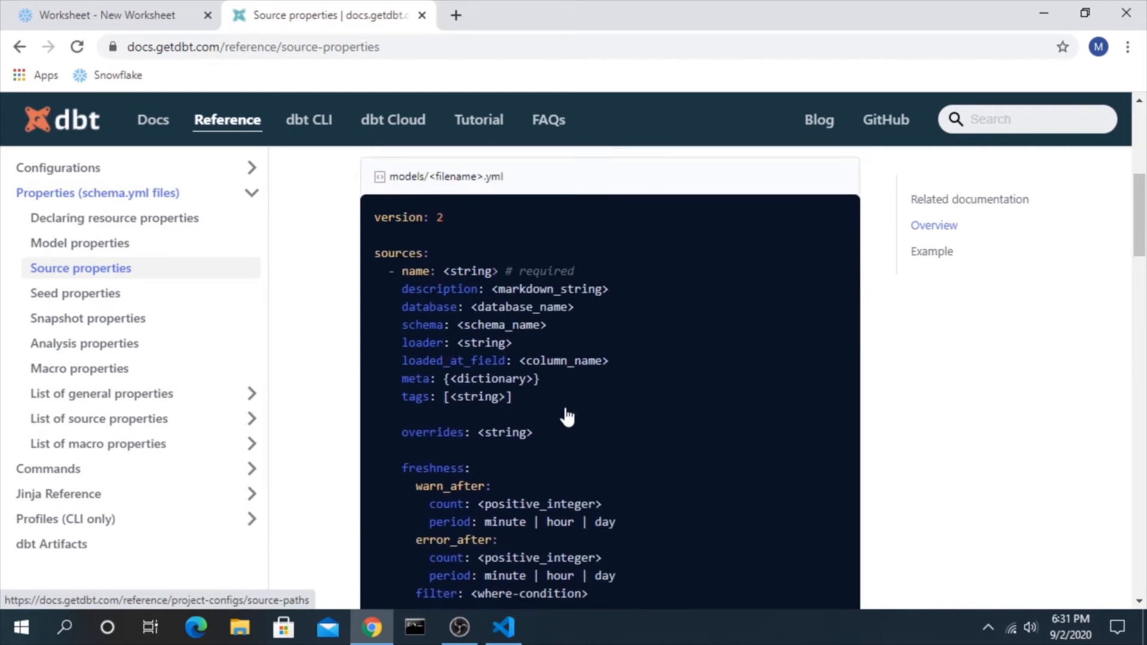
scroll("up", 3)
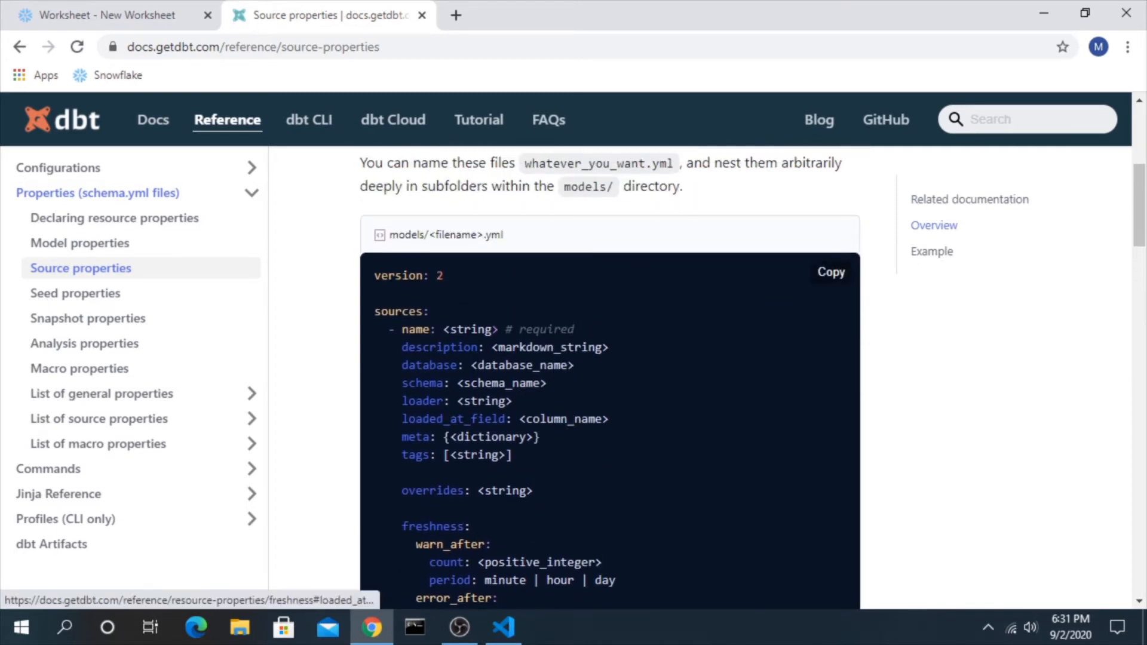
mouse_move(557, 392)
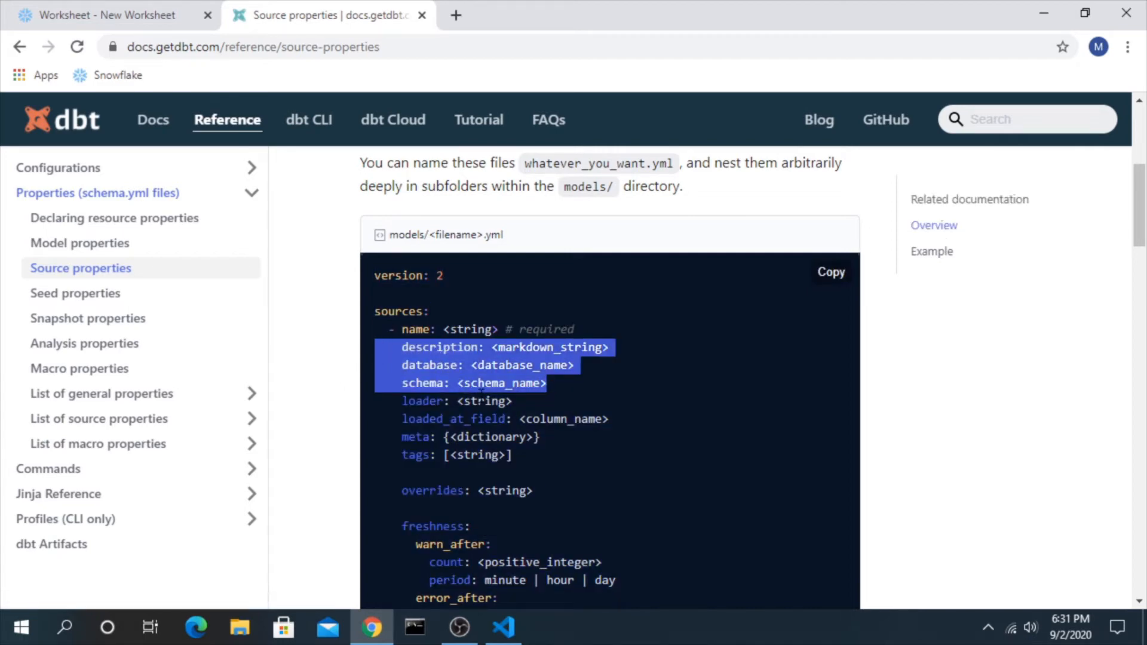
- Add a source description line reading 'A sample database provided by Snowflake.'
left_click(503, 627)
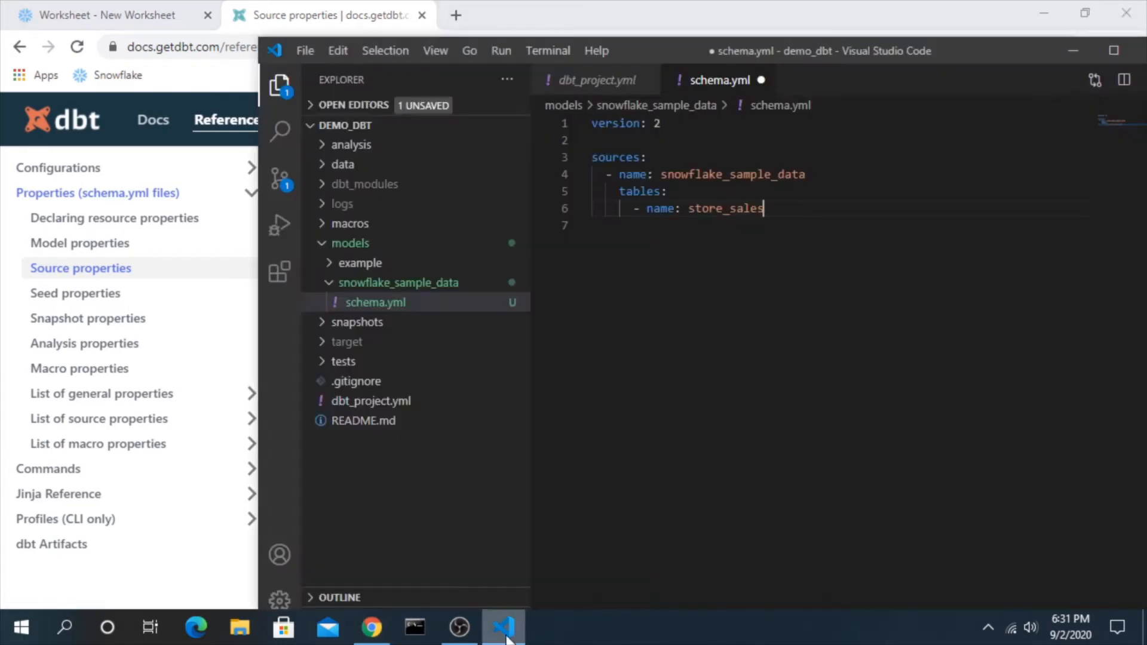
key("Enter")
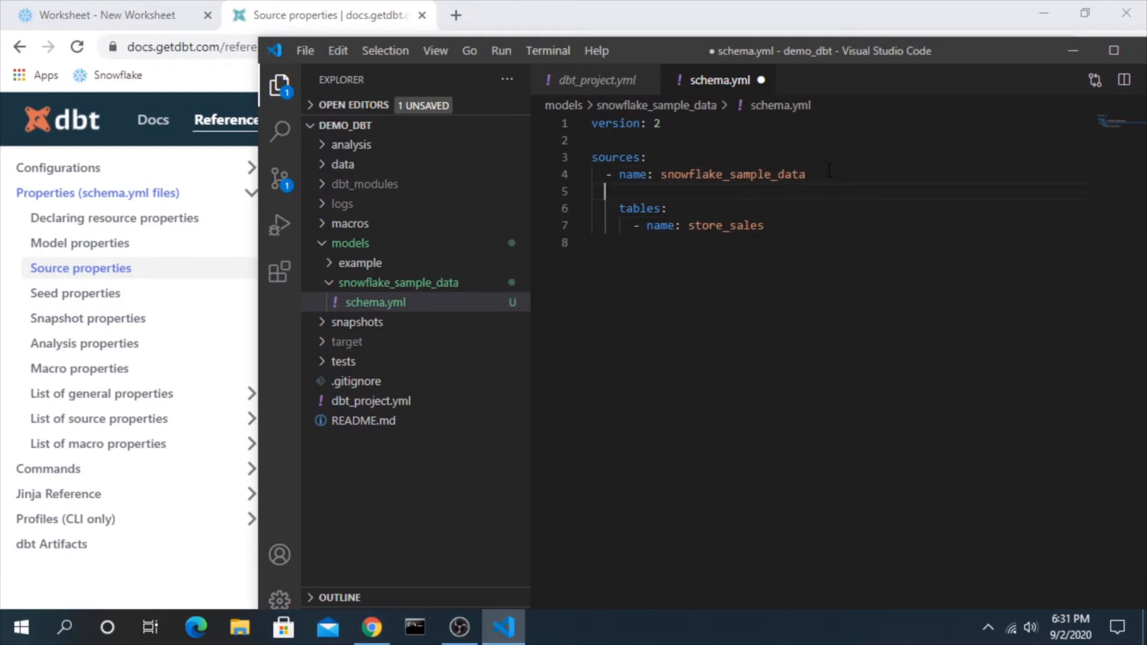
type("description: <markdown_string>")
type("schema: <schema_name>")
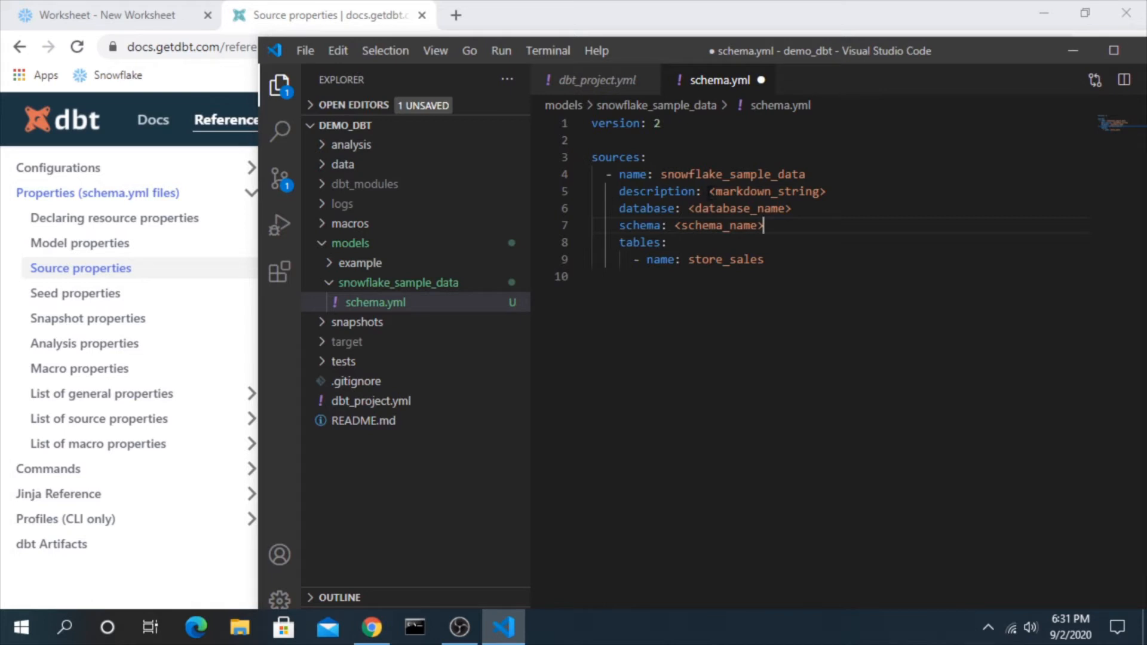
double_click(767, 191)
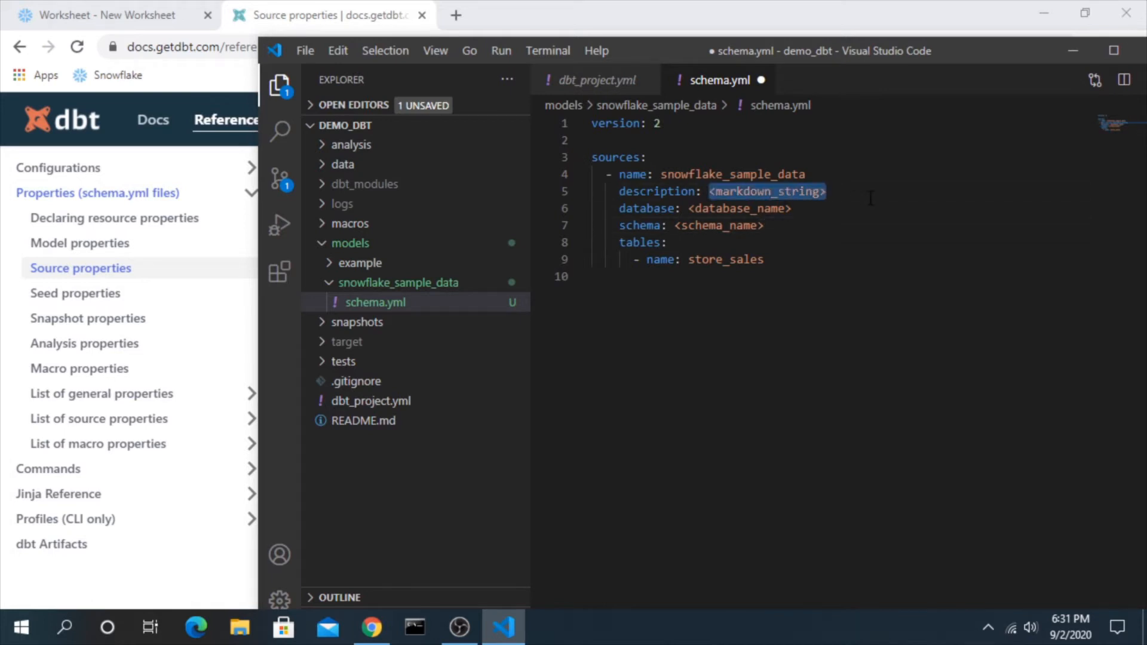
type("'")
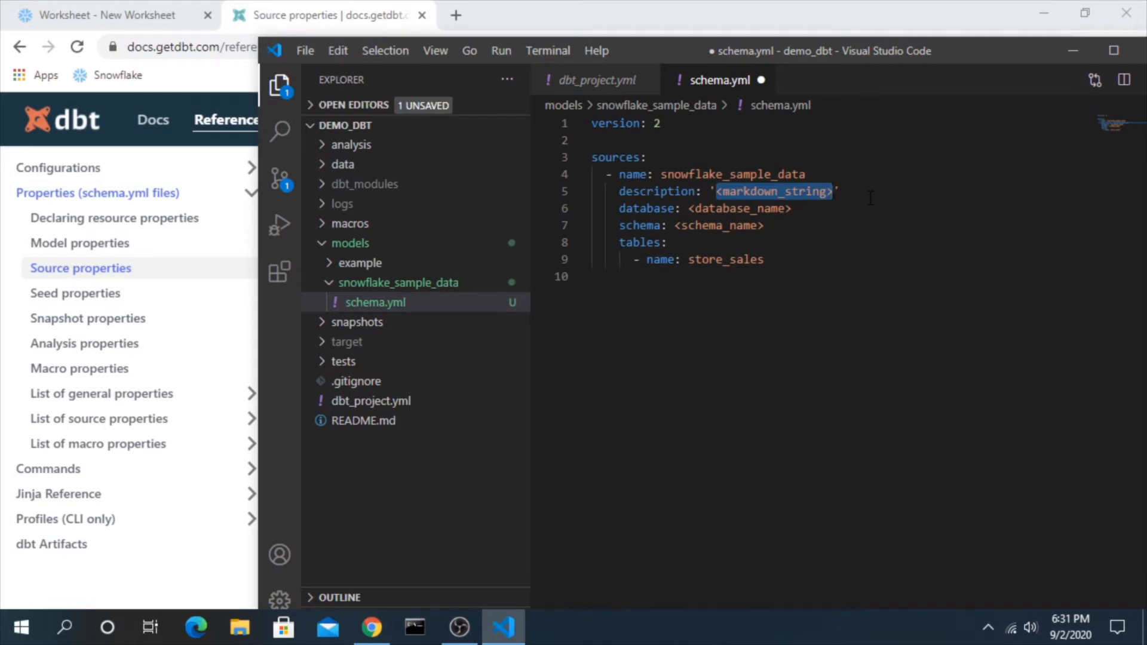
type("A sample")
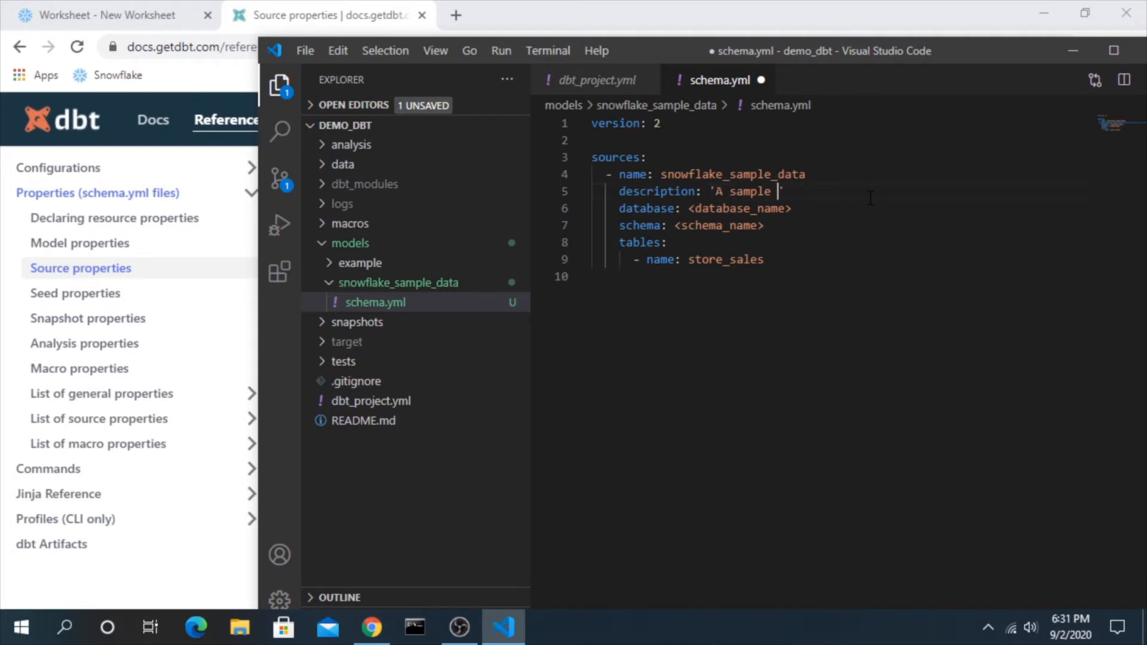
type("database provided by")
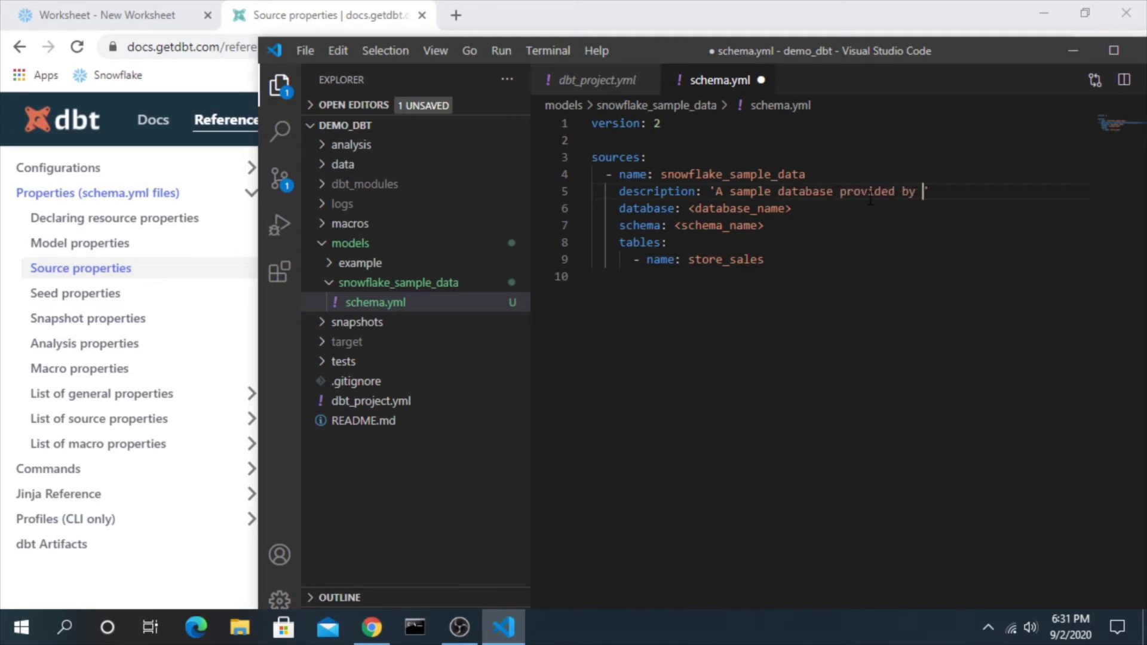
type("Snowflake.")
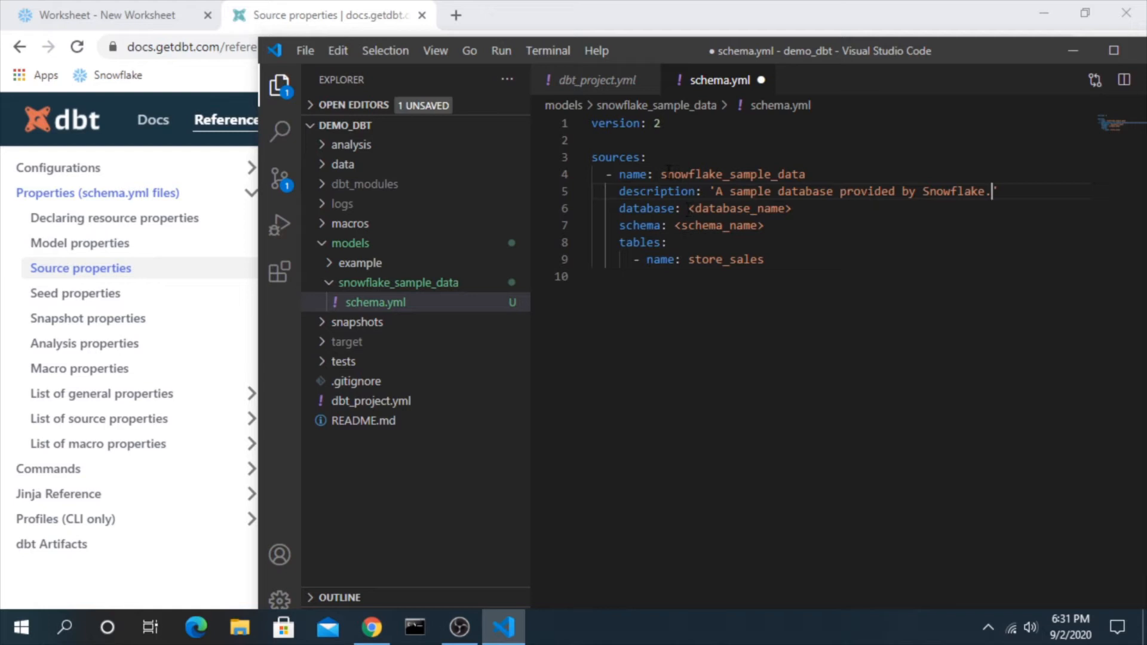
- Set the source's database value to snowflake_sample_data
double_click(731, 174)
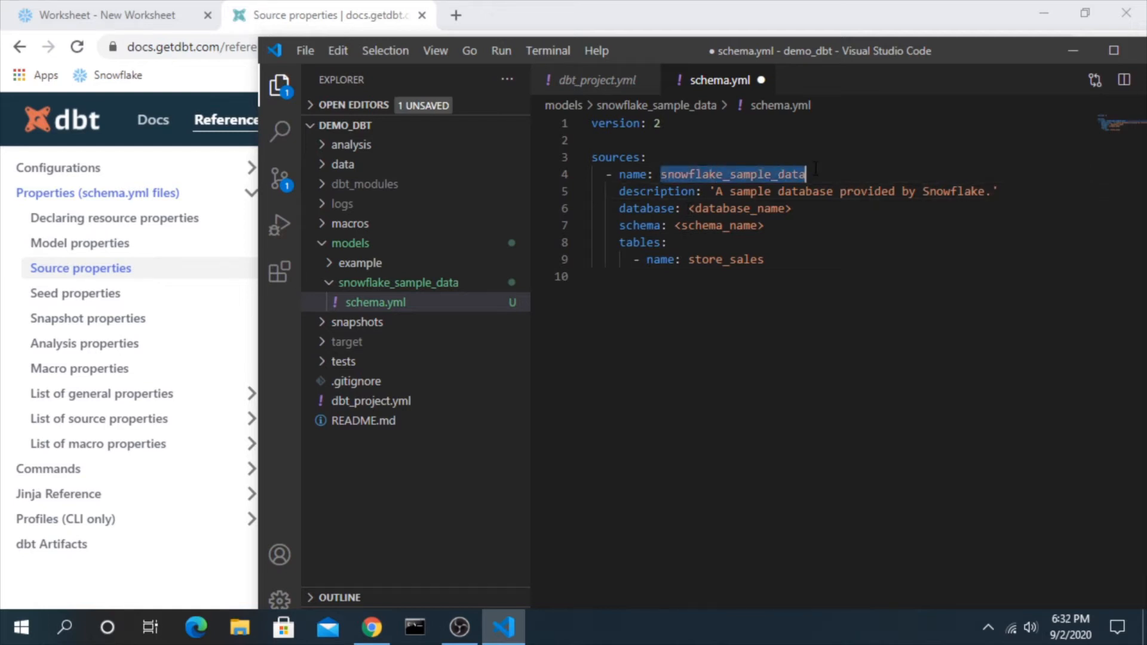
left_click(790, 209)
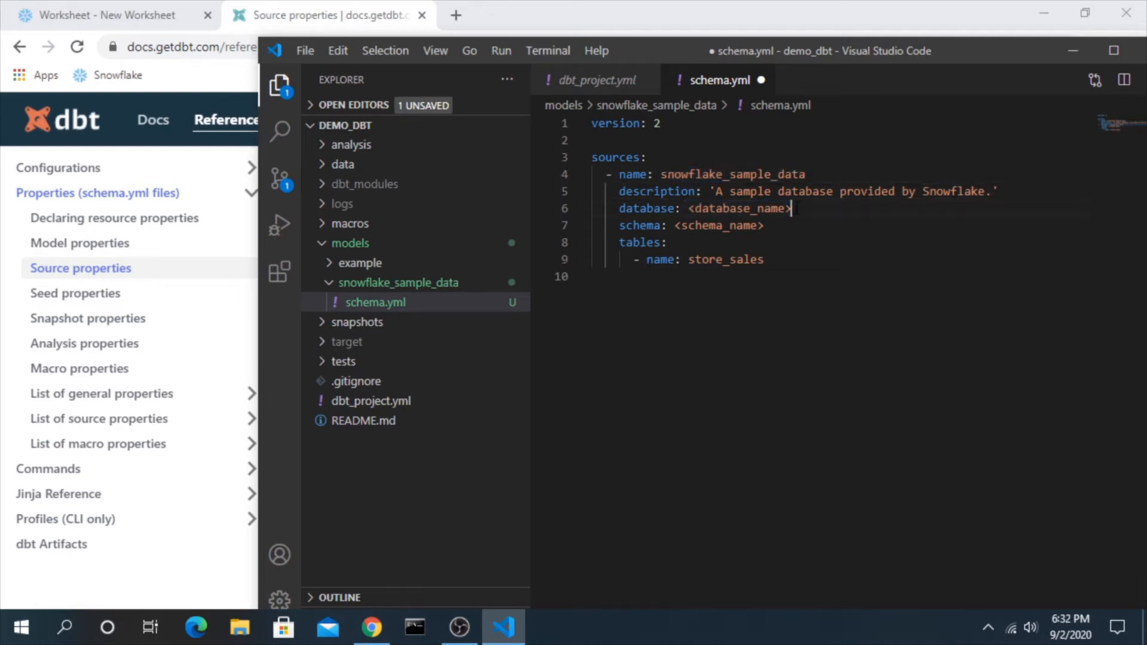
type("snowflake_sample_data")
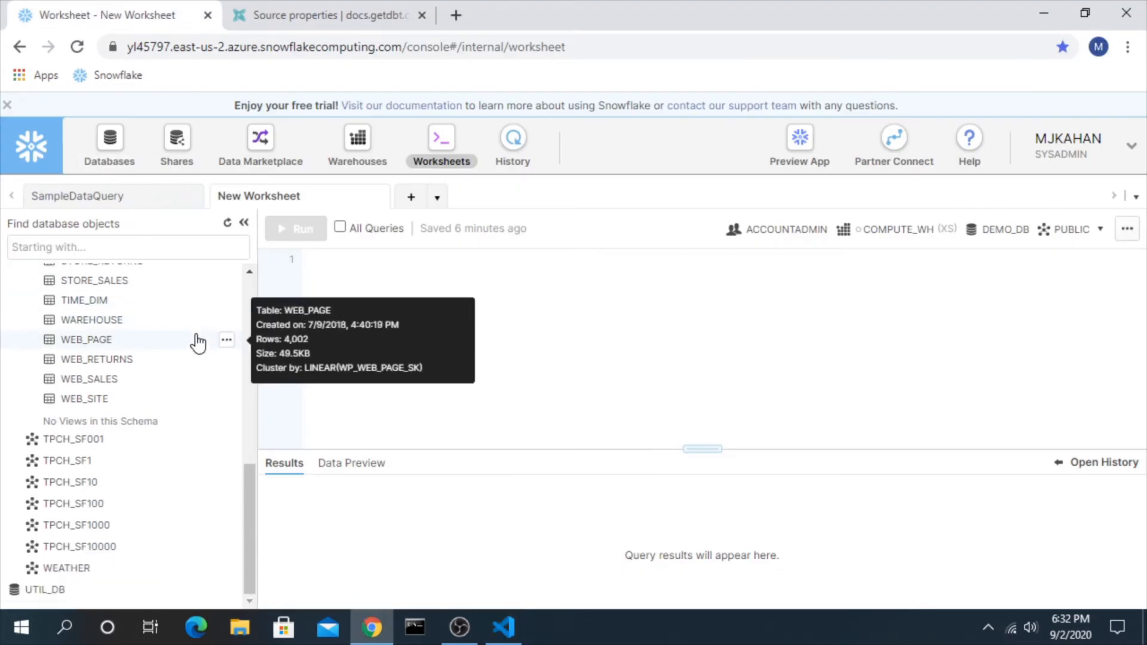
- Insert the TPCDS_SF10TCL schema's full name into the worksheet via Place Name in SQL
right_click(85, 381)
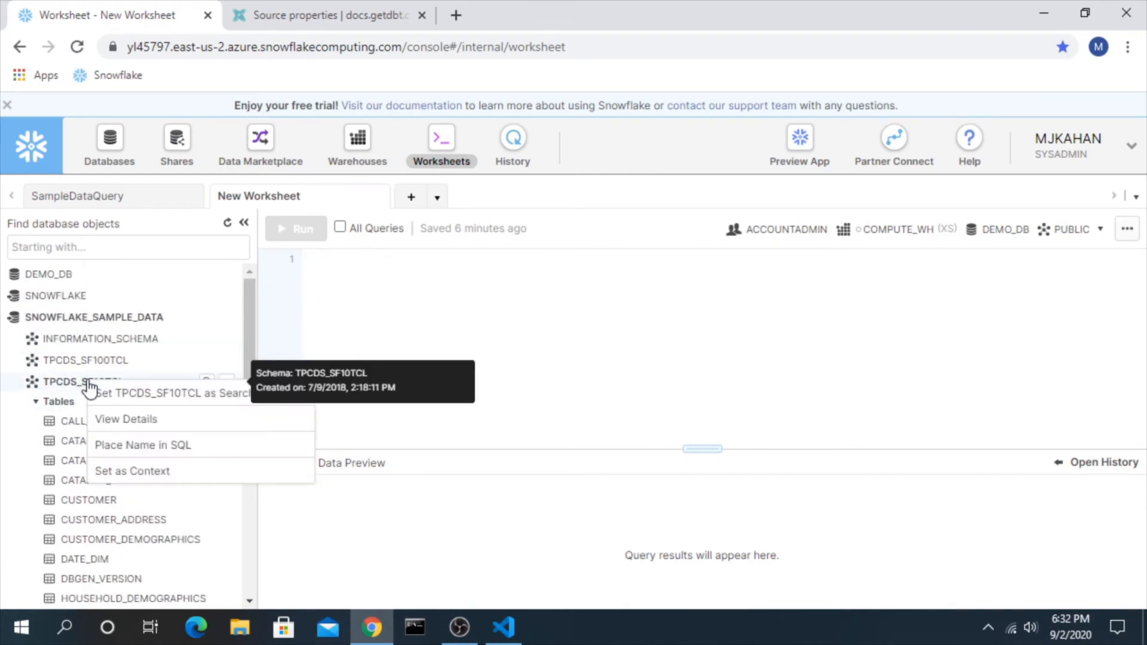
left_click(142, 445)
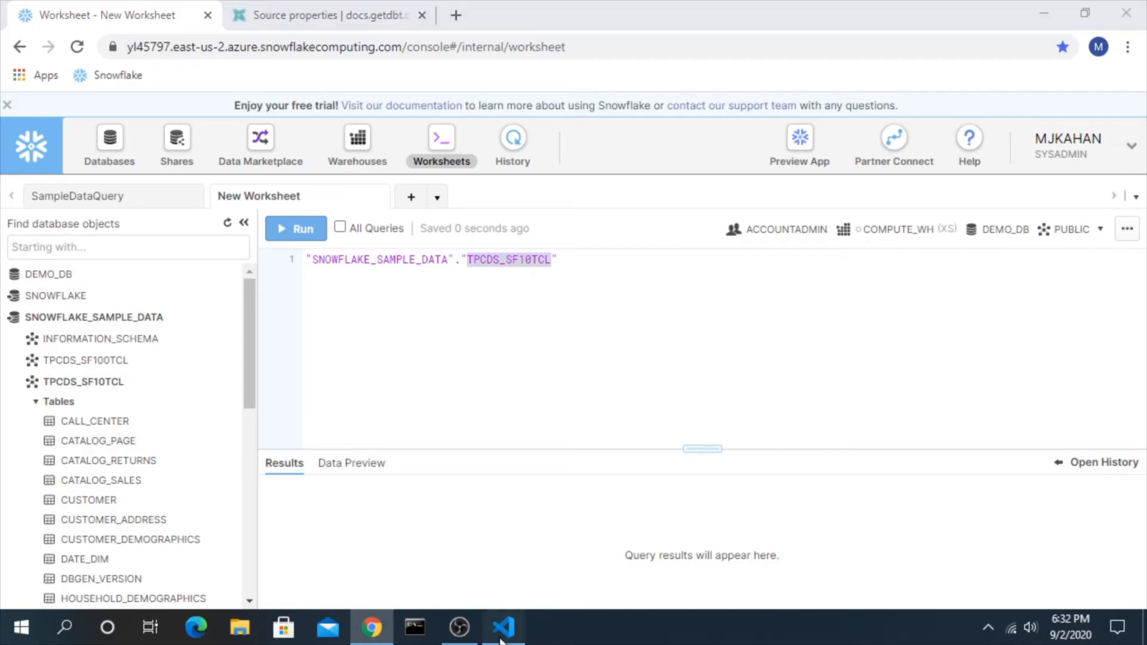
left_click(502, 628)
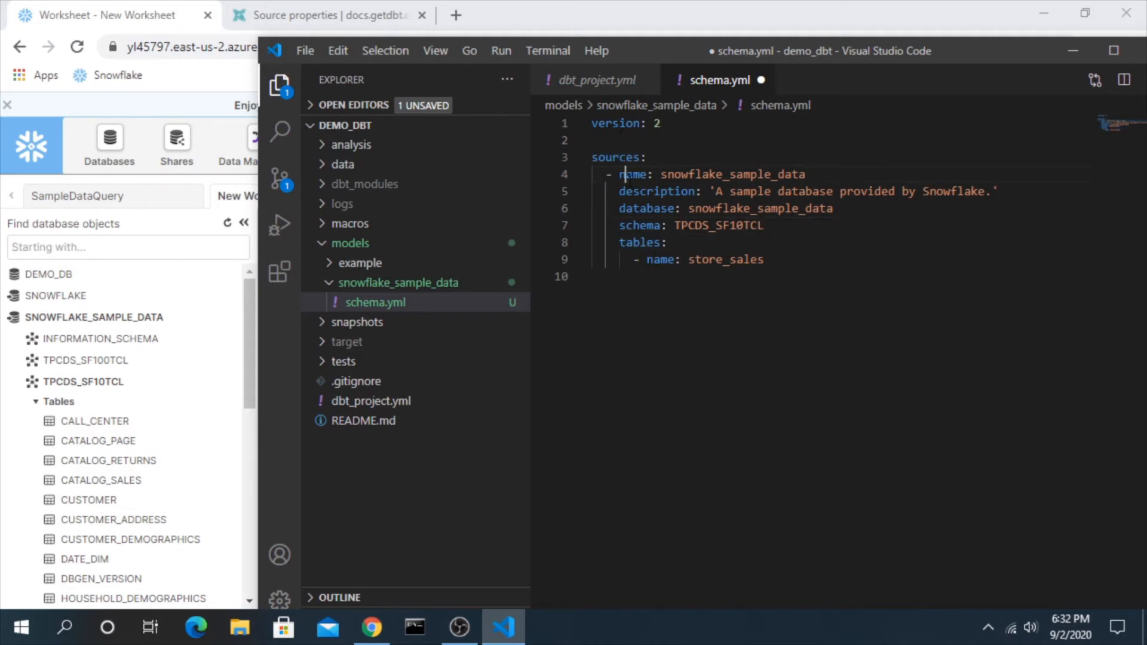
left_click(694, 273)
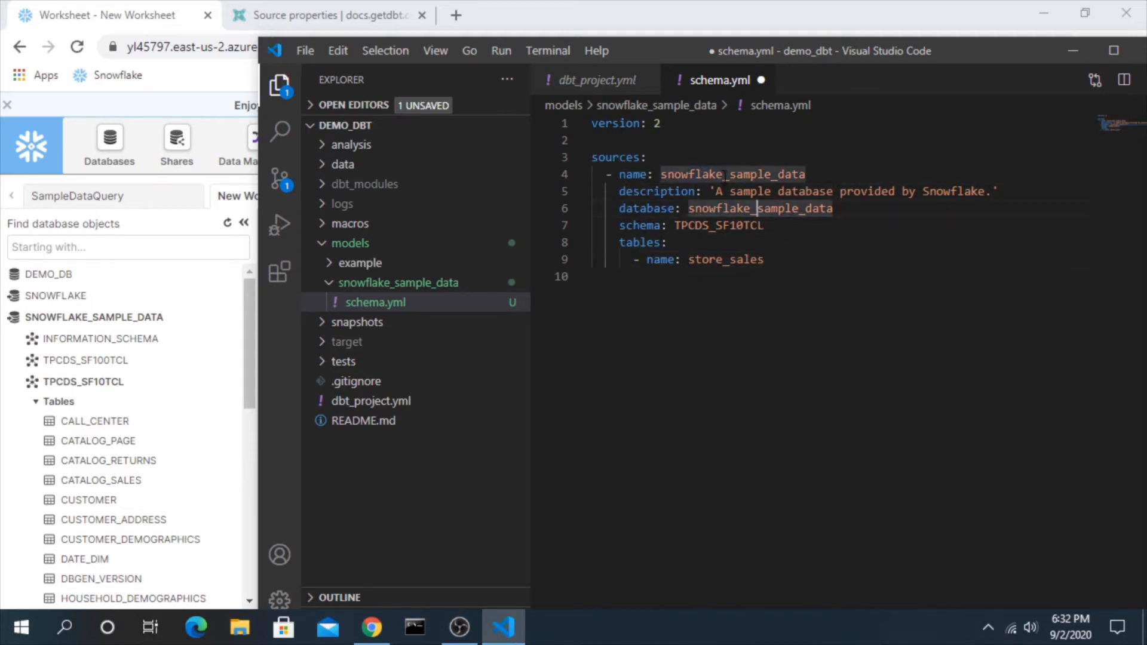
double_click(731, 174)
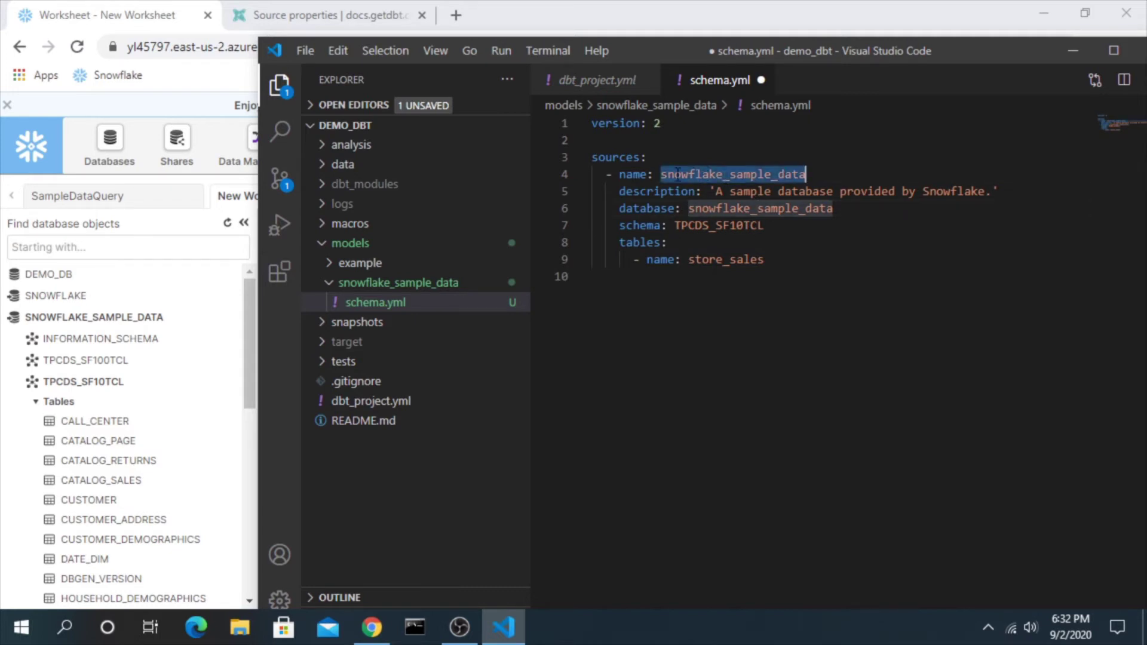
mouse_move(731, 174)
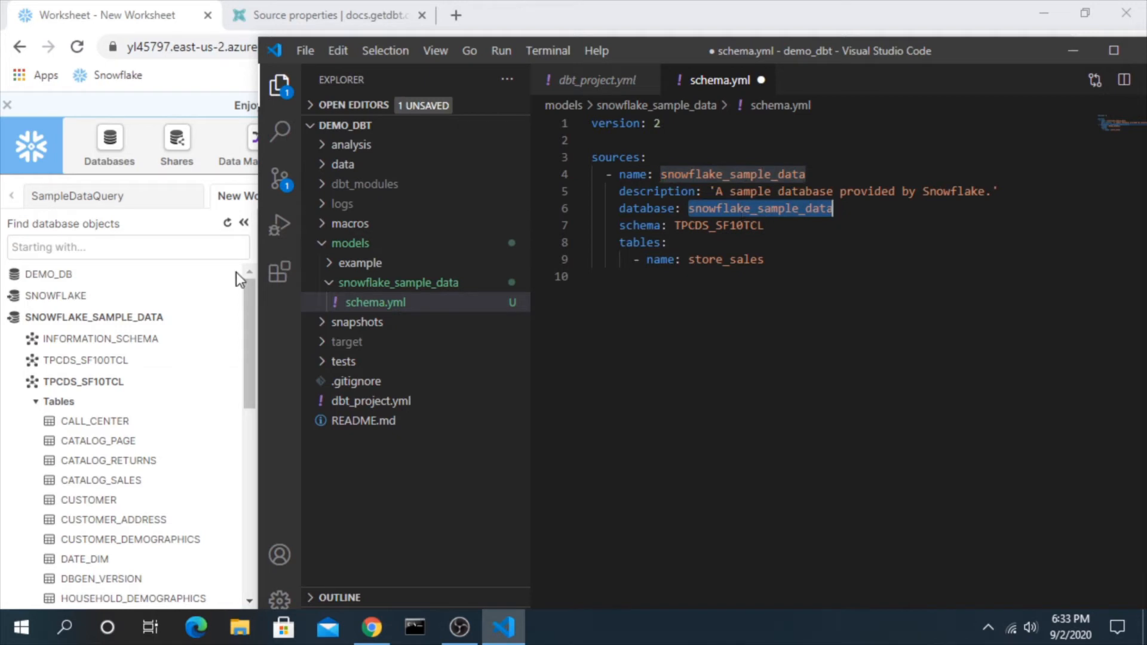
left_click(717, 174)
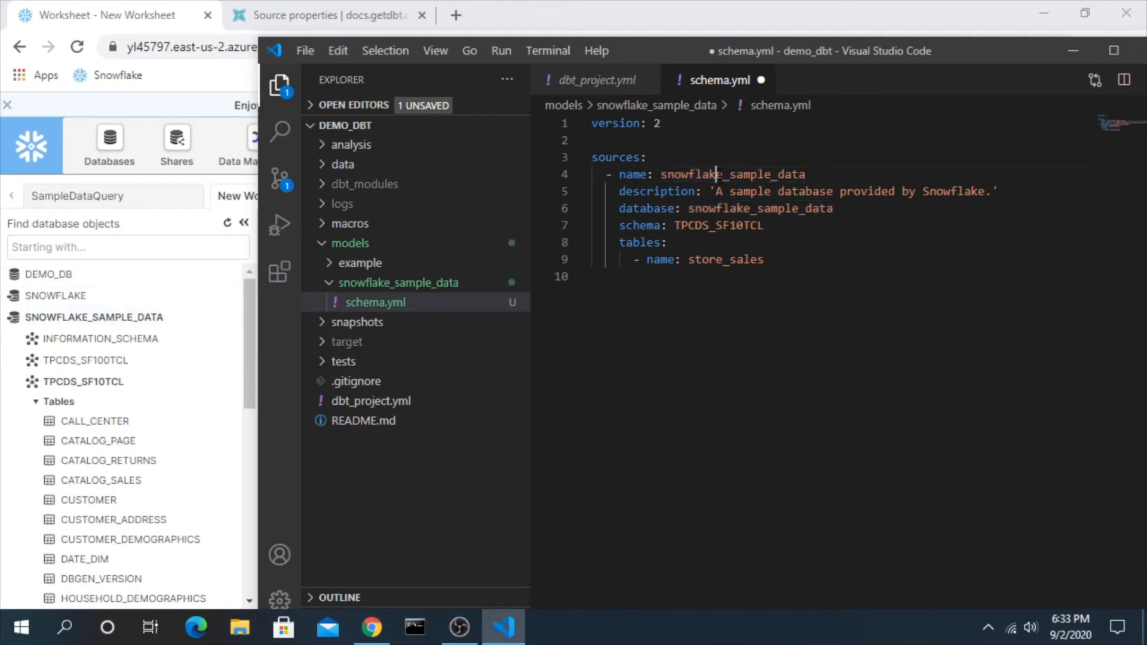
double_click(732, 174)
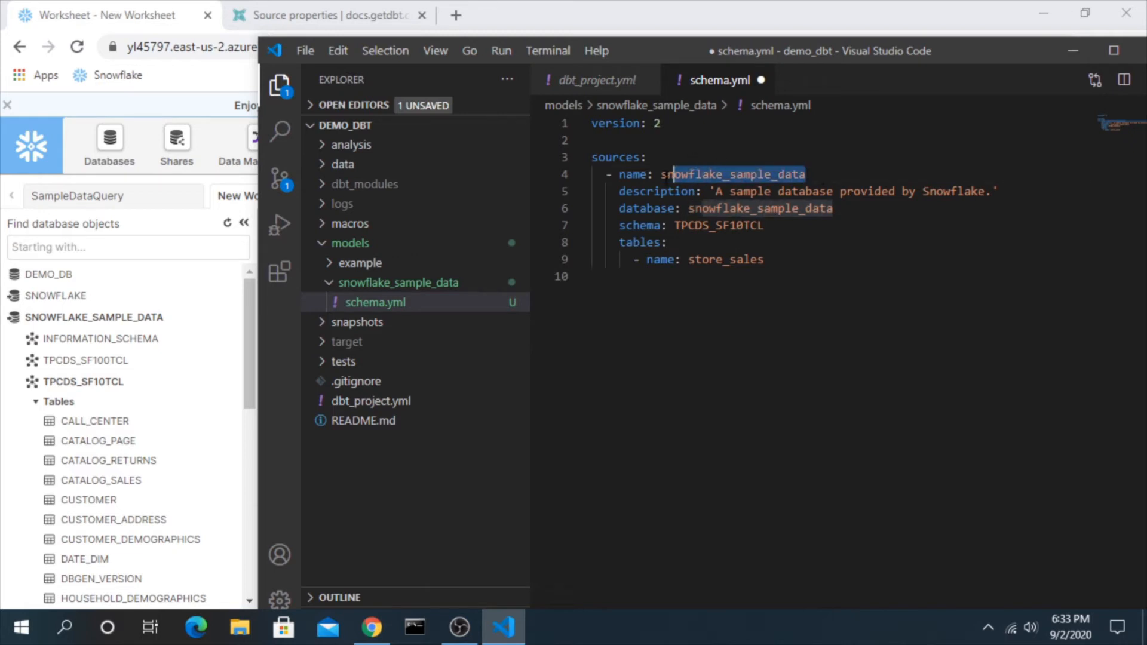
double_click(731, 174)
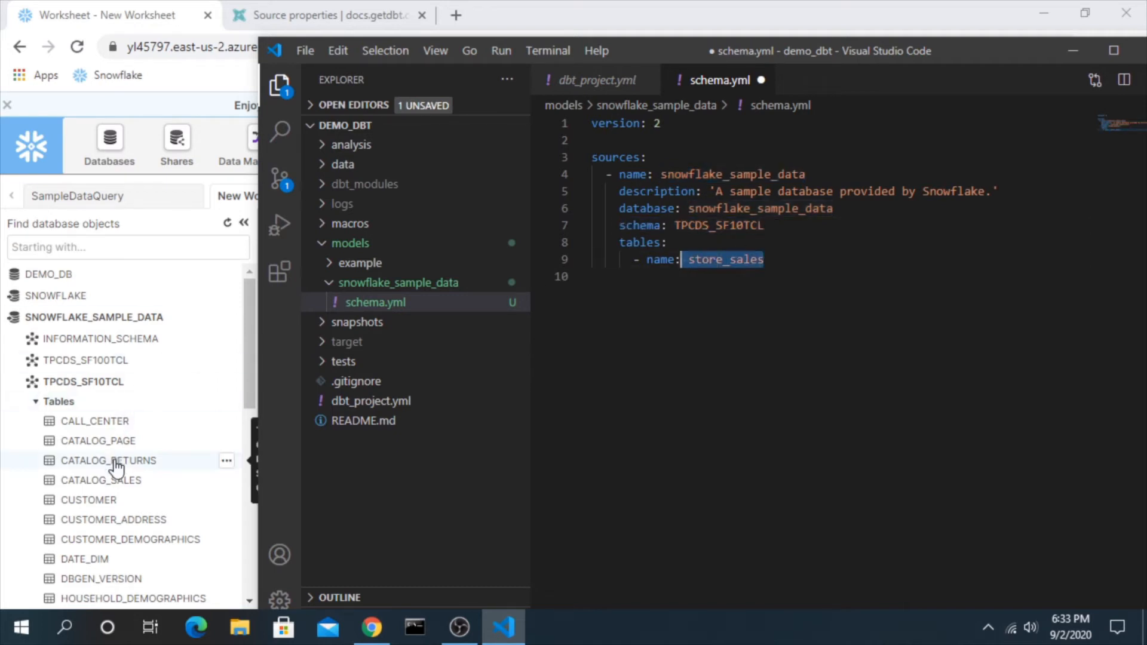
scroll("down", 3)
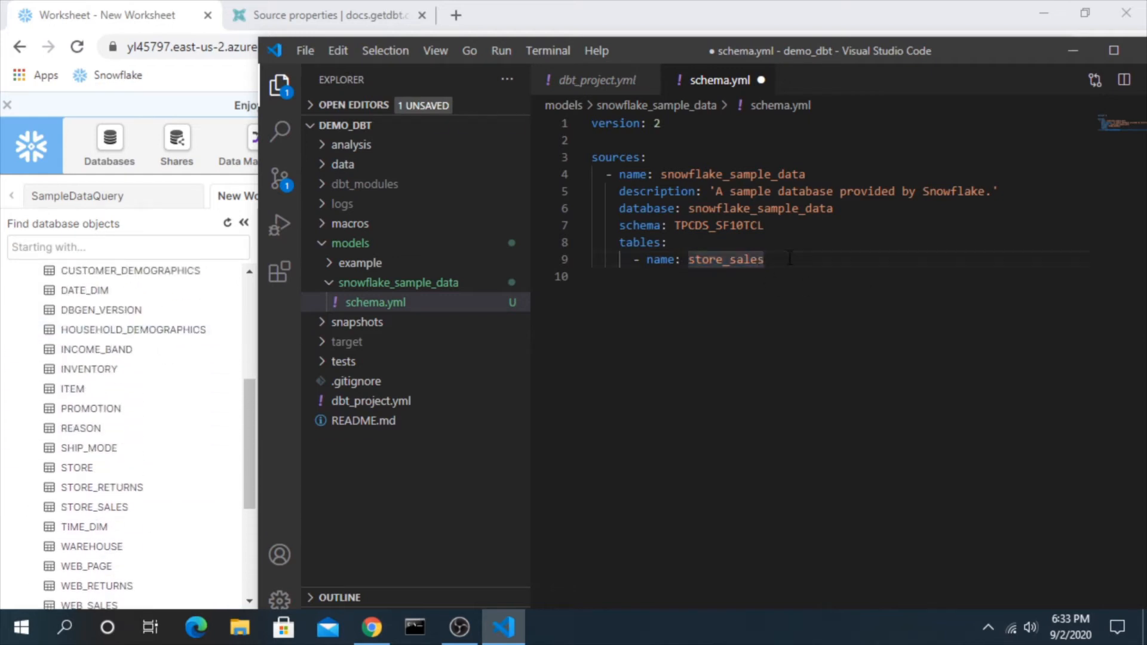
- Add the store_sales description, save schema.yml, and start a columns: entry
type("descr")
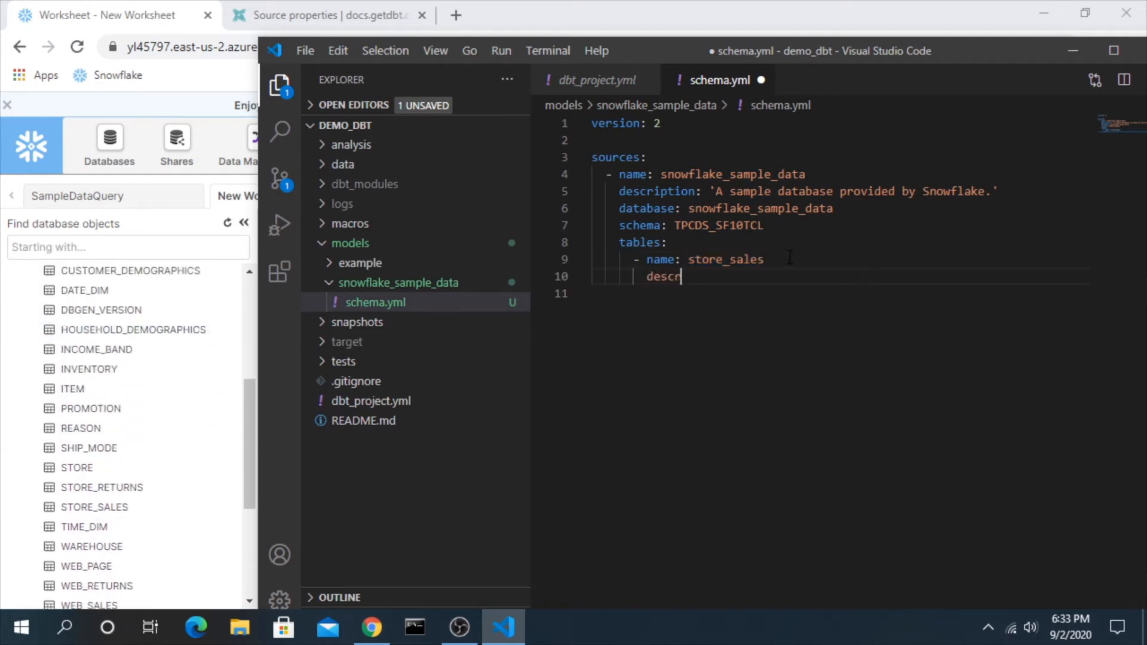
type("ip")
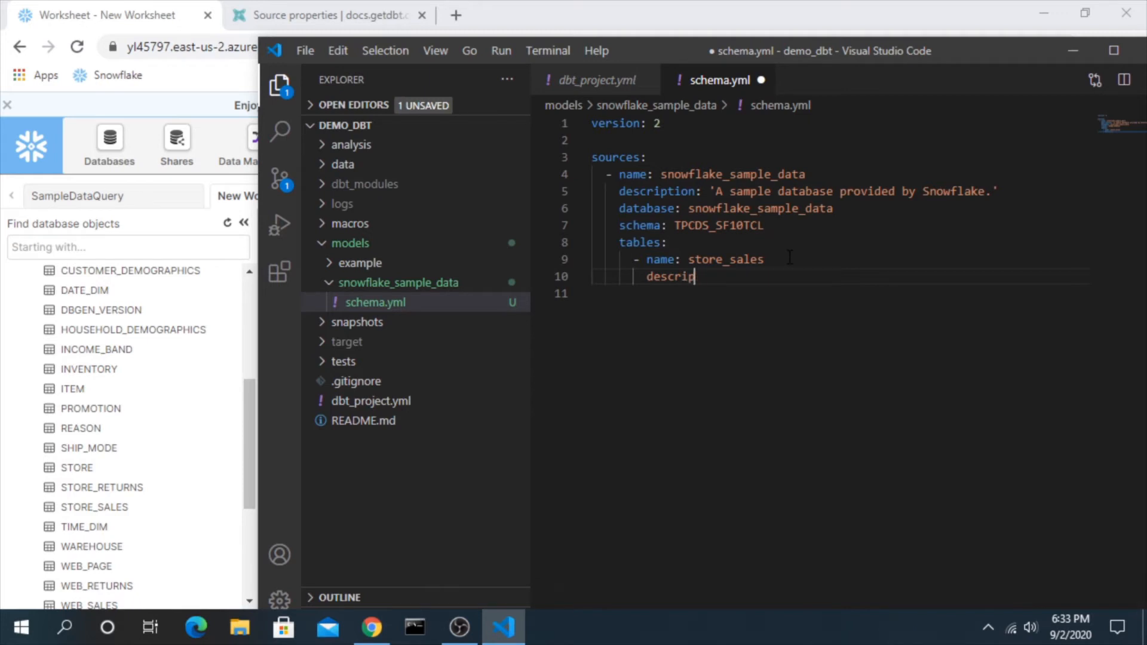
type("t")
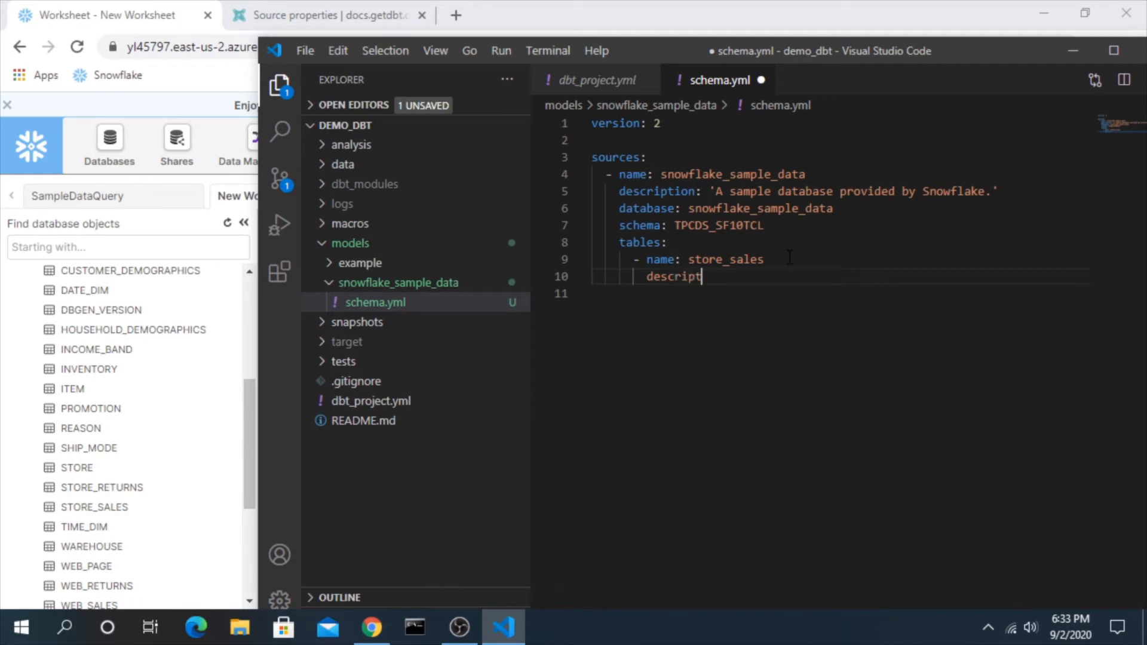
type("ion: 'Details about the st")
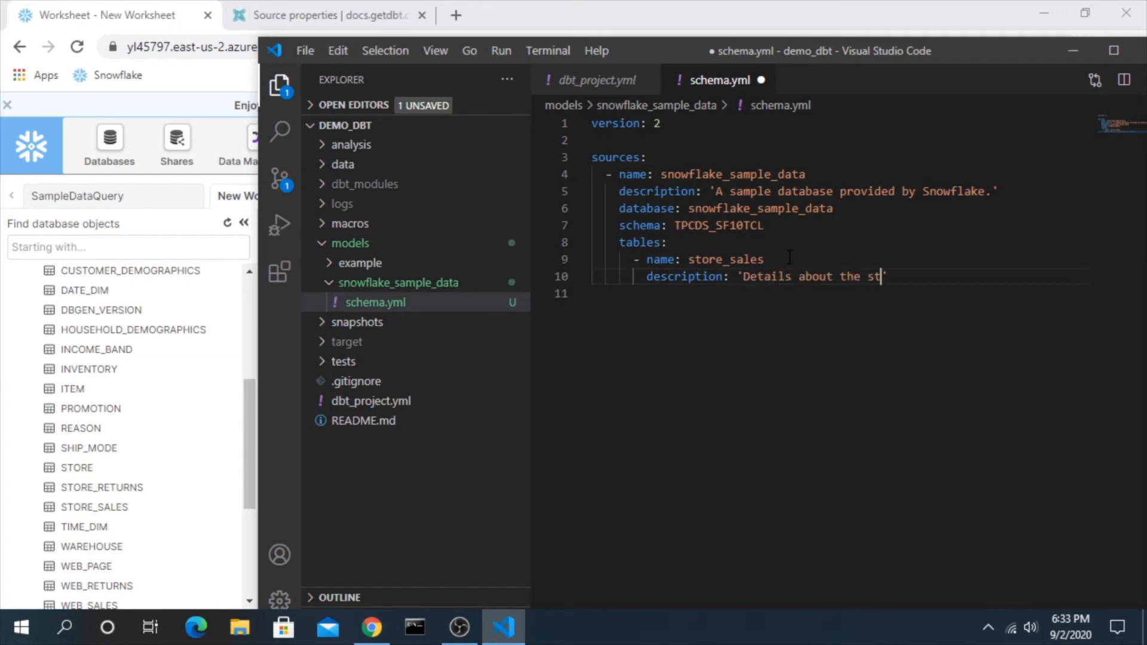
type("ales in teh store.")
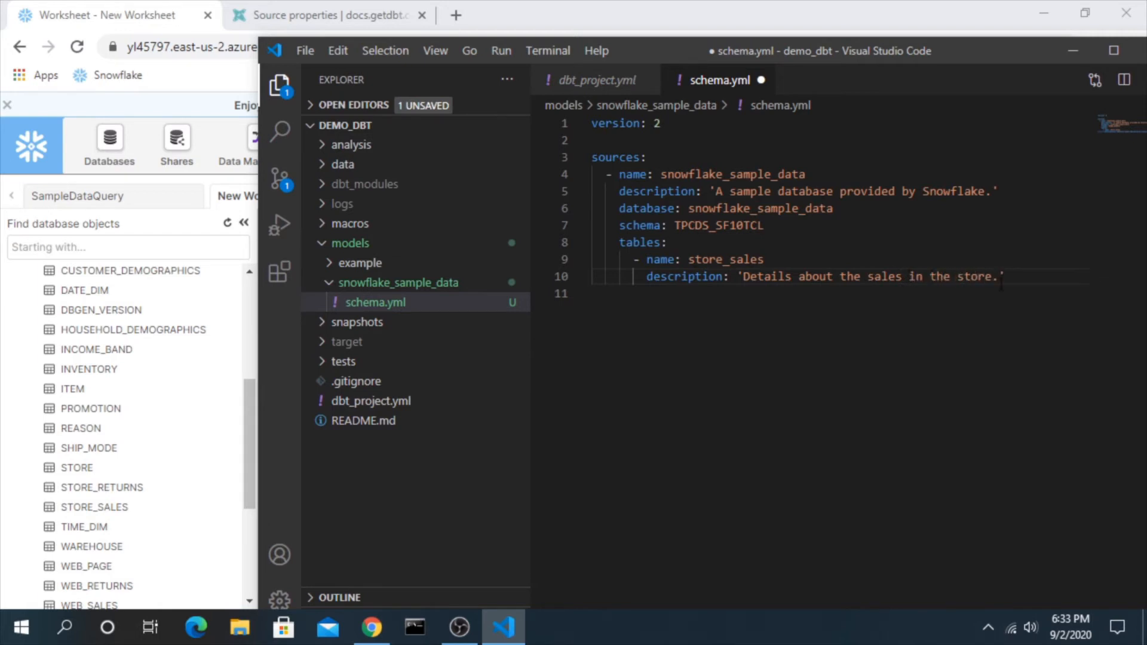
key("ctrl+s")
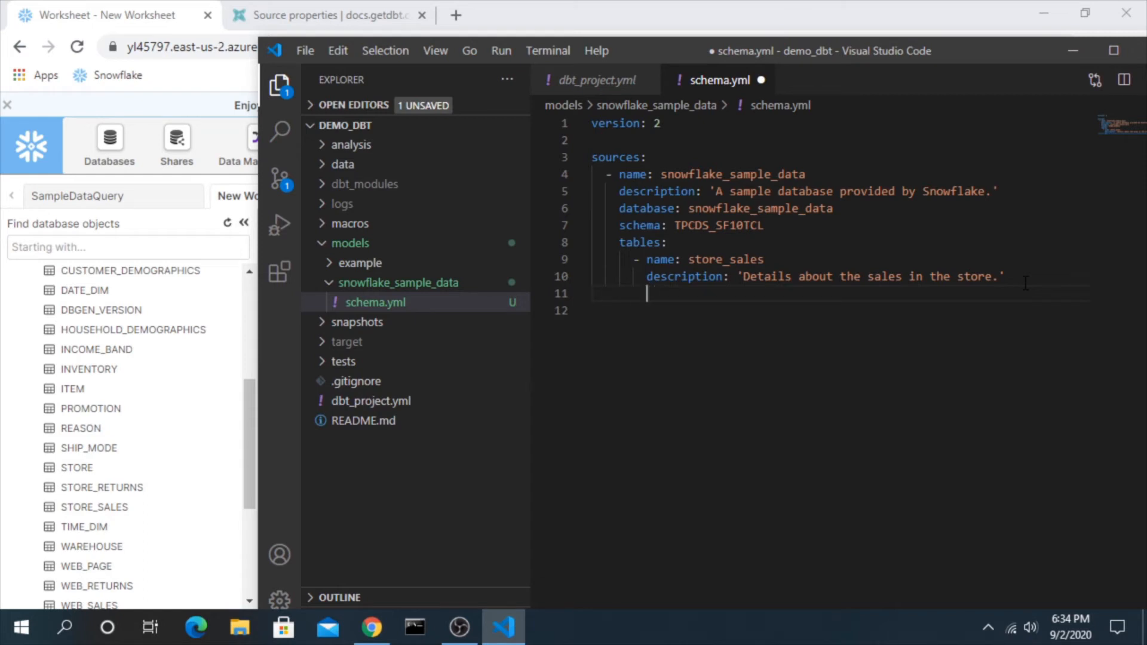
type("- columns:")
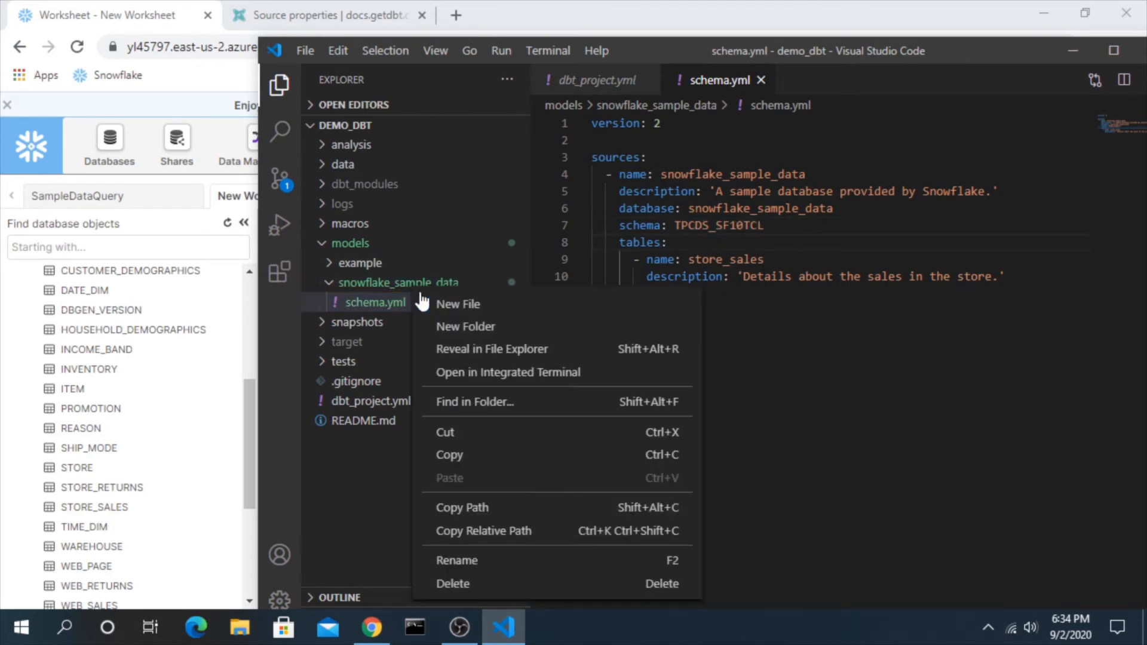
- Add a new file named snowflake_sample_data__store_sales.sql to the snowflake_sample_data folder
left_click(459, 304)
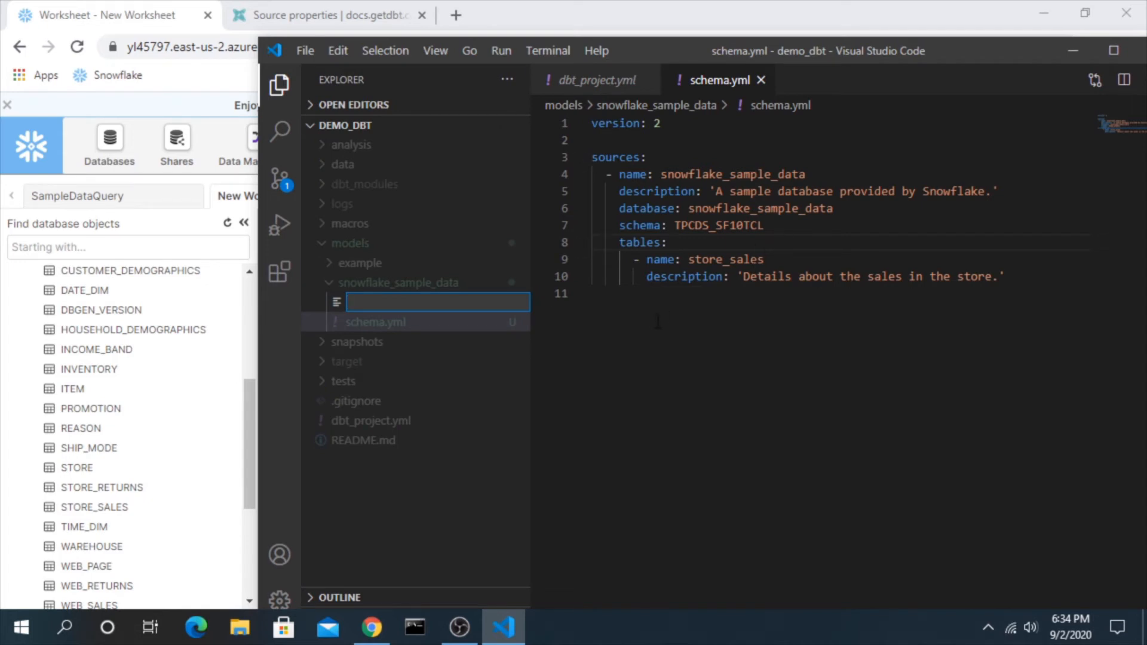
type("st")
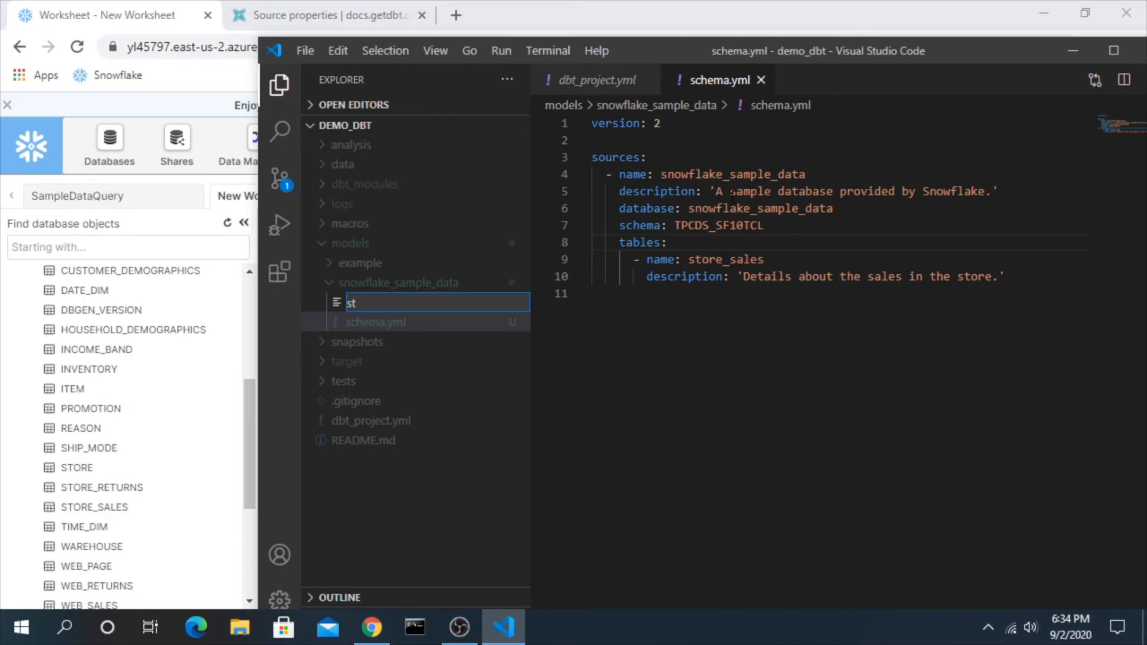
type("snowflake_sample_d")
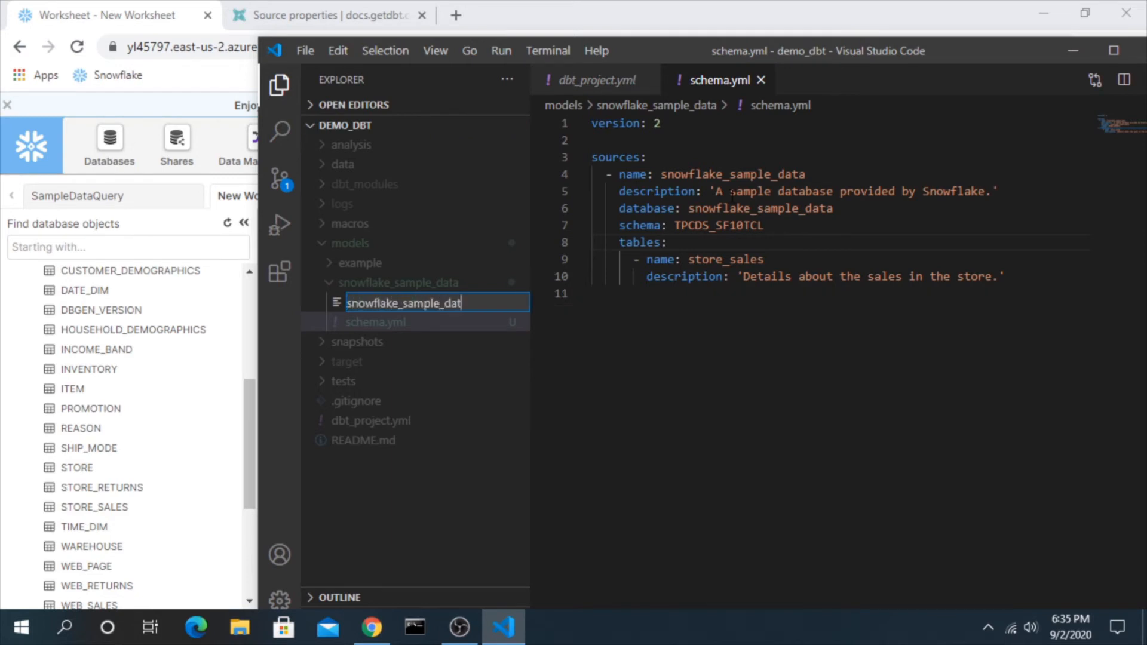
type("a_s")
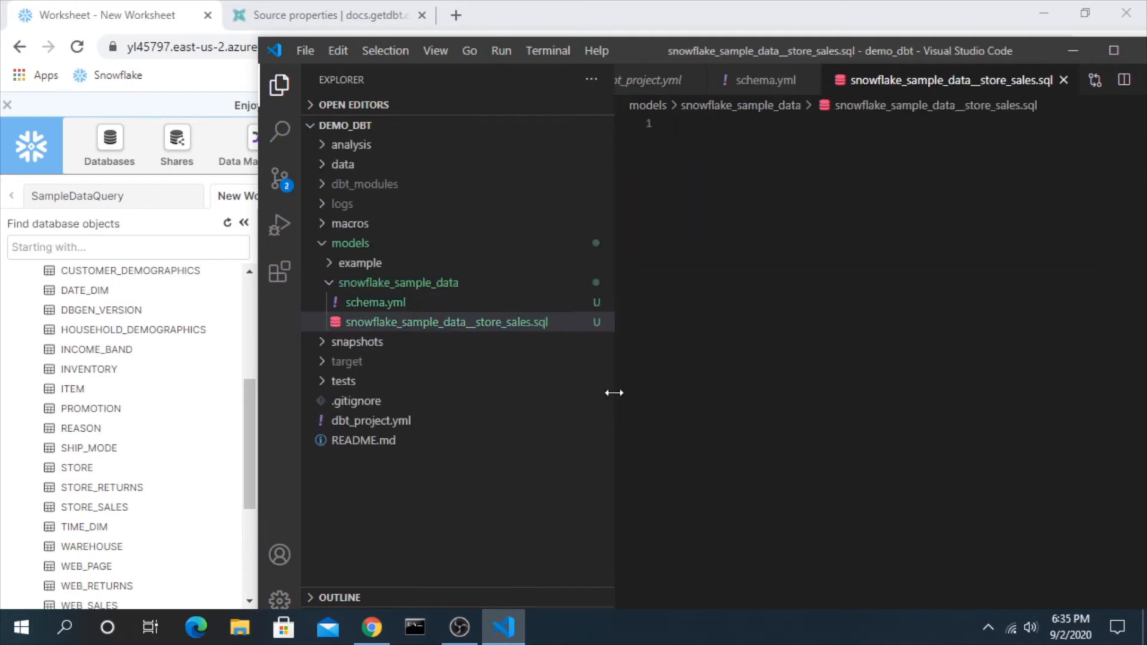
mouse_move(444, 333)
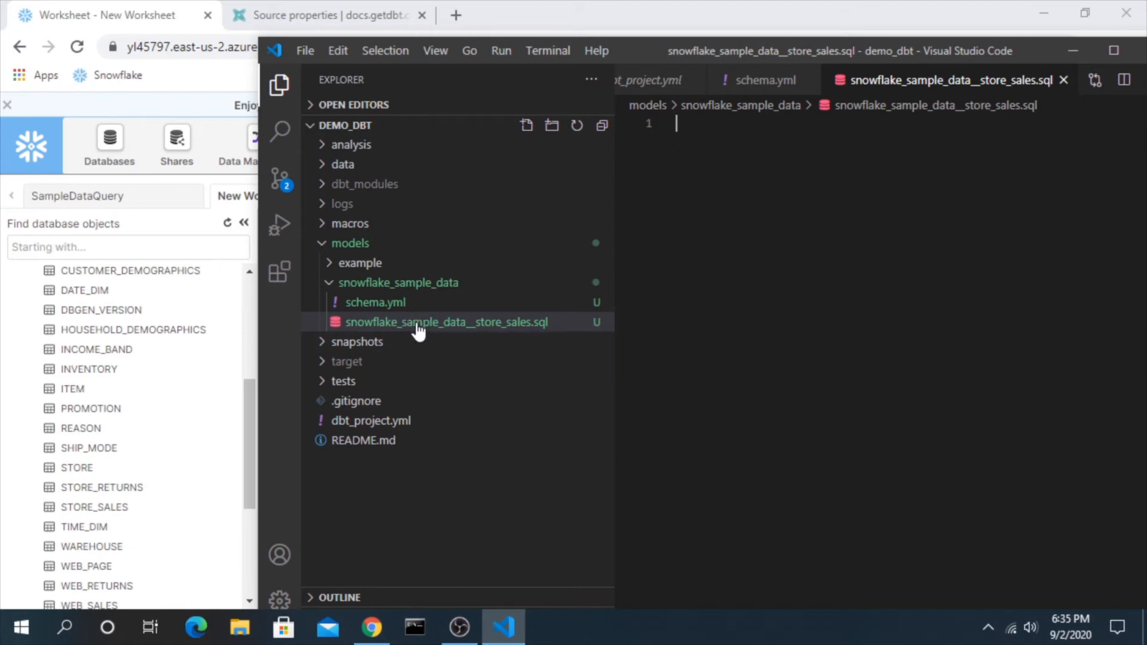
mouse_move(398, 283)
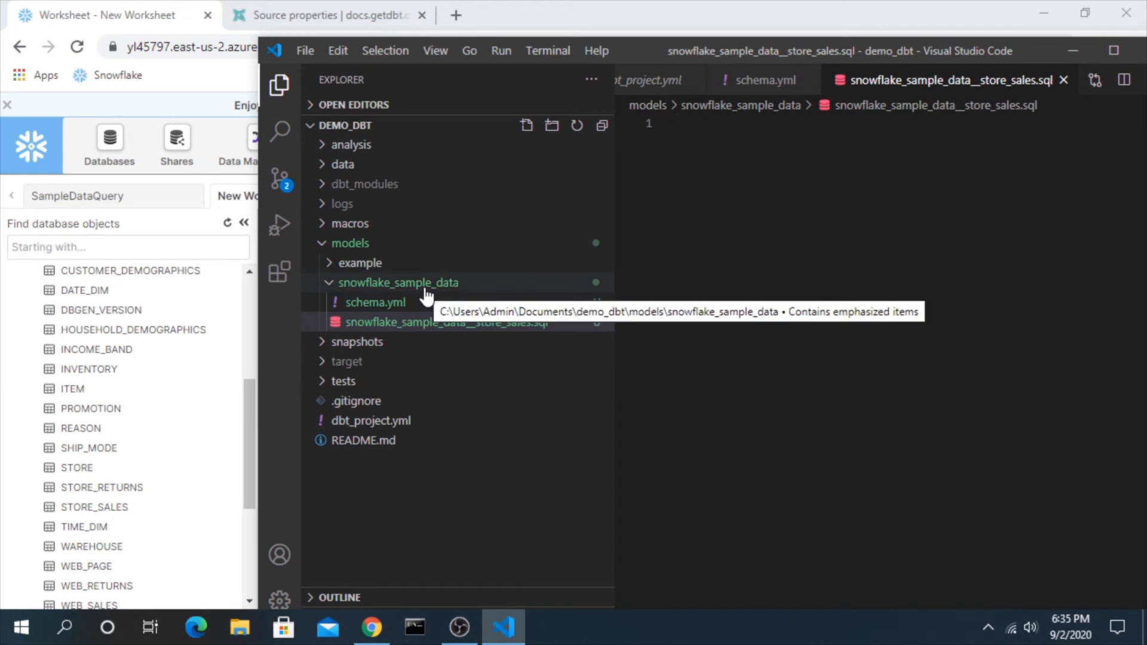
mouse_move(466, 323)
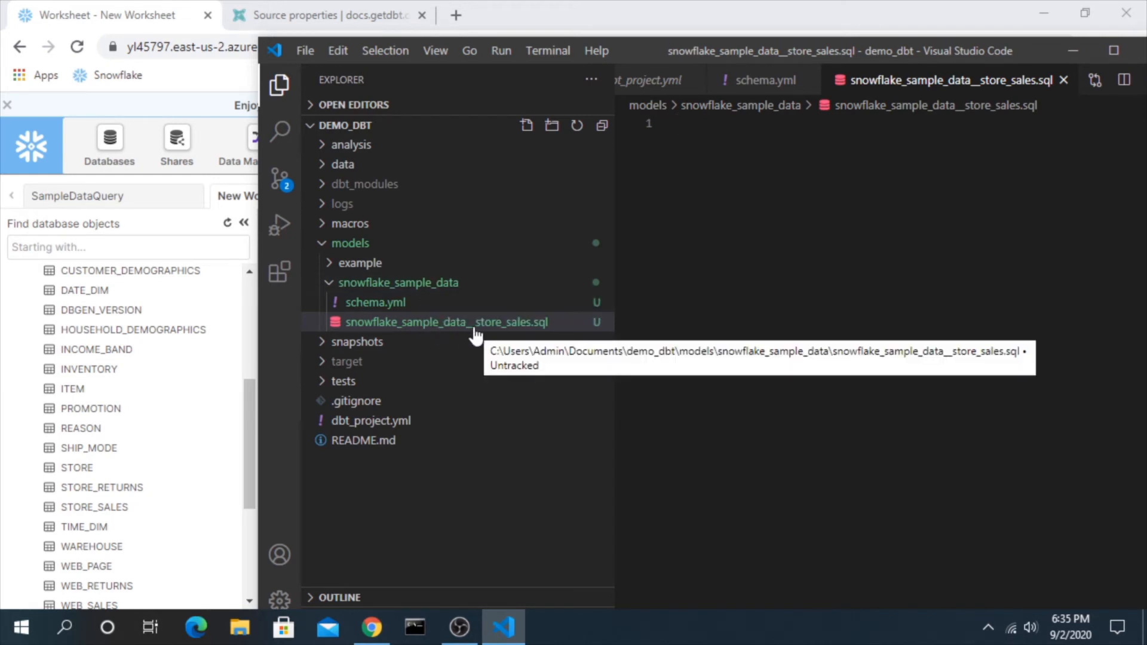
mouse_move(712, 254)
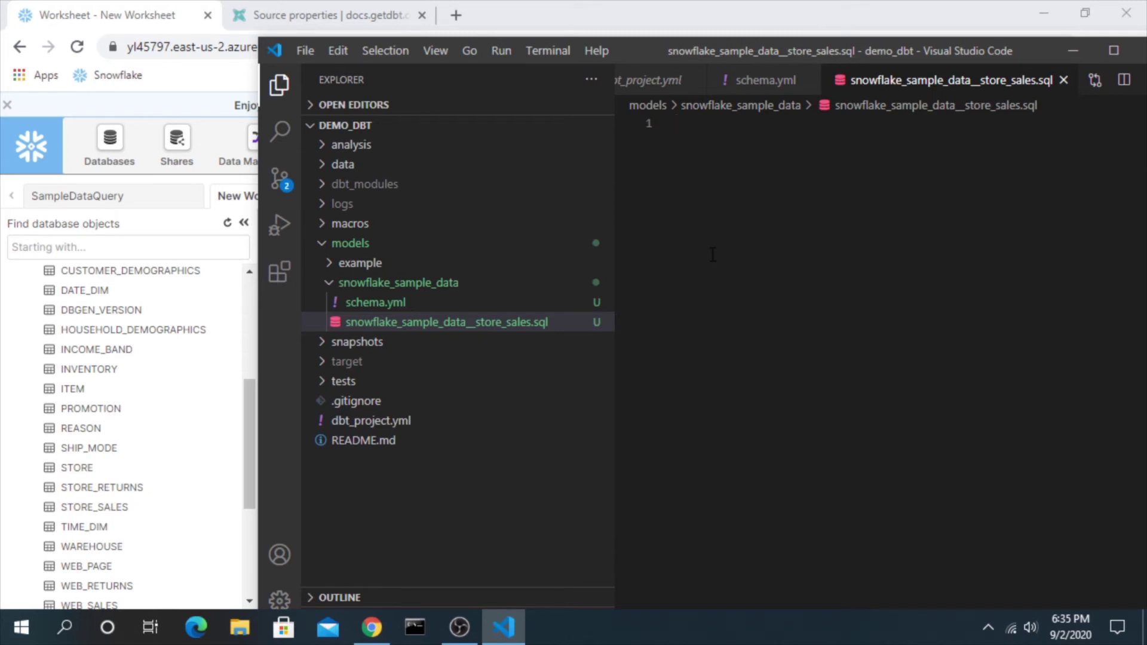
mouse_move(628, 185)
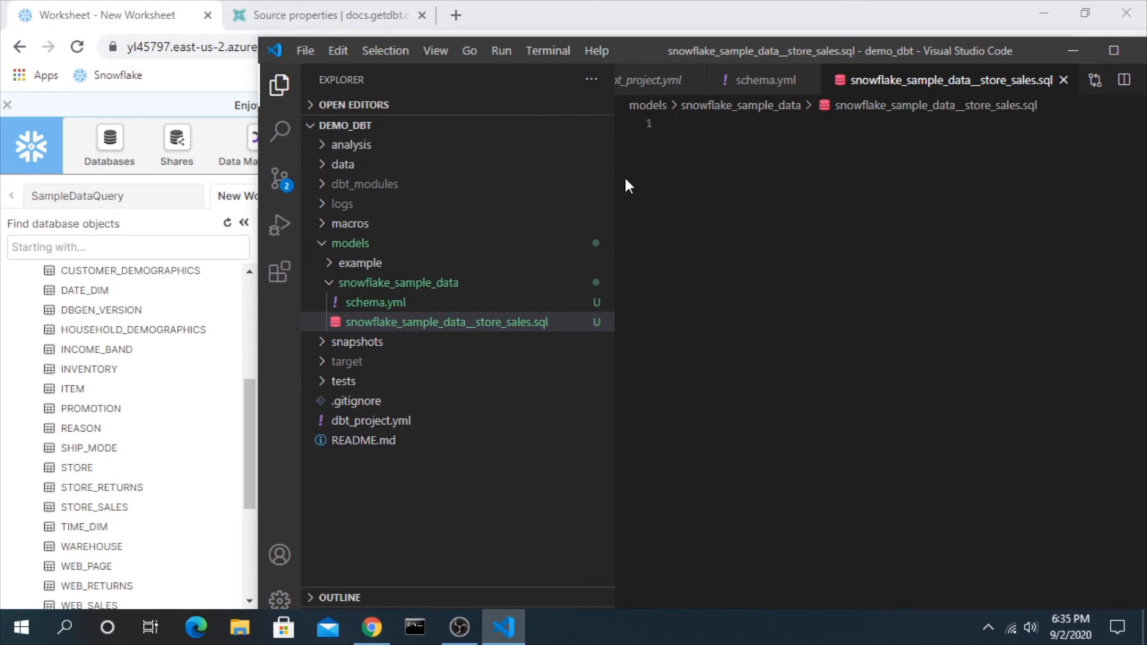
mouse_move(359, 274)
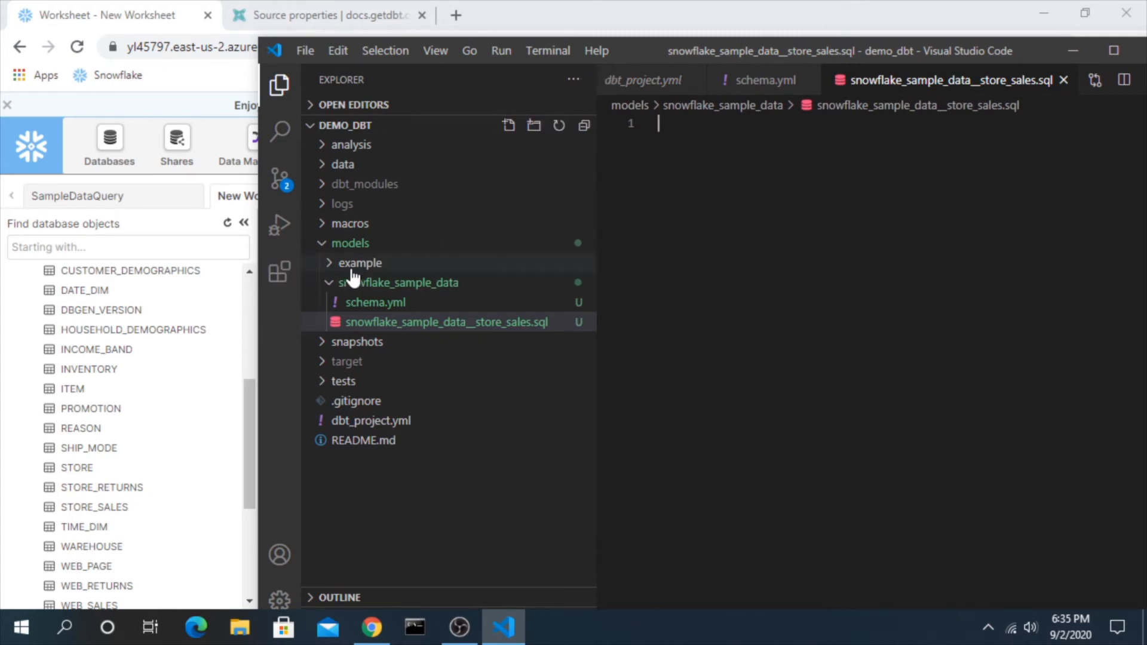
- Expand the example models folder and close the my_first_dbt_model.sql and dbt_project.yml tabs
left_click(359, 263)
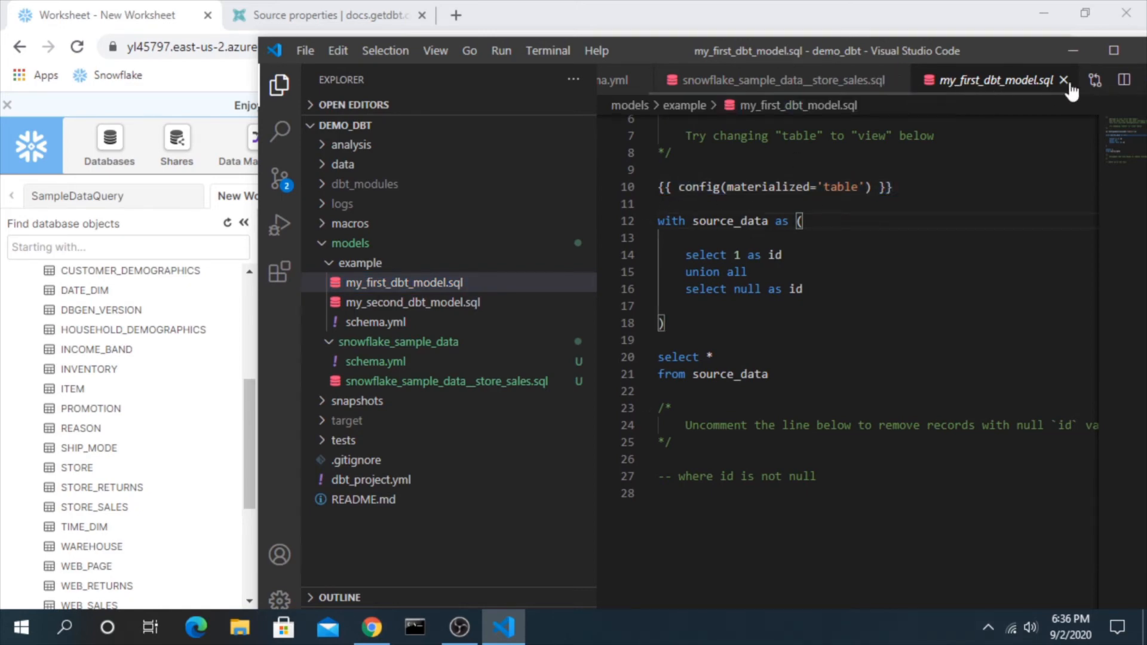
left_click(1065, 79)
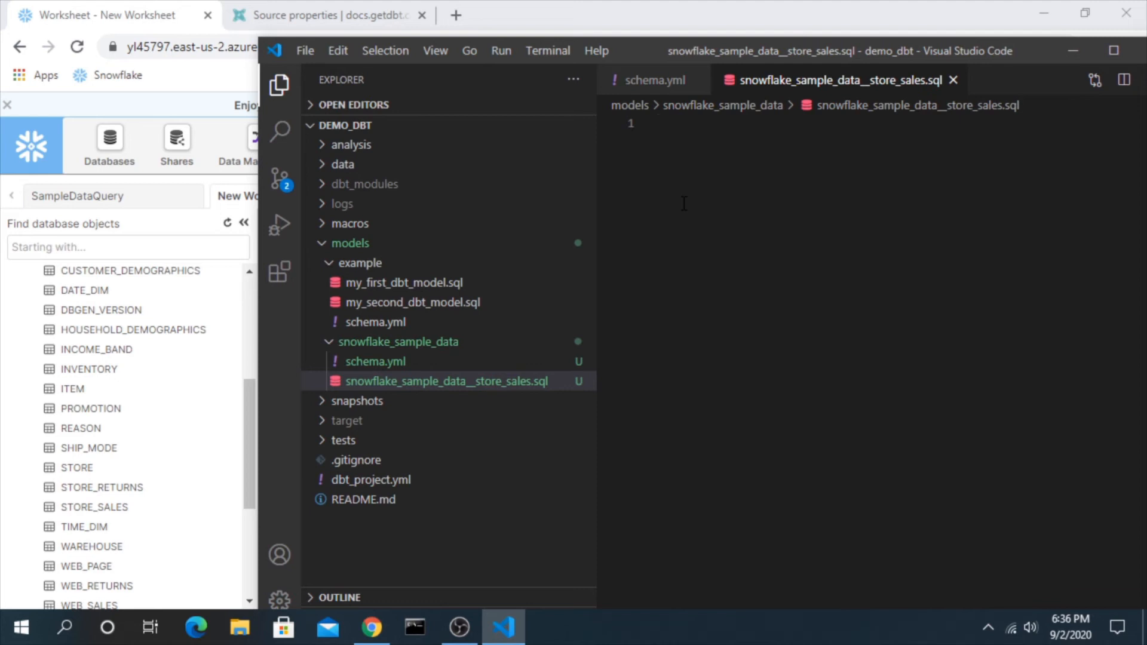
- Type 'with source_store_sales as ( select * from' into the new model
type("with")
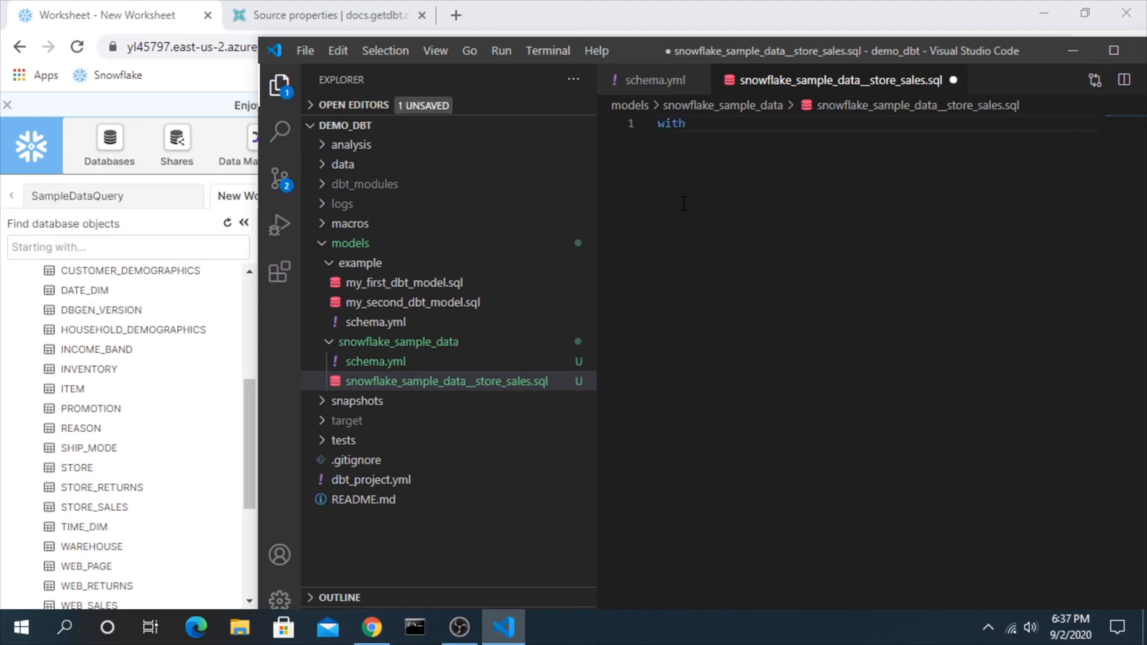
type("sou")
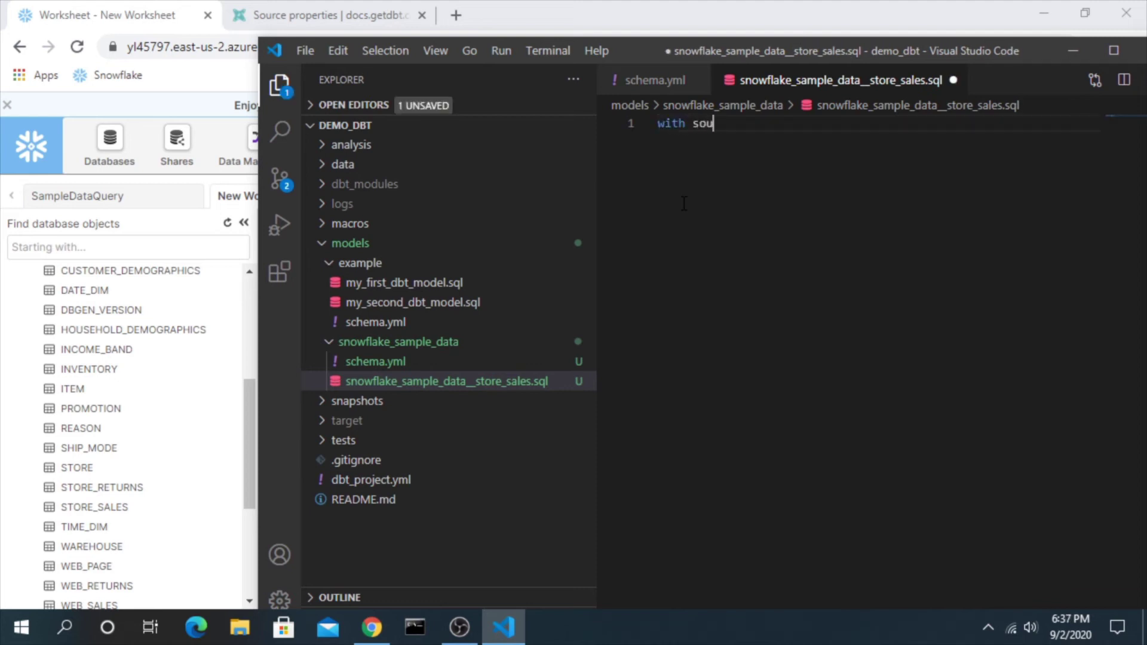
type("rce_store_sales")
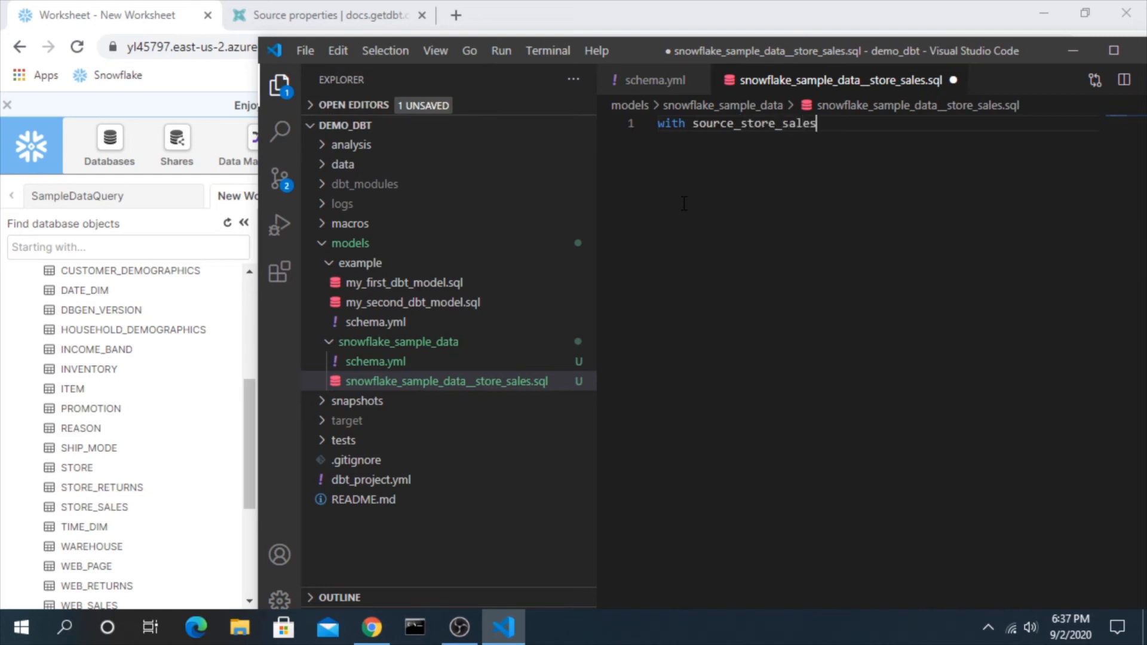
type("as")
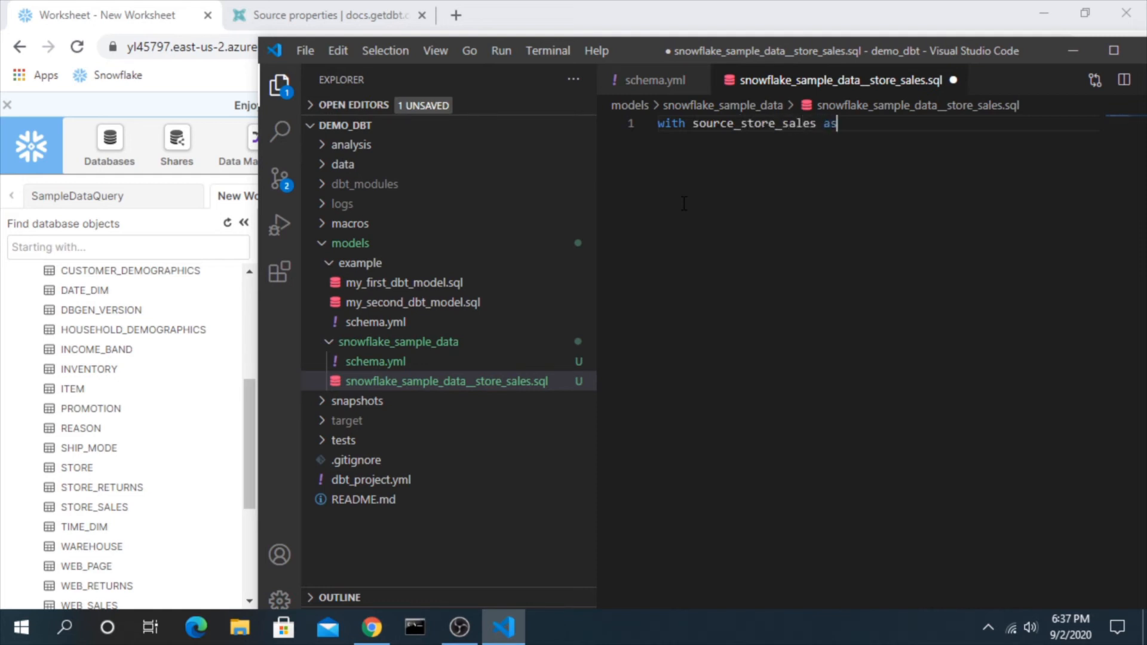
type("(")
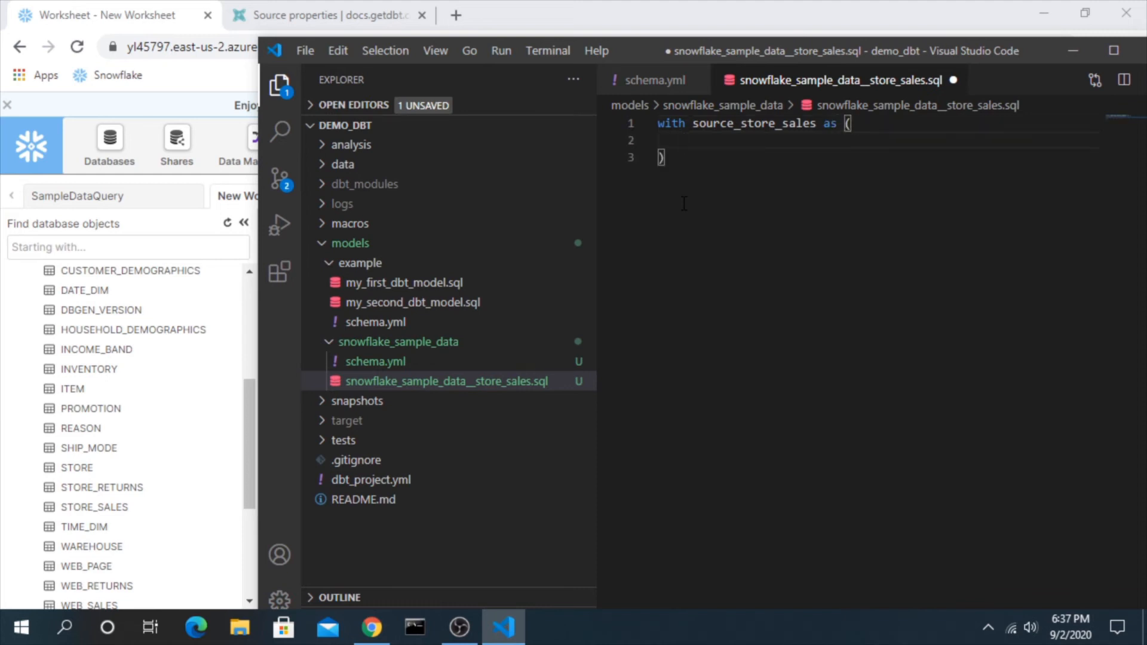
type("select *")
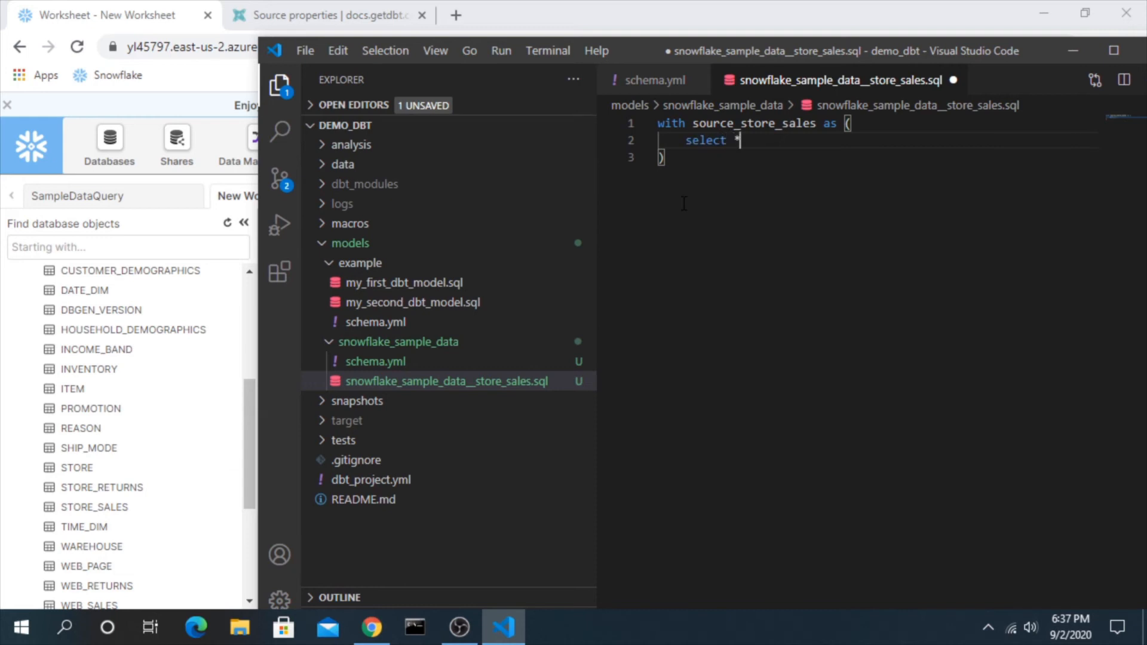
type("from")
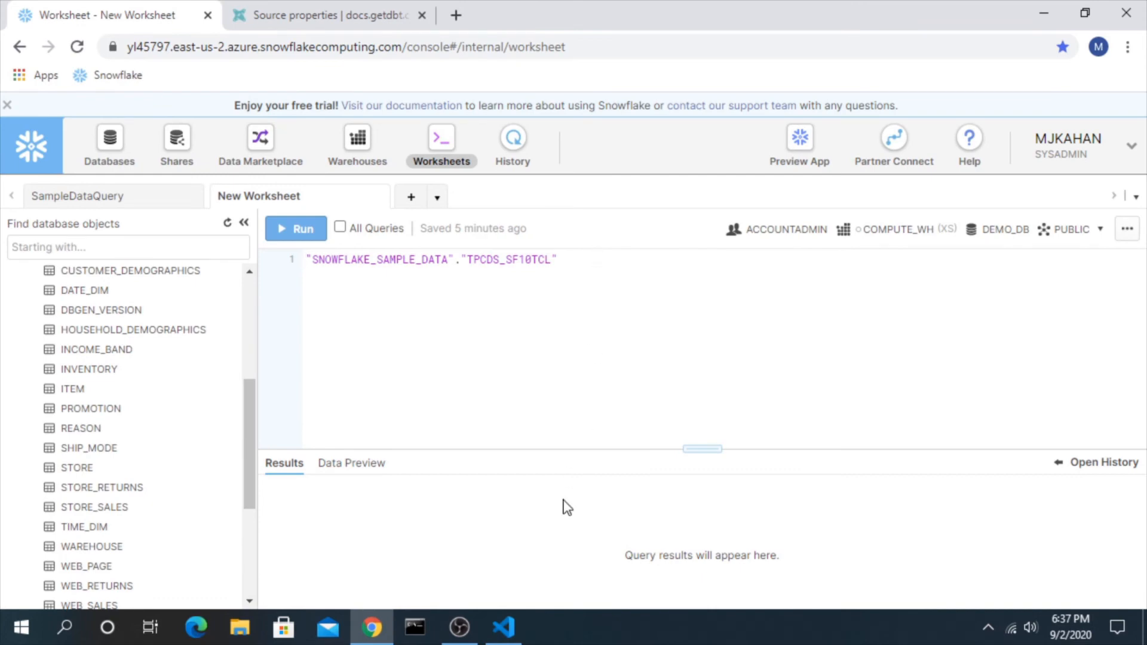
- Open the {{ source() }} Jinja function reference from the dbt Docs Sources page
left_click(322, 14)
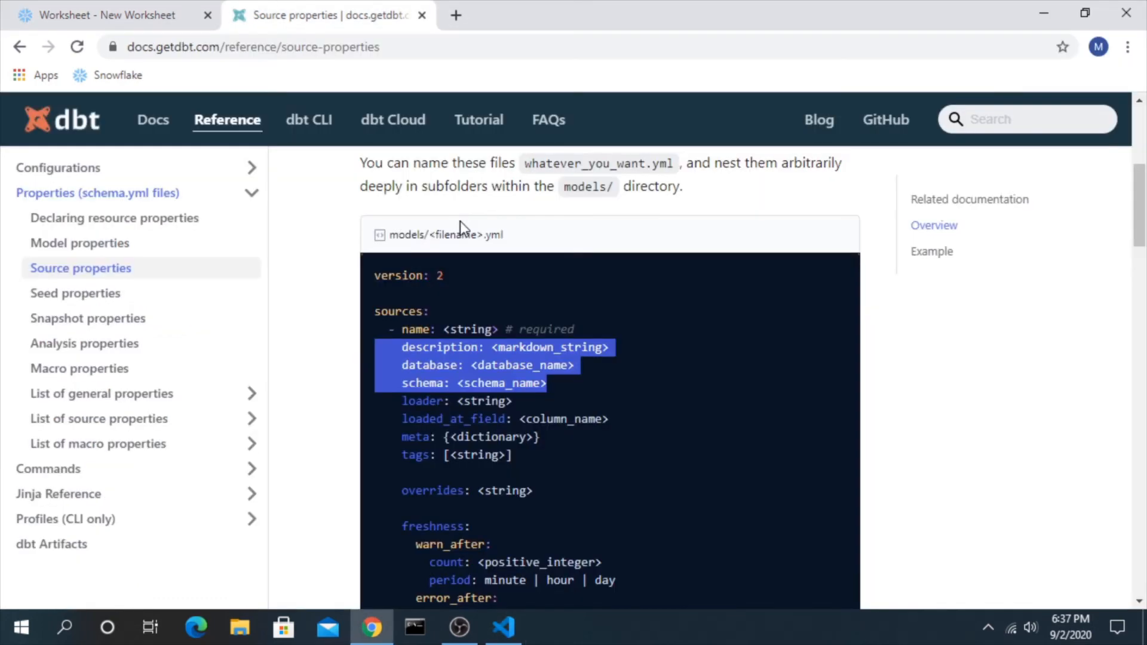
mouse_move(652, 320)
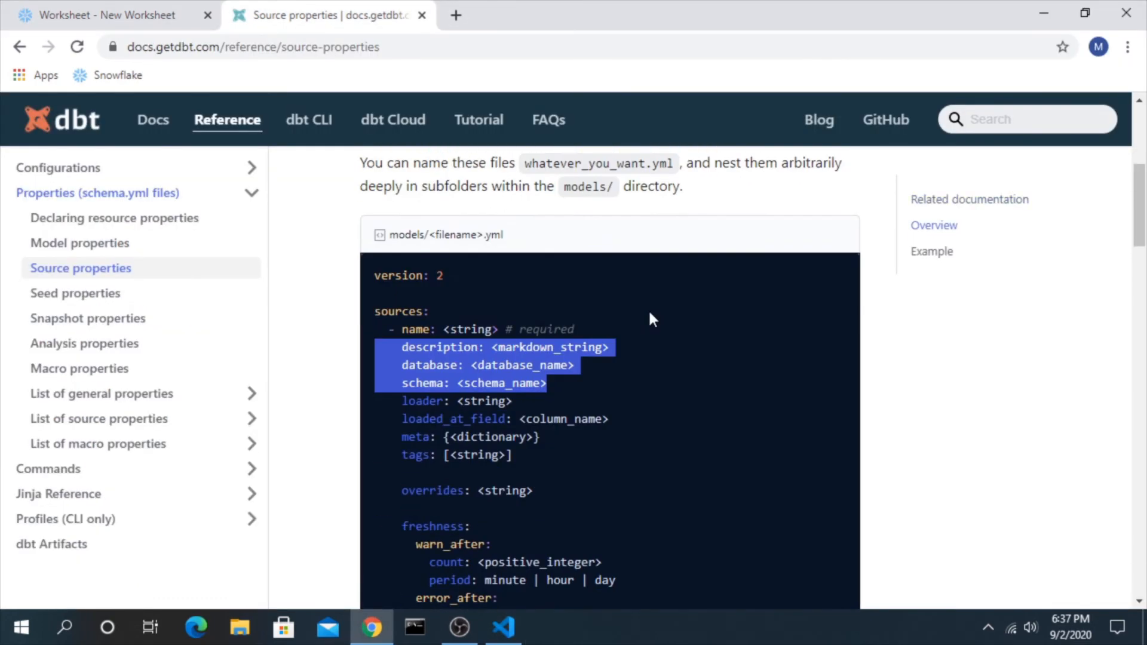
left_click(20, 47)
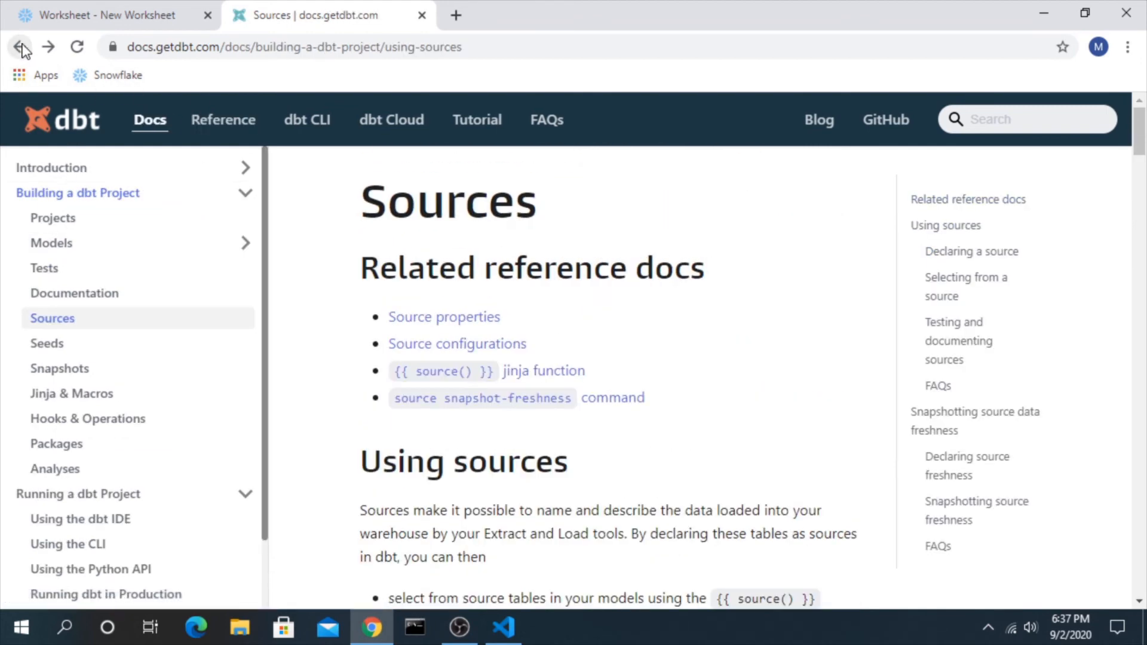
scroll("down", 3)
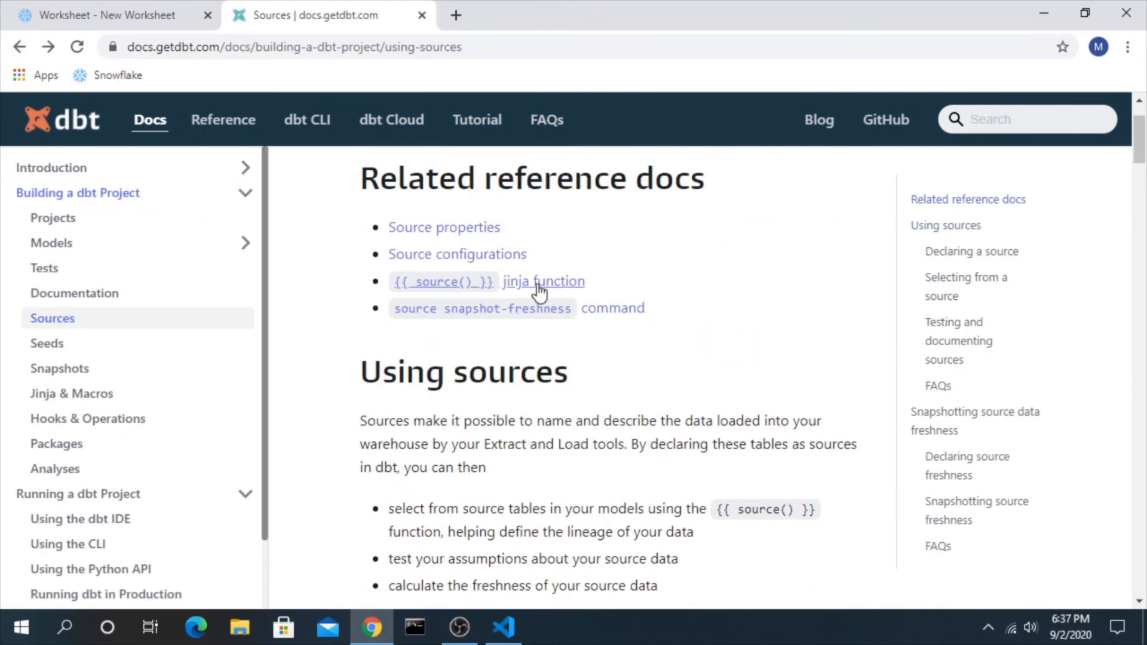
left_click(544, 280)
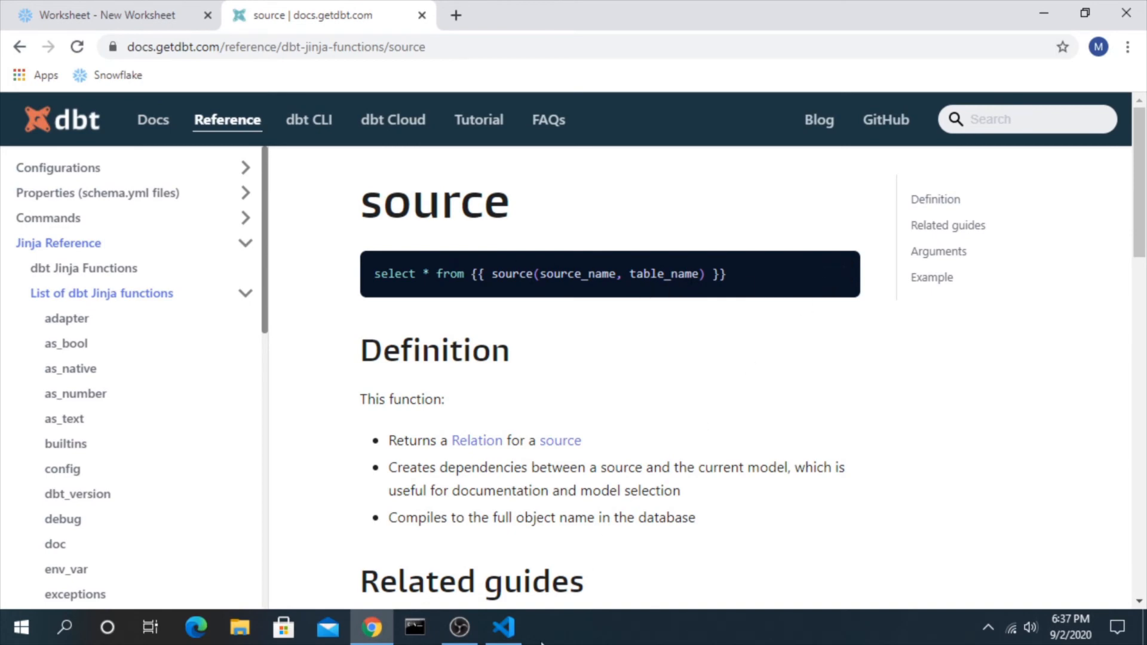
left_click(502, 628)
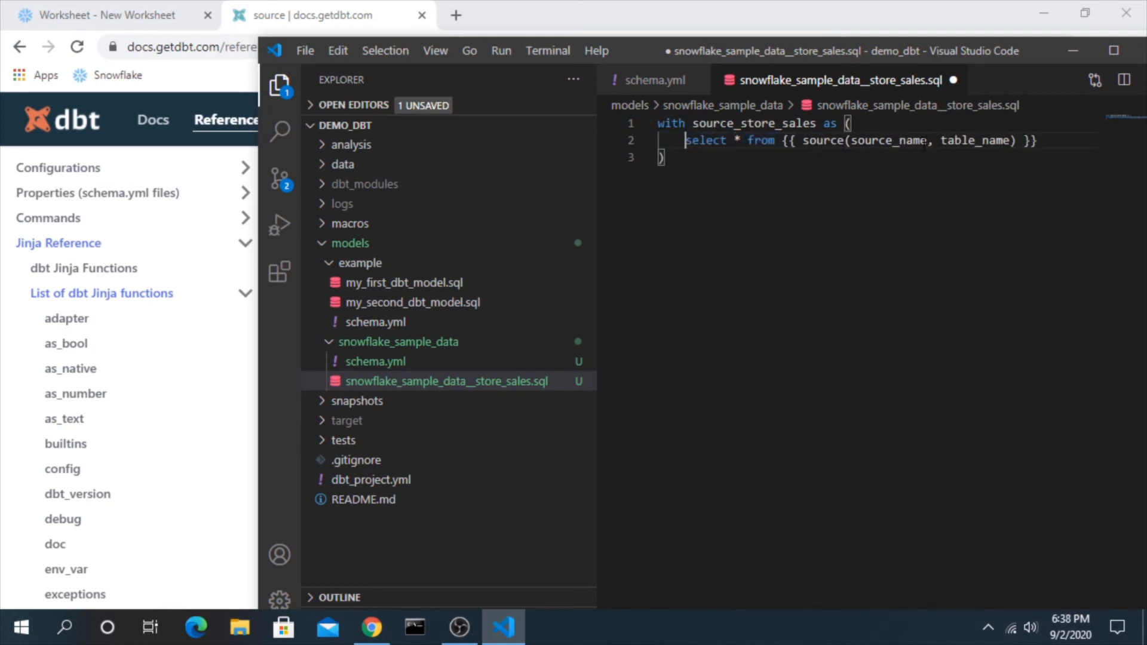
- Replace source() placeholders with 'snowflake_sample_data' and 'store_sales' copied from schema.yml
double_click(889, 140)
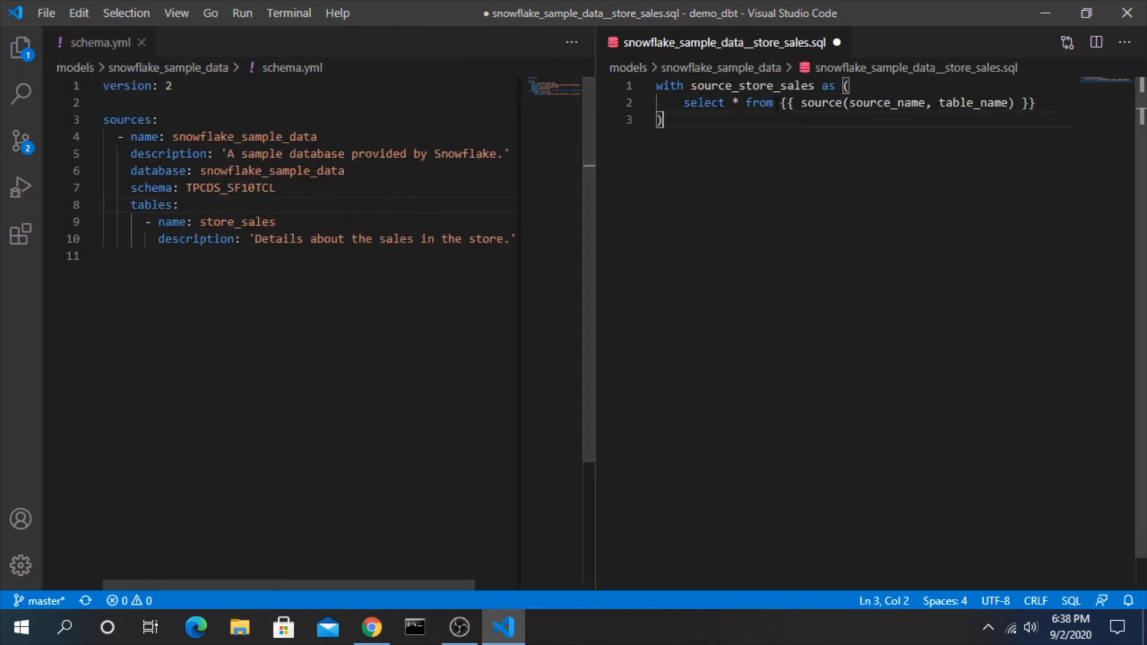
double_click(885, 102)
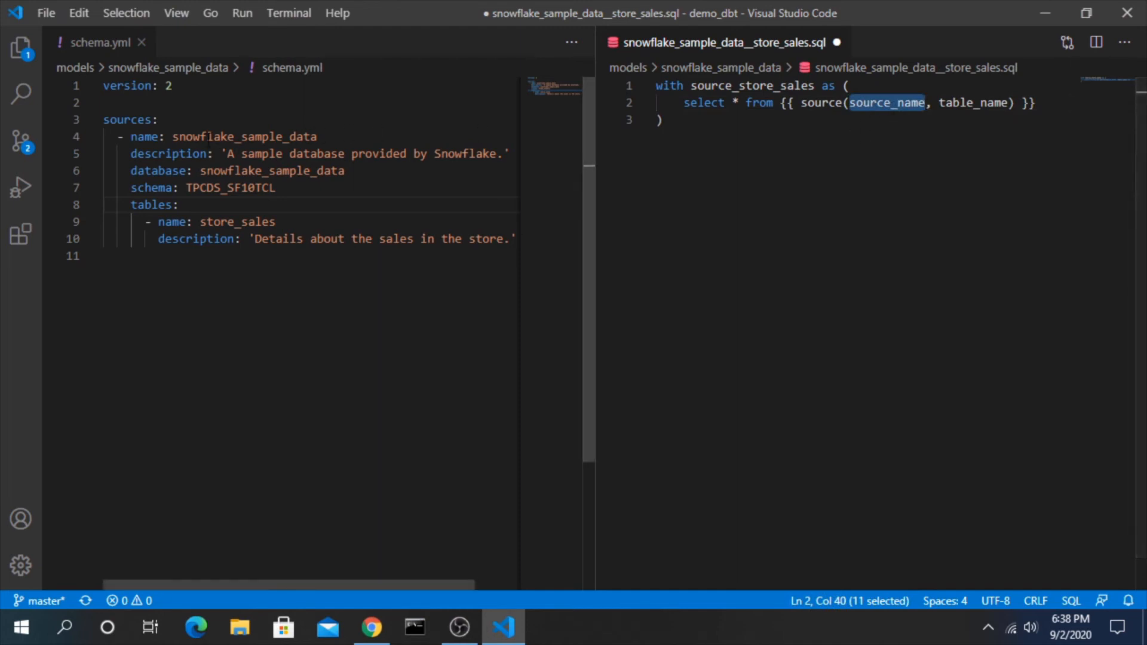
double_click(244, 136)
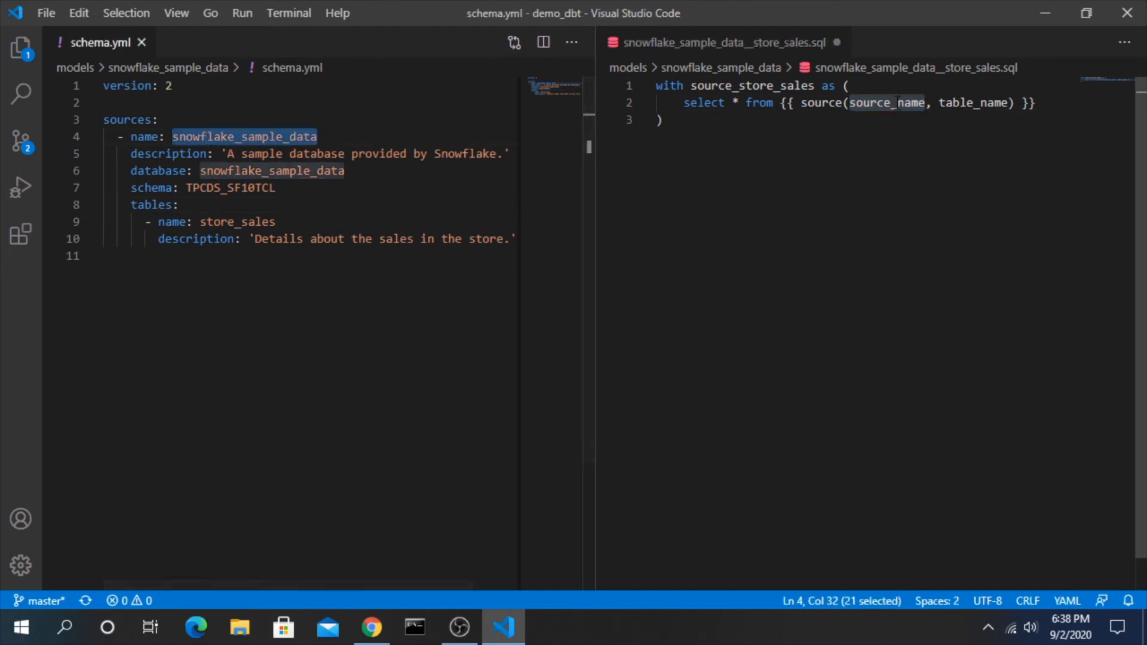
type("'snowflake_sample_data'")
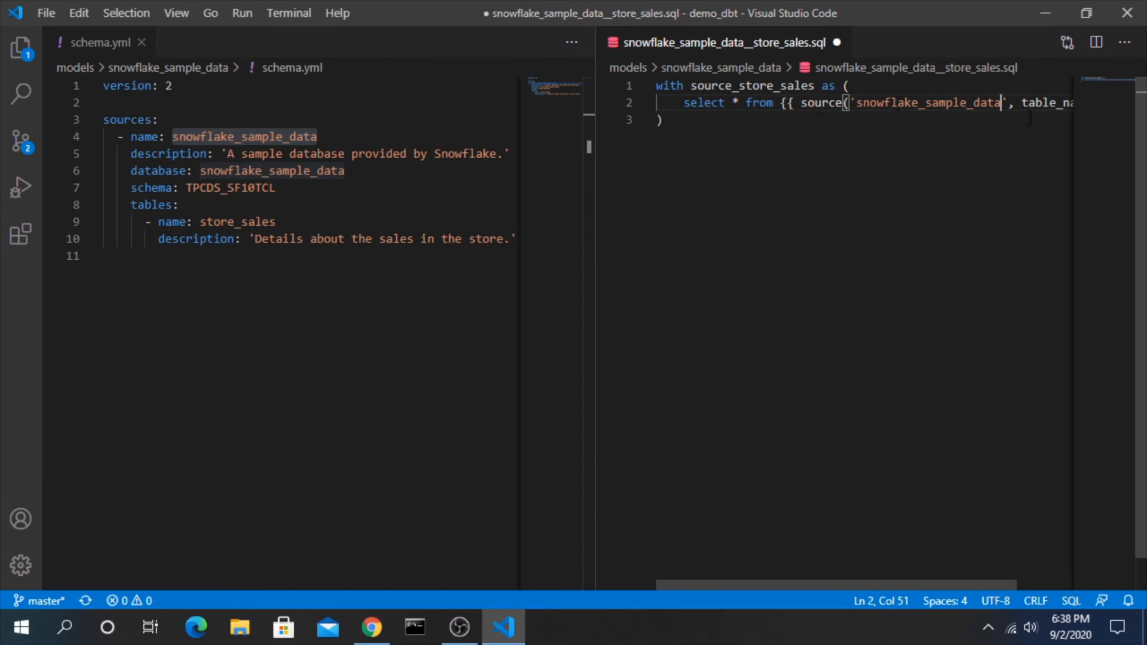
left_click(237, 221)
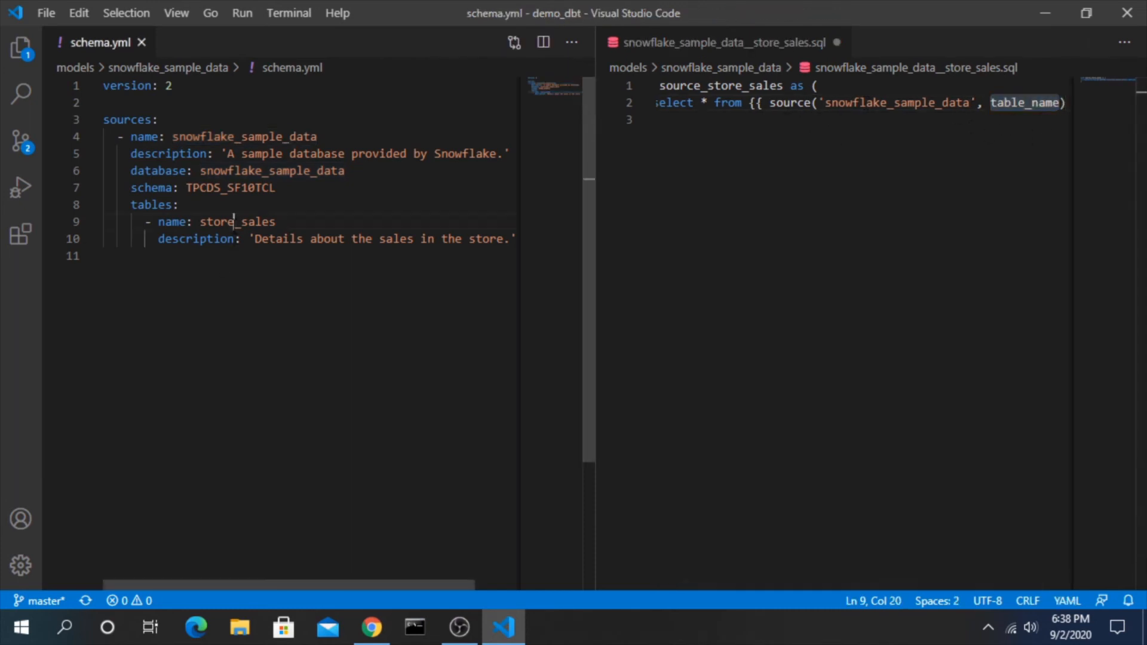
double_click(1028, 102)
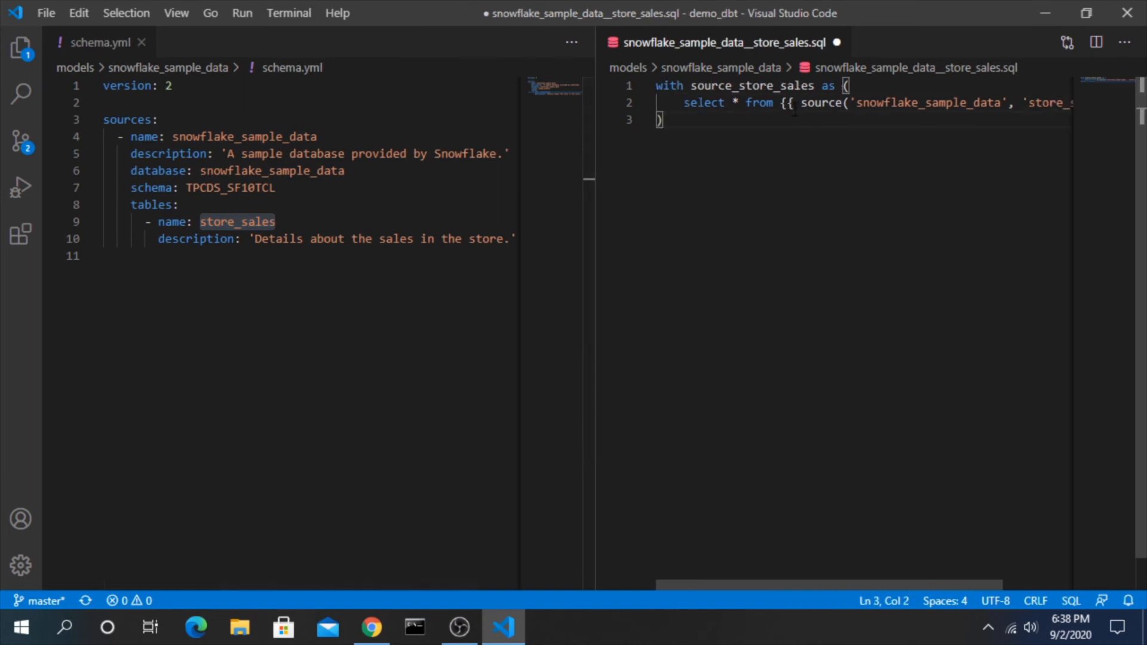
double_click(928, 102)
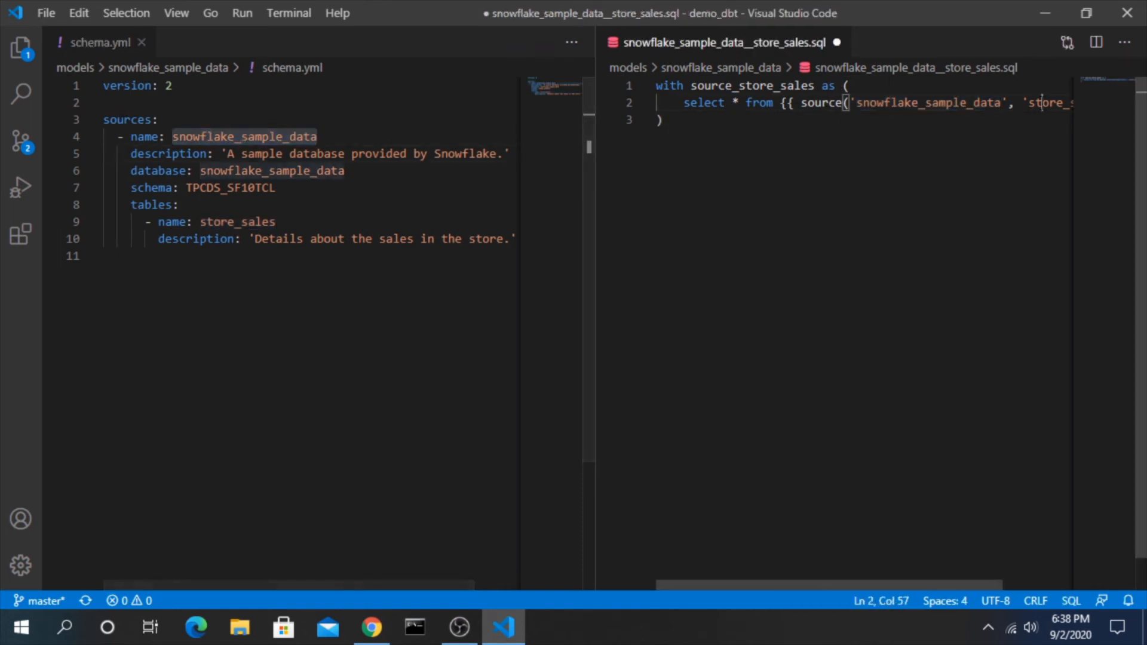
left_click(227, 222)
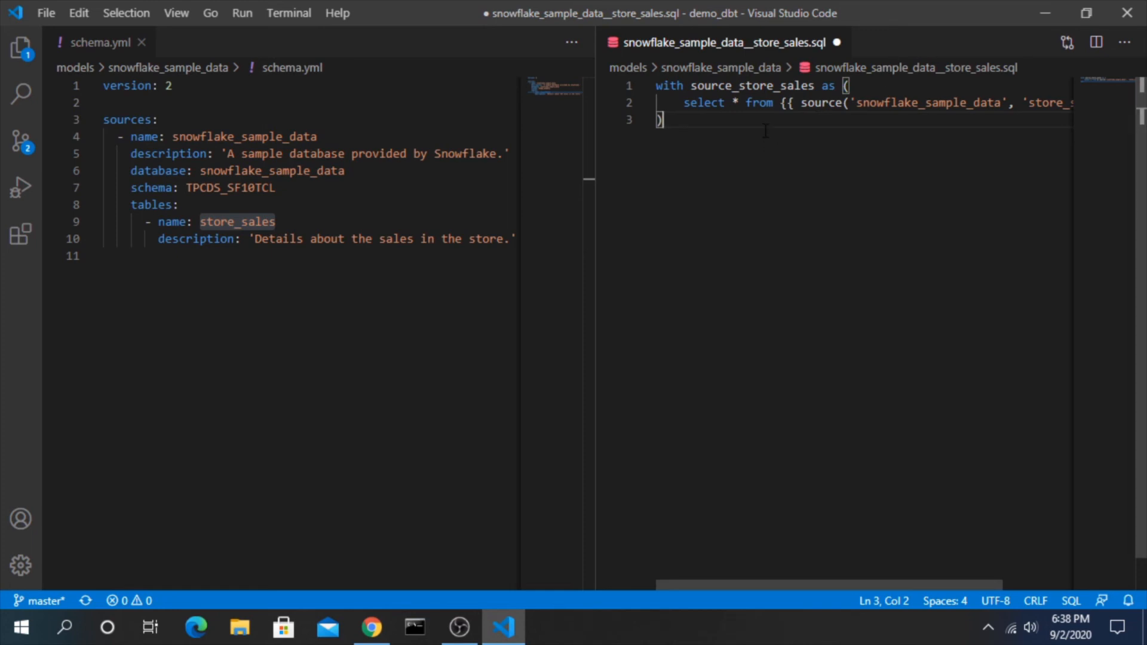
- Write 'final as (select * from source_store_sales)' and close the model with 'select * from final'
type("select")
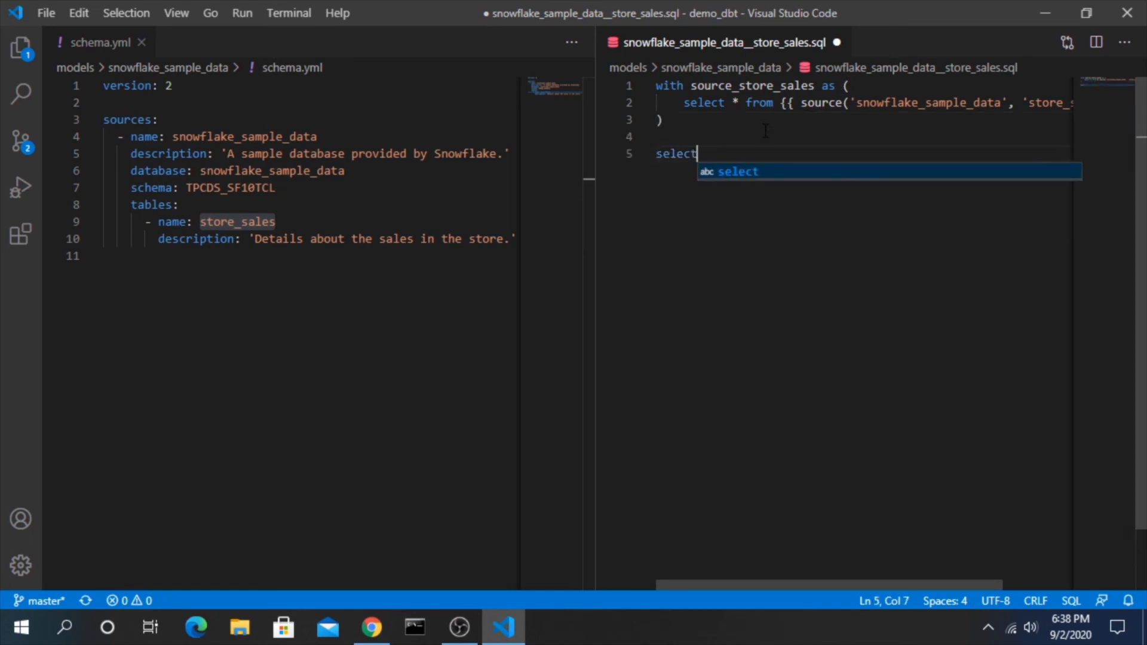
type("* from")
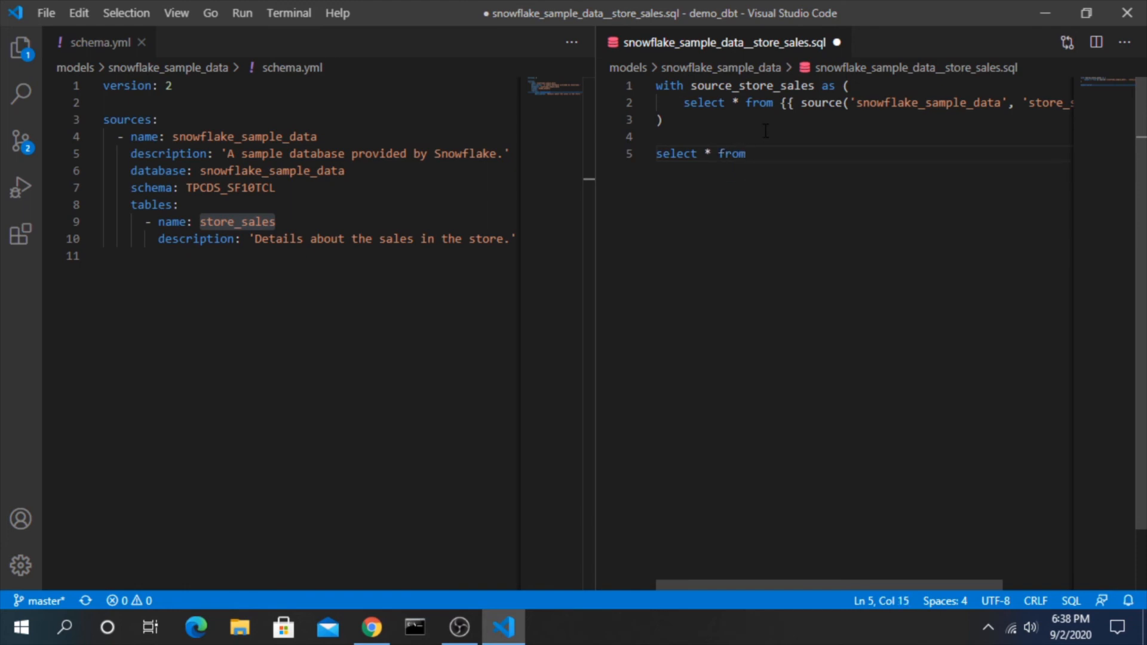
type("source_store_sales")
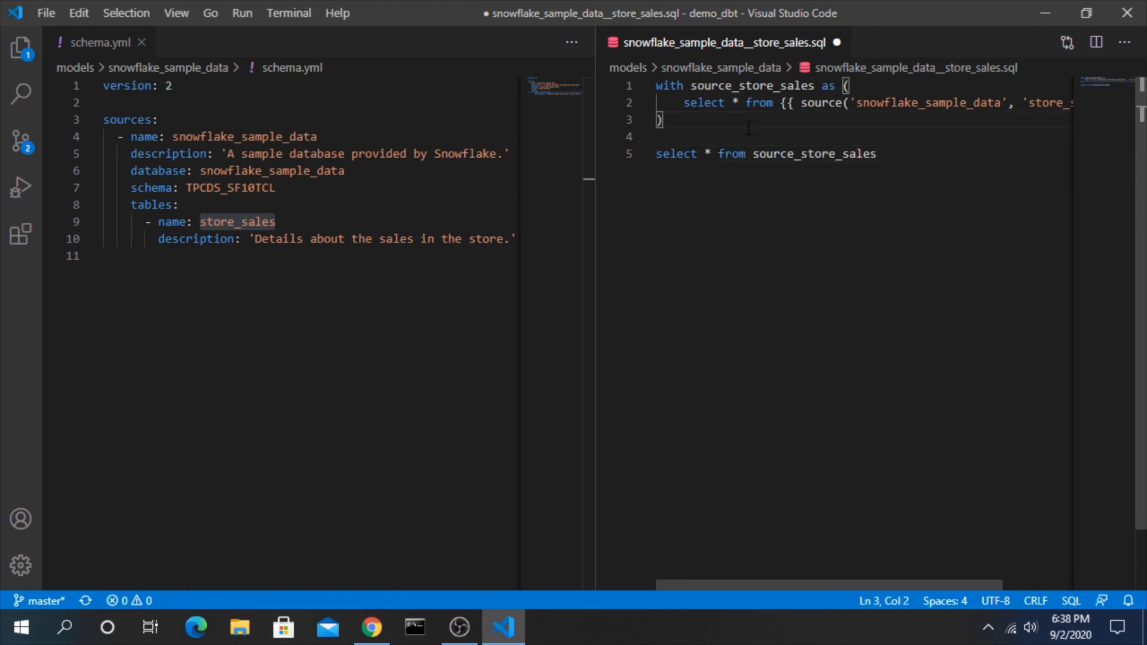
type("f")
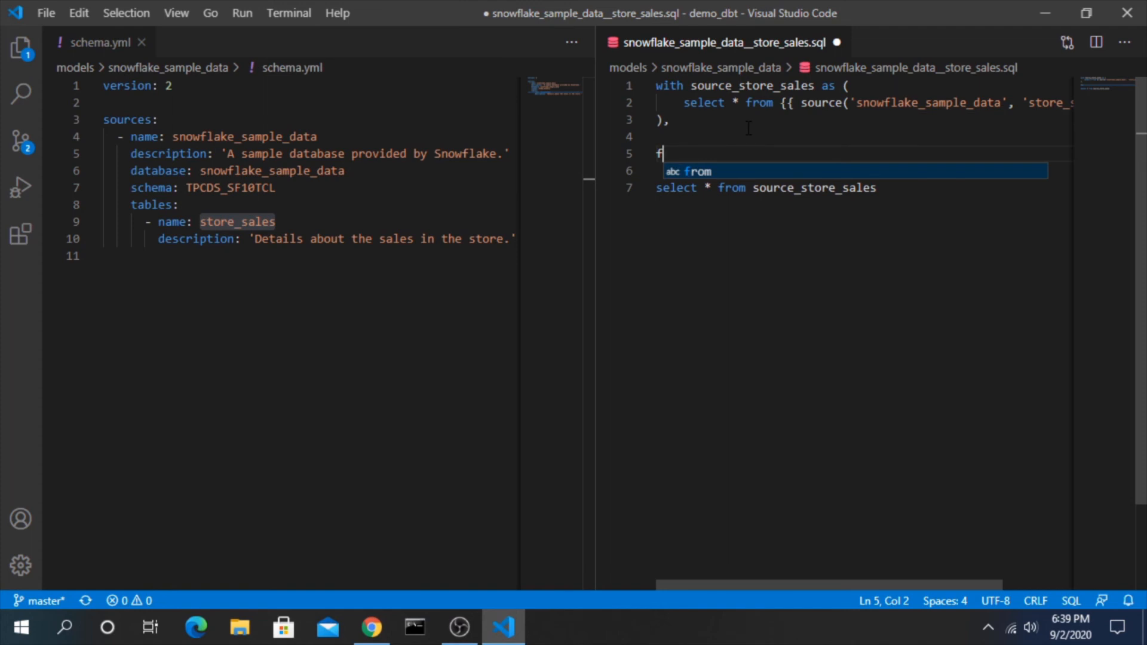
type("inal")
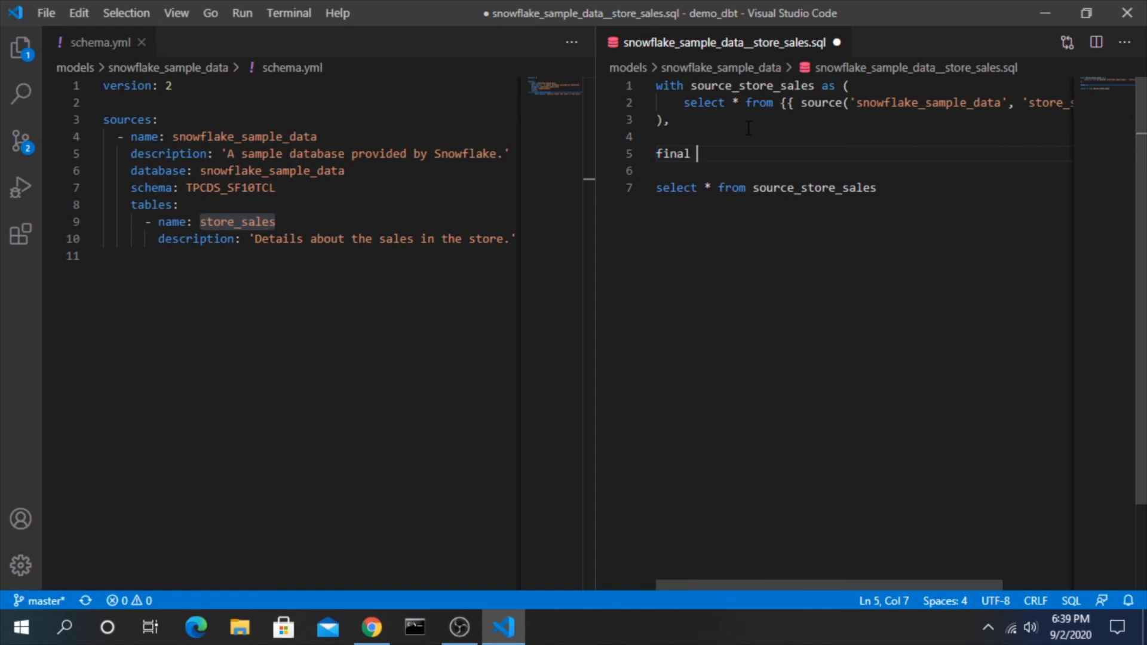
type("as (")
left_click(864, 170)
type("select * from source_store_sales")
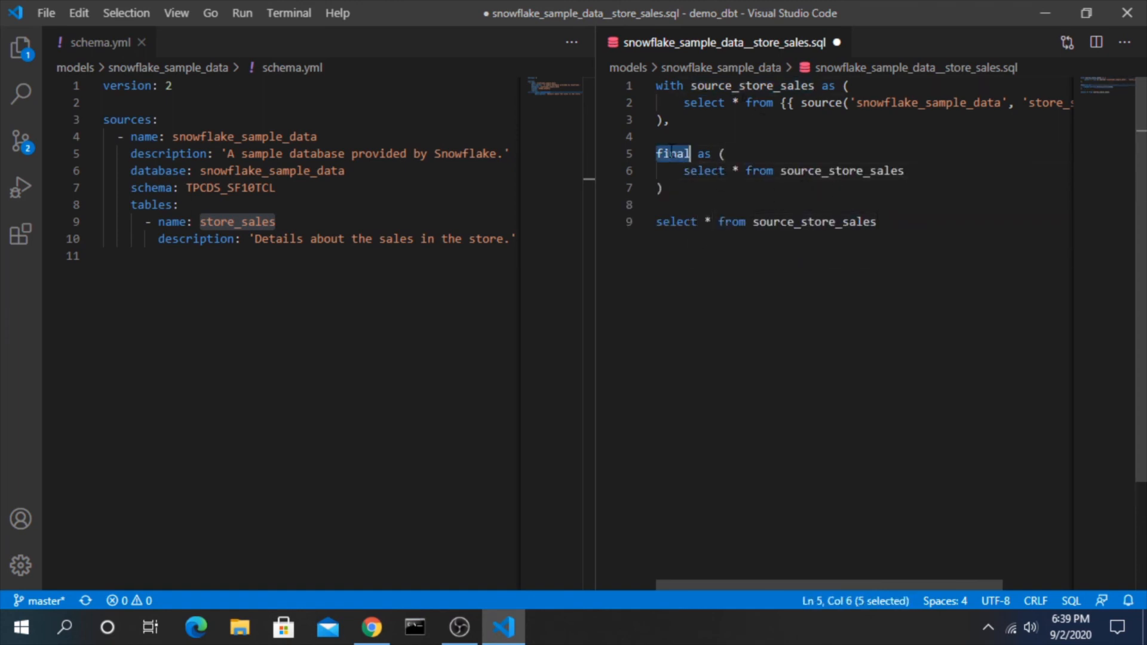
type("final")
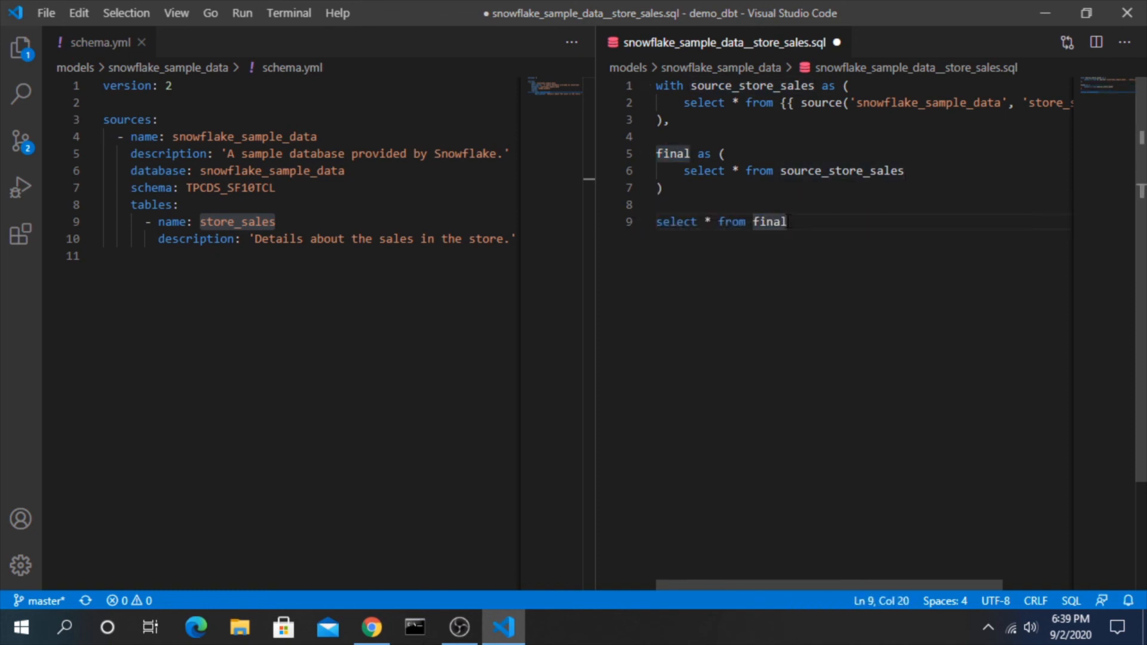
left_click(657, 205)
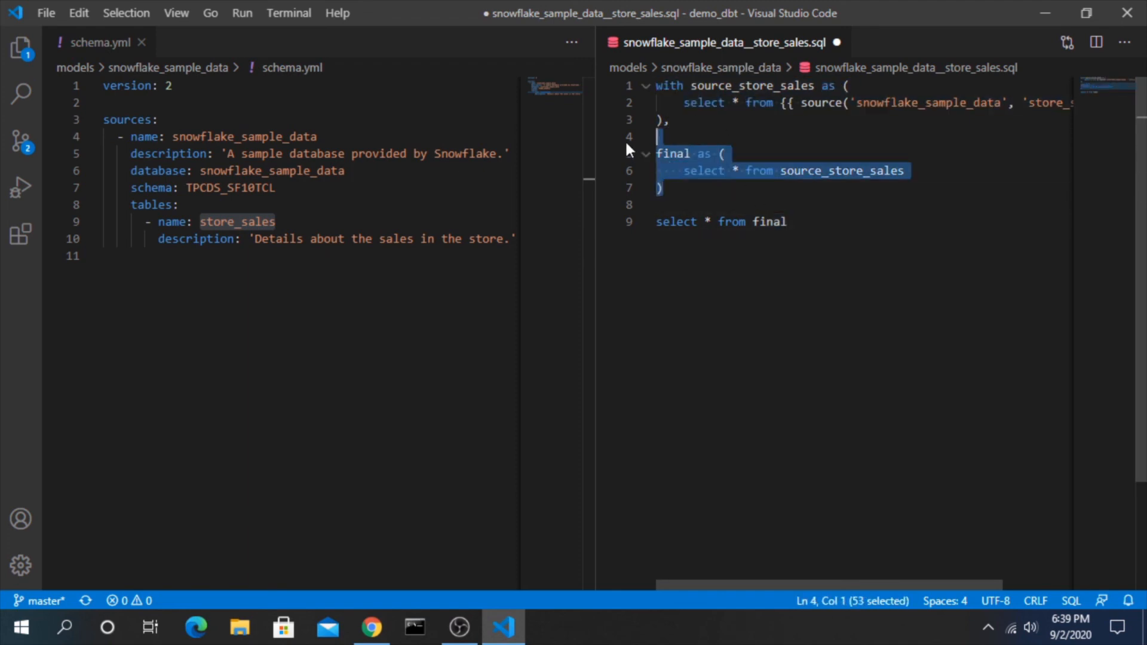
left_click(788, 221)
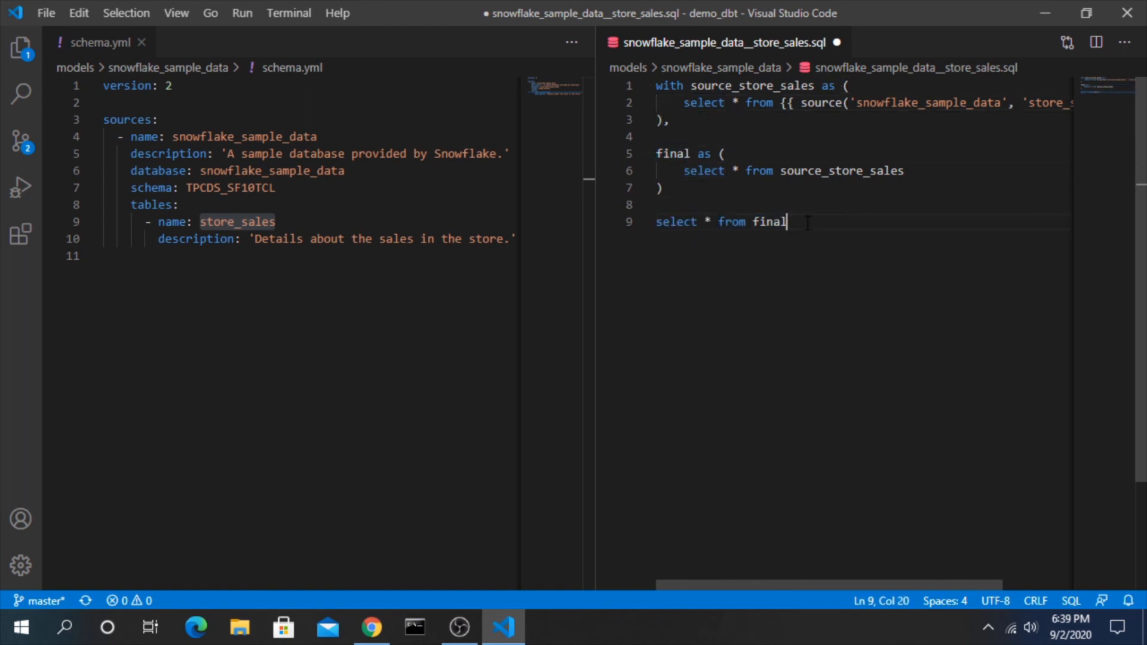
left_click(20, 47)
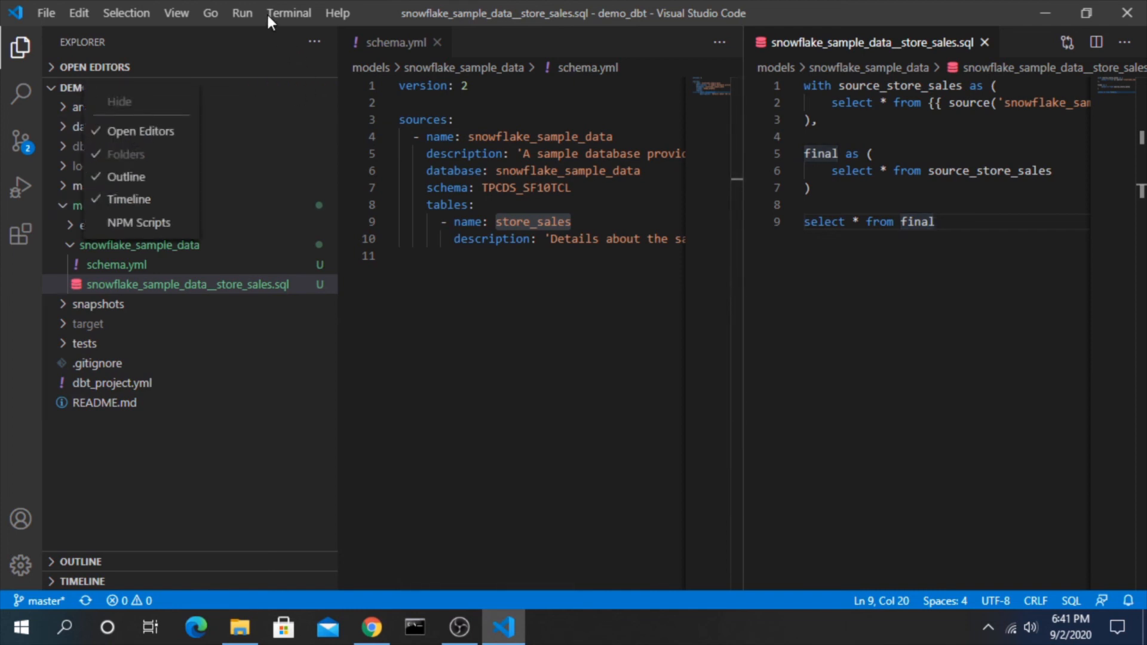
- Run dbt in a new terminal and compare the model's source name against schema.yml
left_click(288, 12)
type("dbt run")
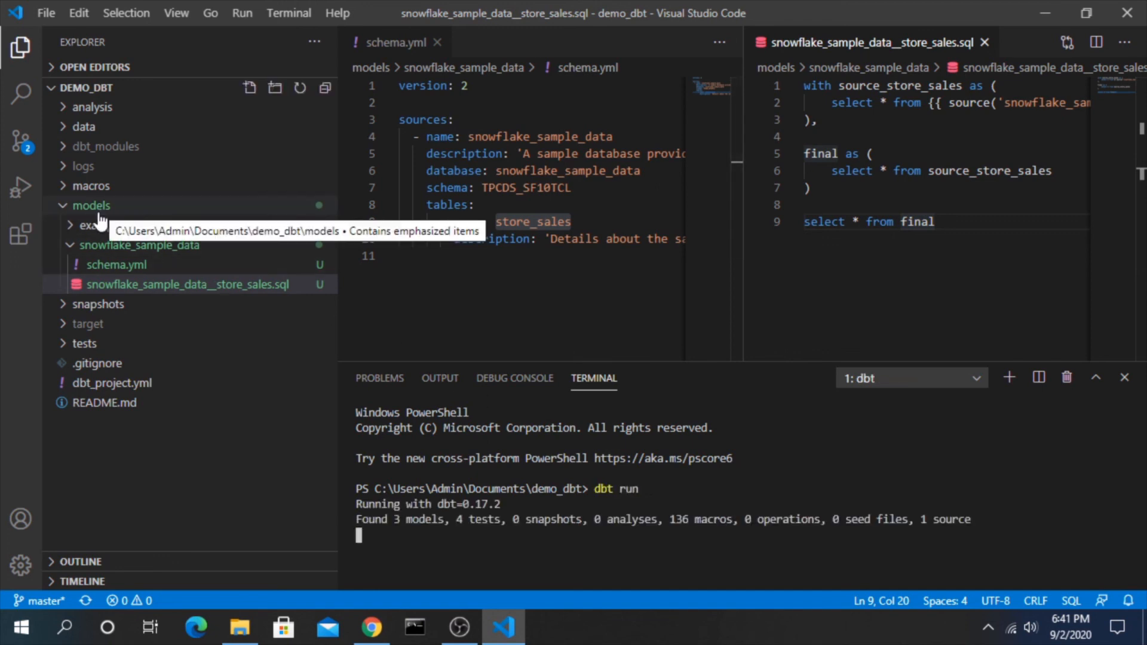
left_click(100, 226)
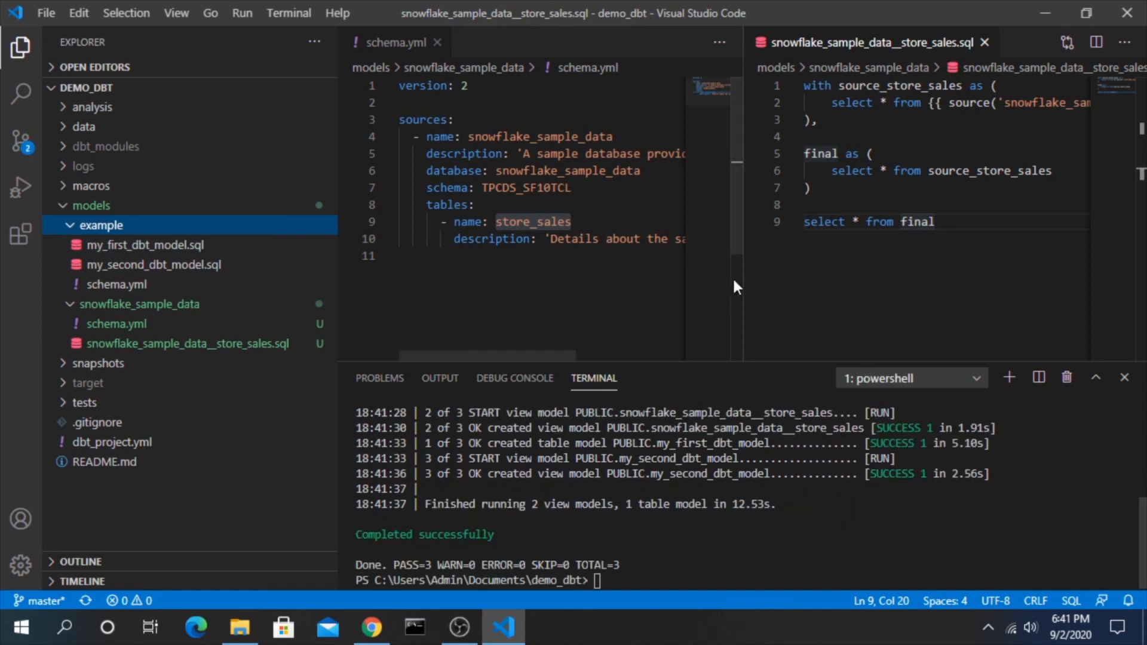
double_click(1010, 102)
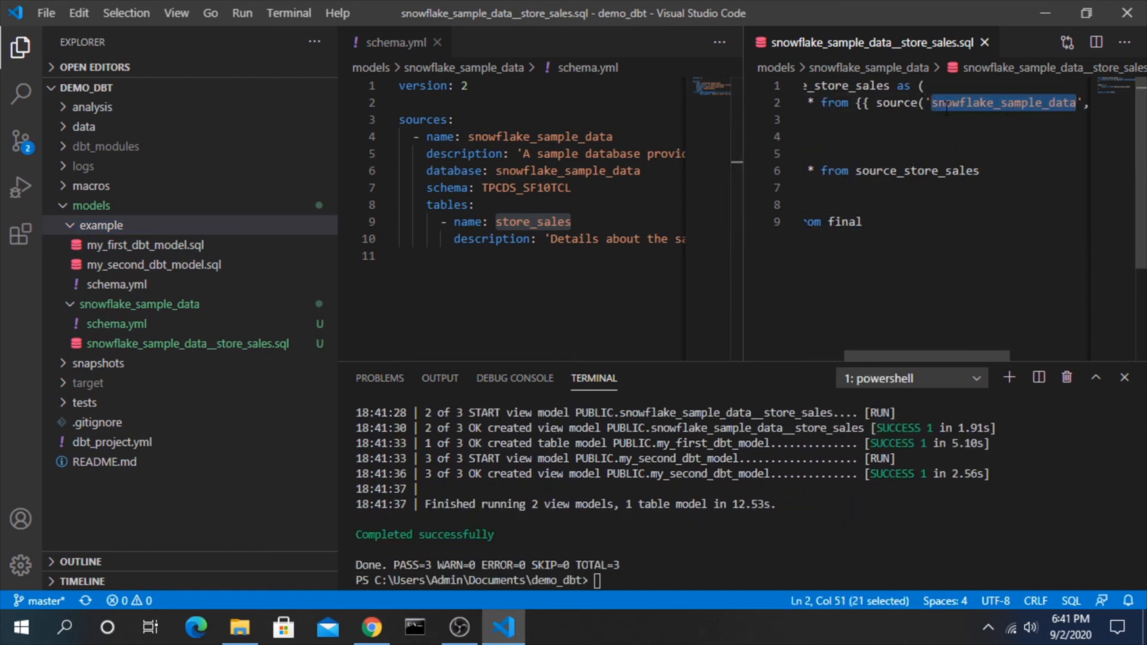
scroll("left", 3)
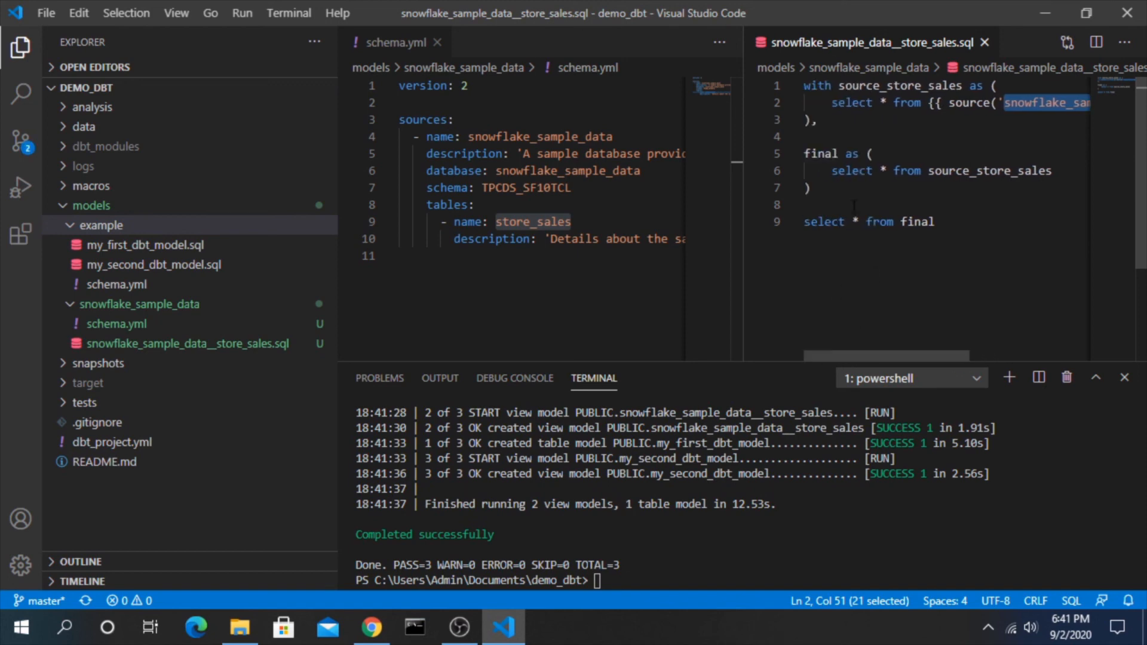
mouse_move(672, 345)
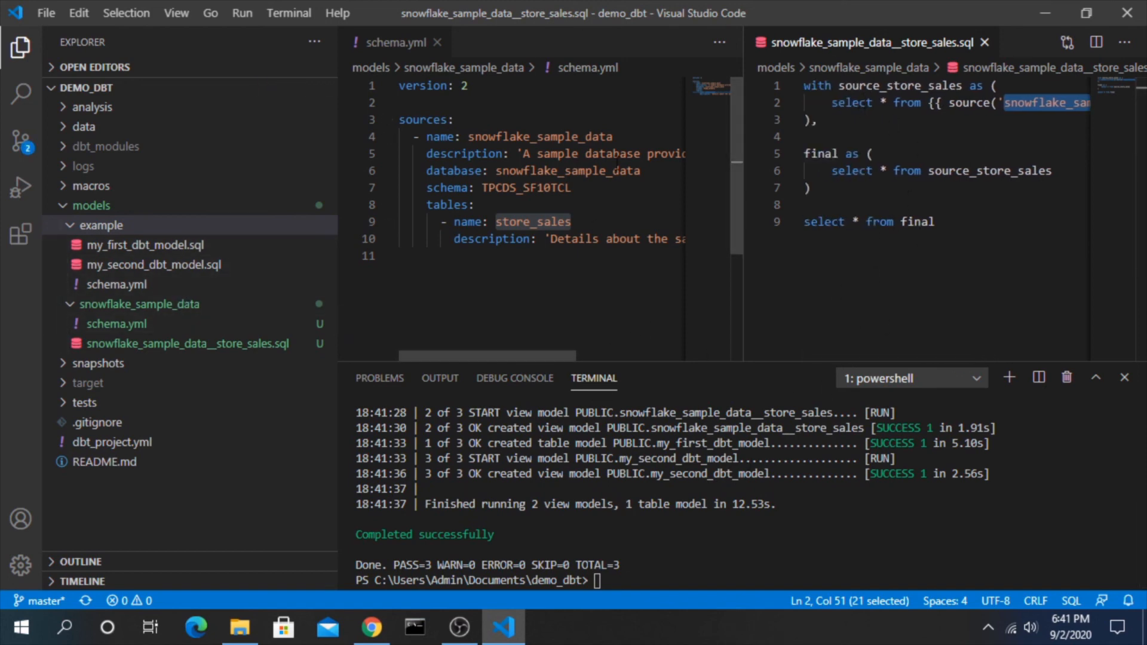
double_click(540, 136)
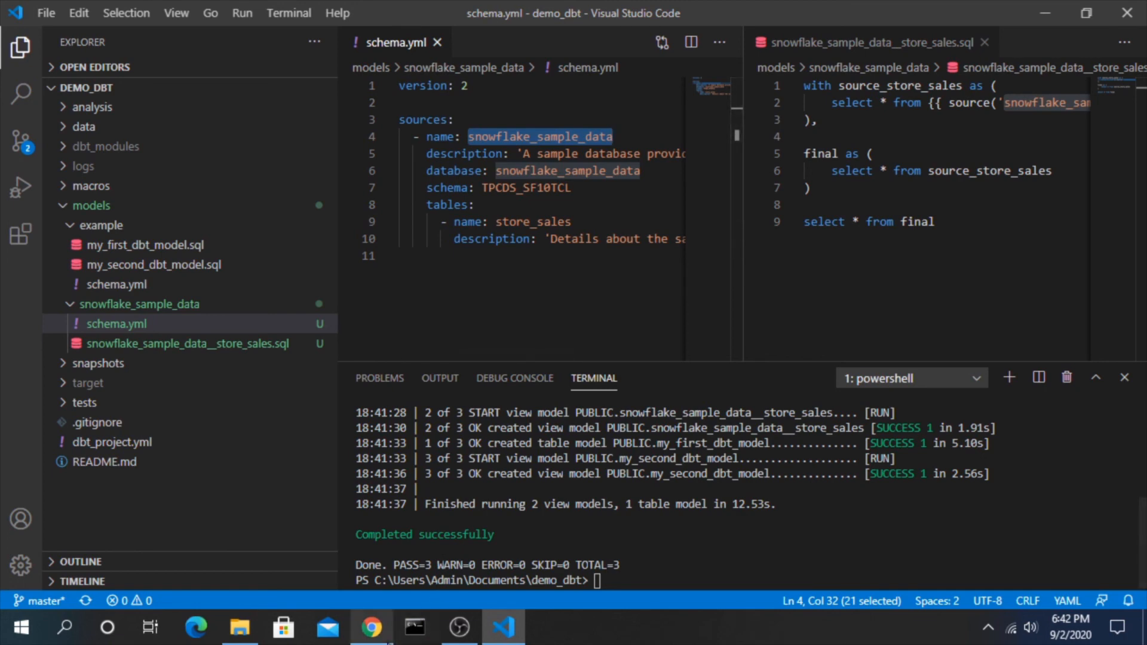
left_click(372, 628)
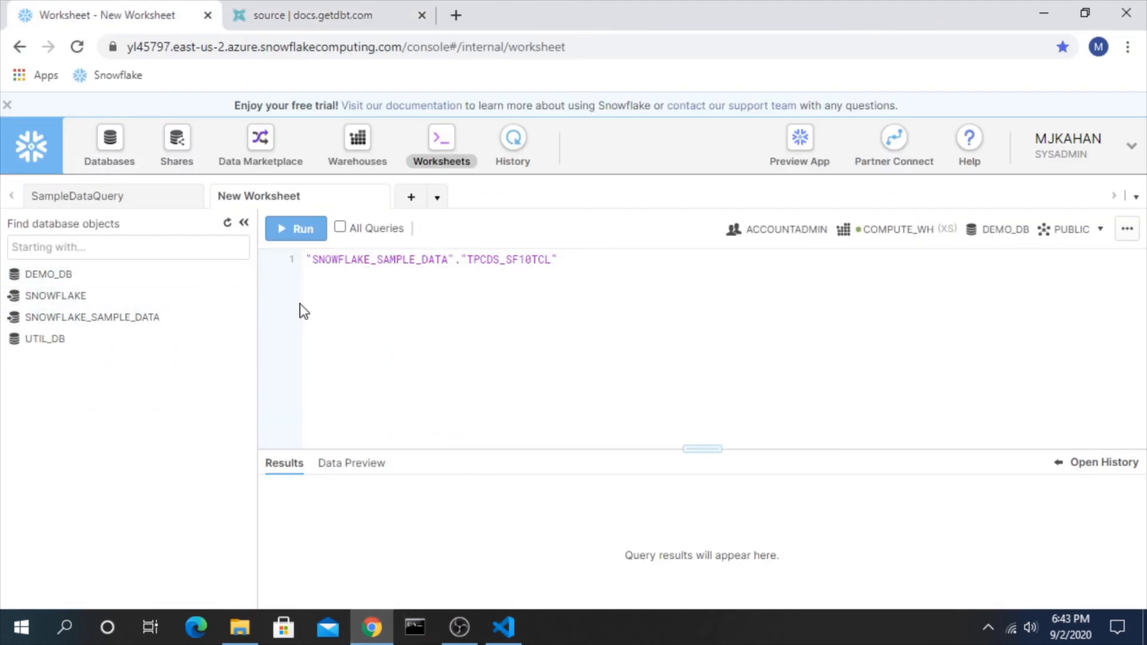
mouse_move(47, 274)
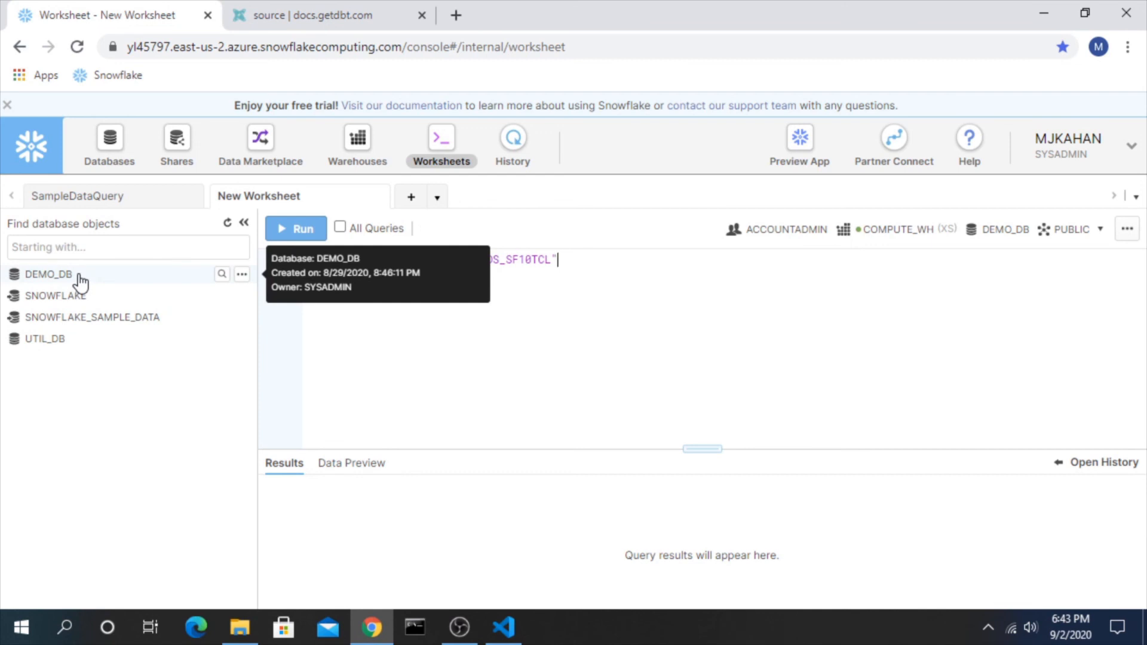
- Expand DEMO_DB in the Snowflake object browser and inspect its PUBLIC schema
left_click(48, 274)
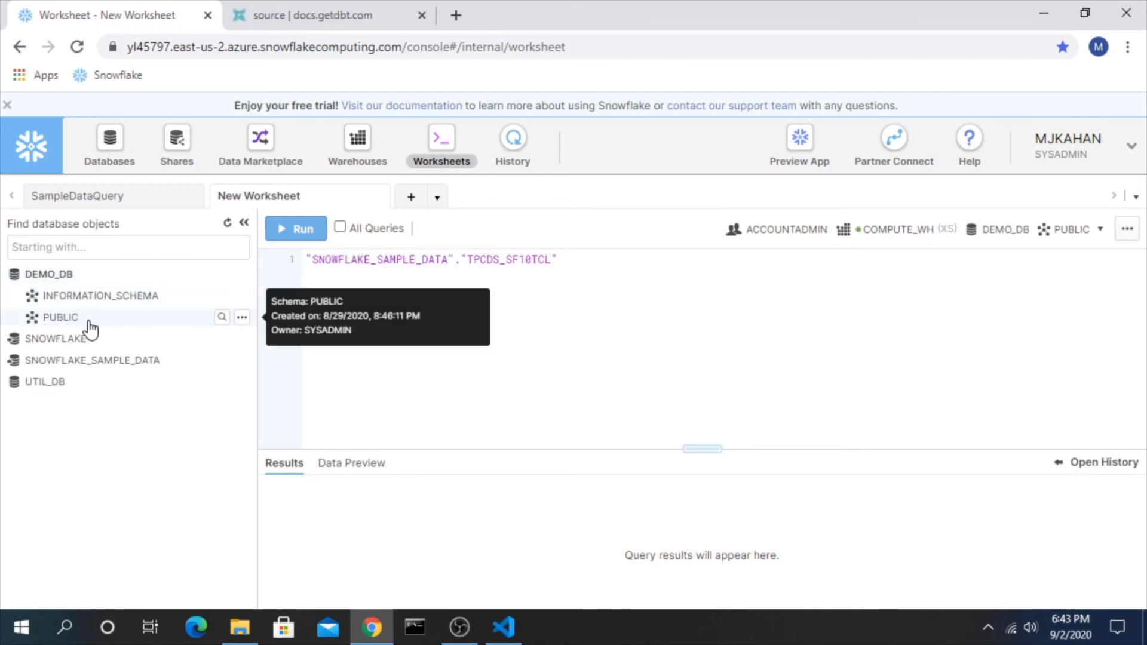
left_click(61, 316)
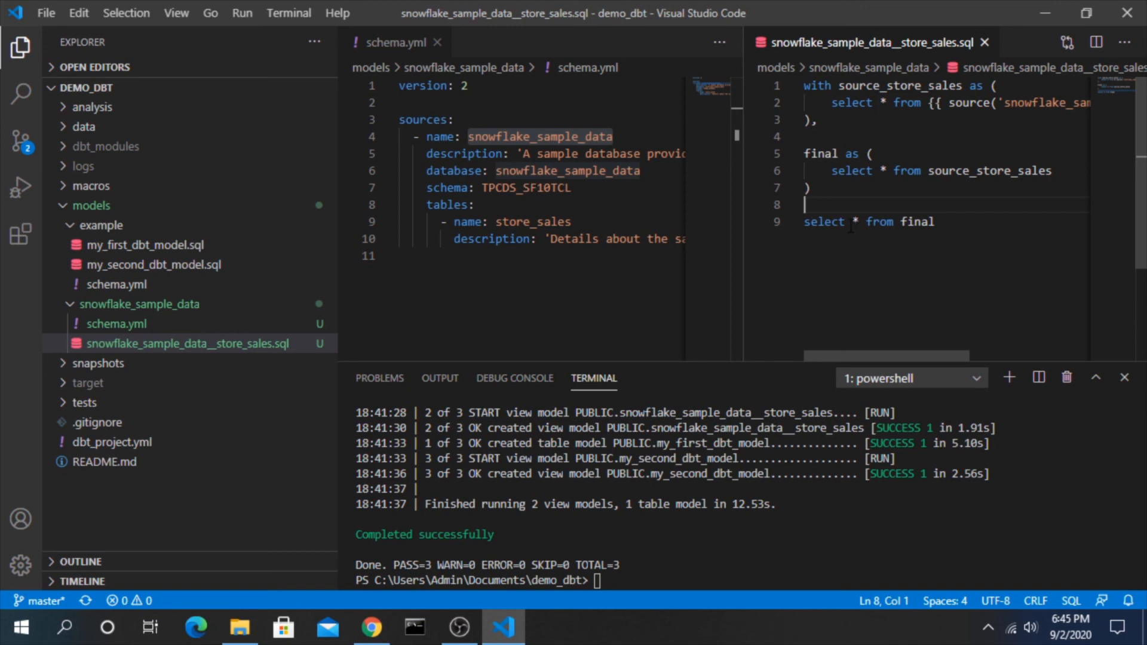
mouse_move(721, 135)
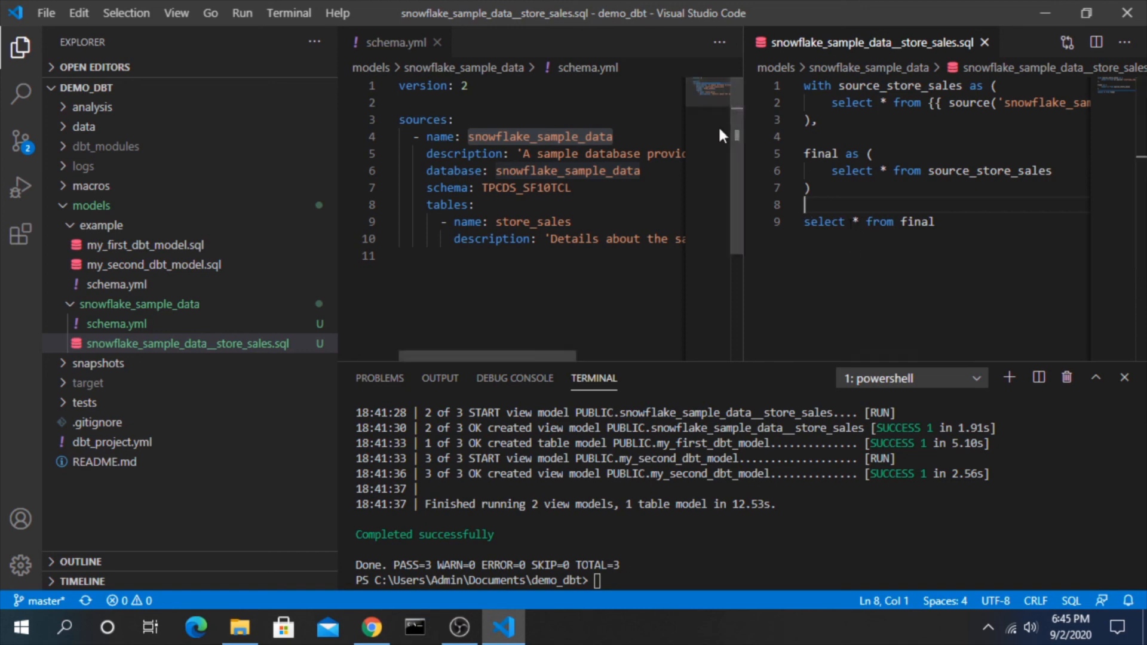